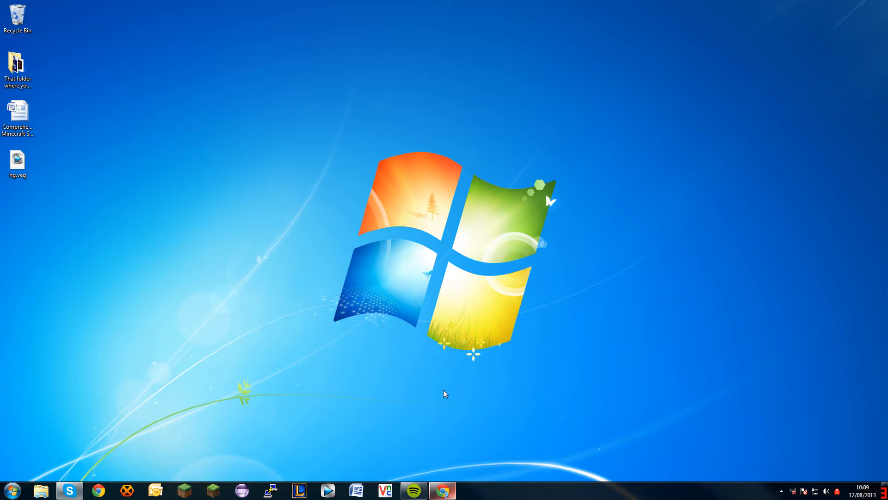
pyautogui.moveTo(300, 397)
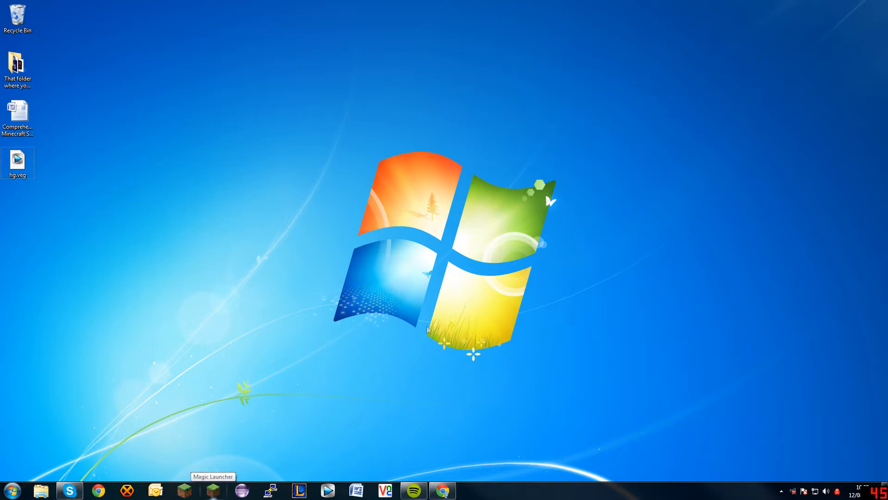
pyautogui.moveTo(286, 163)
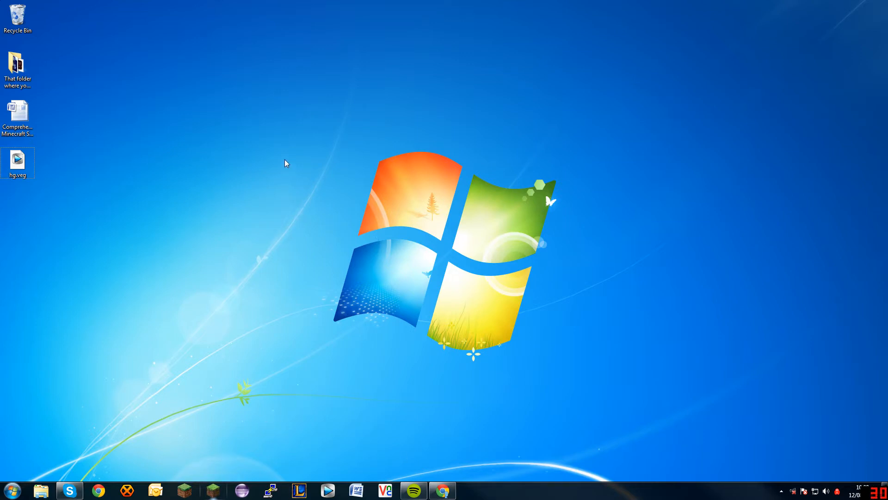
pyautogui.moveTo(158, 136)
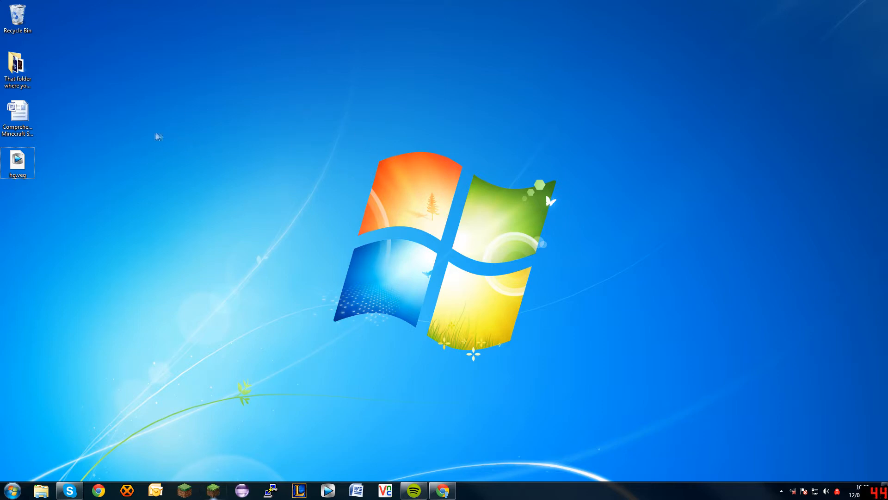
pyautogui.moveTo(410, 380)
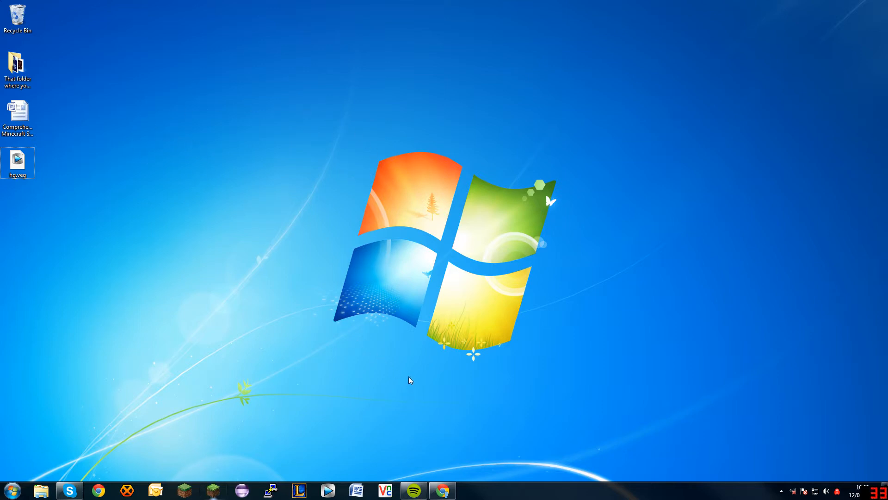
pyautogui.moveTo(442, 490)
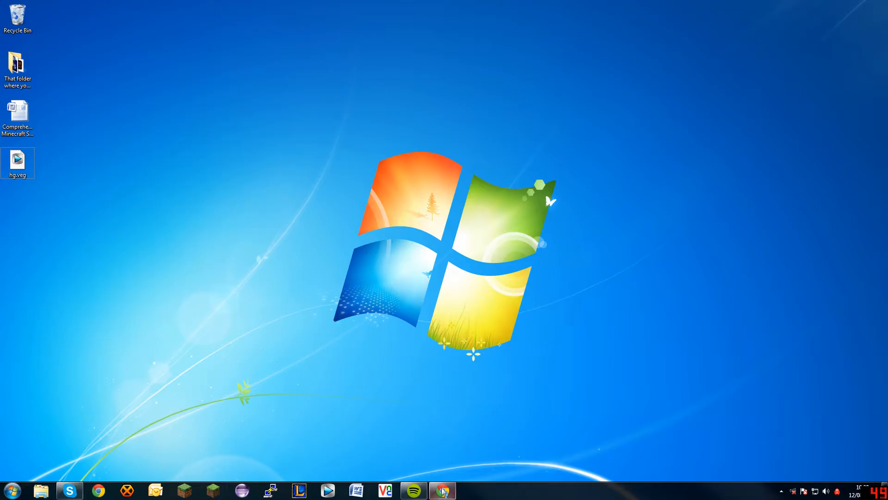
# Step: Search Google for 'jdk' and reach Oracle's JDK 7u25 download page
pyautogui.click(97, 490)
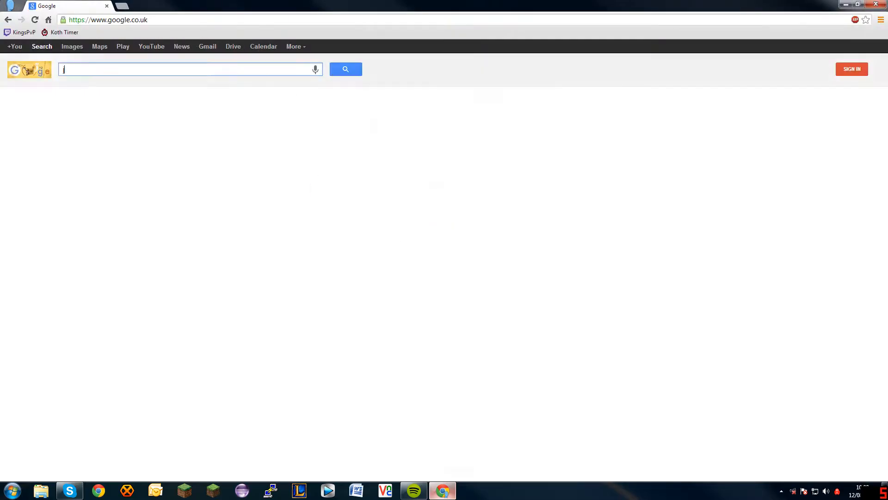
pyautogui.write('jdk')
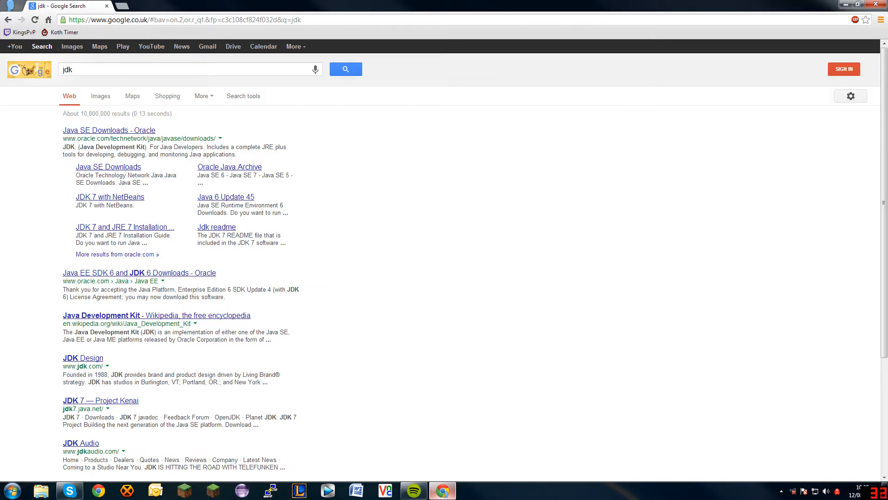
pyautogui.click(109, 130)
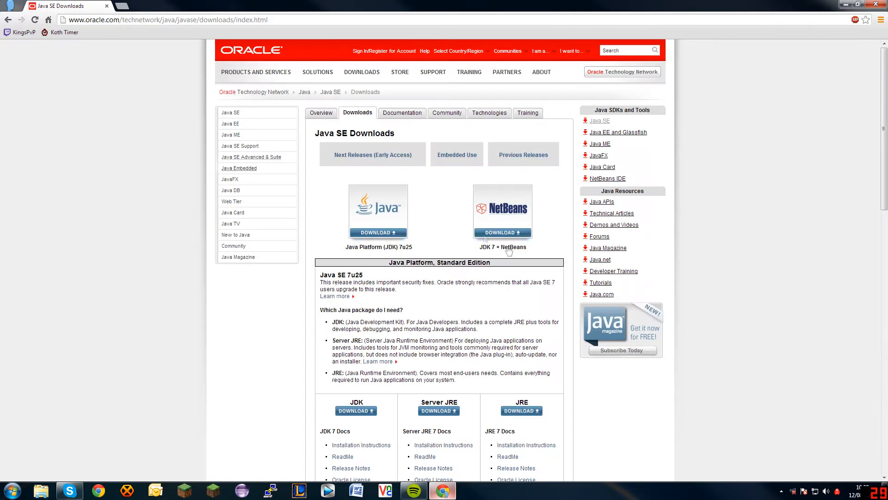
pyautogui.moveTo(377, 254)
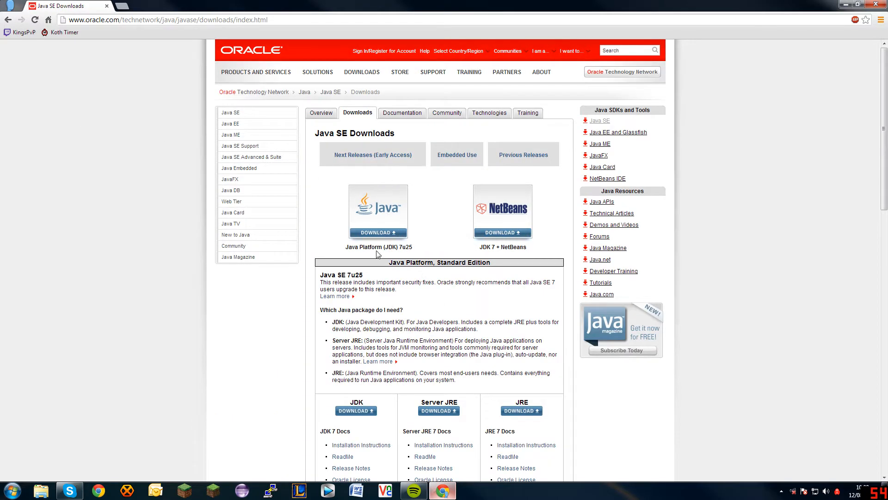
pyautogui.doubleClick(379, 247)
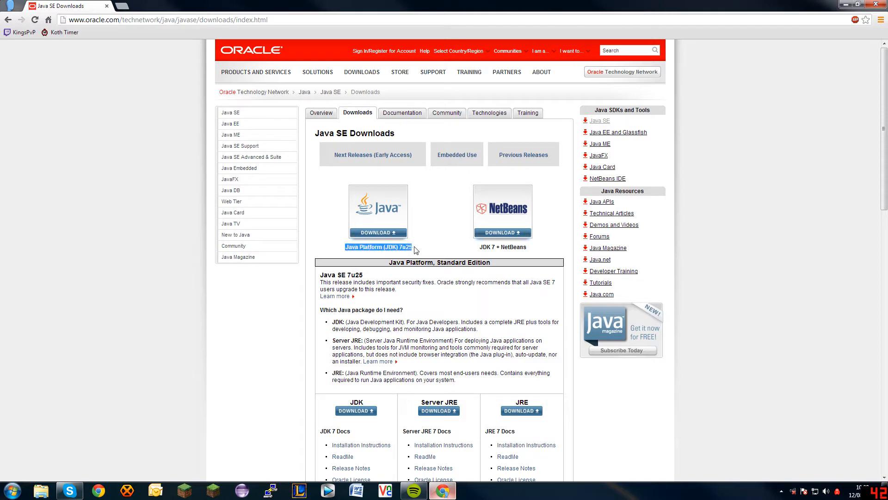
pyautogui.click(377, 233)
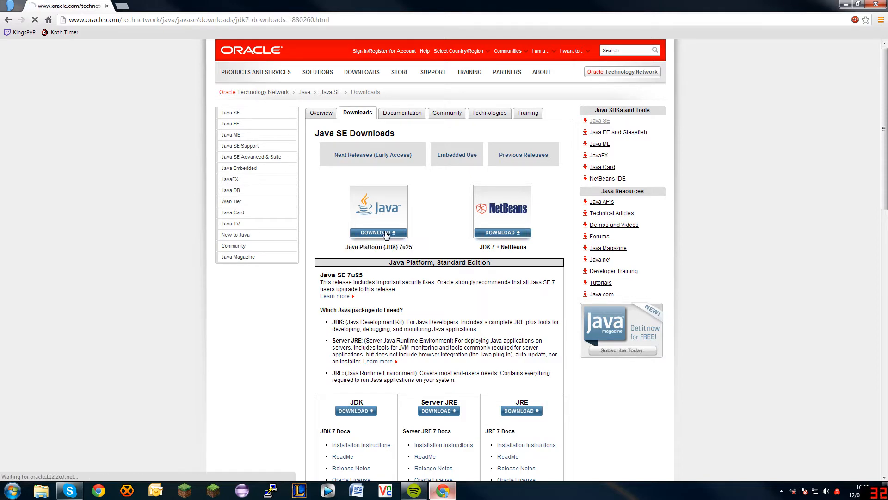
pyautogui.click(377, 233)
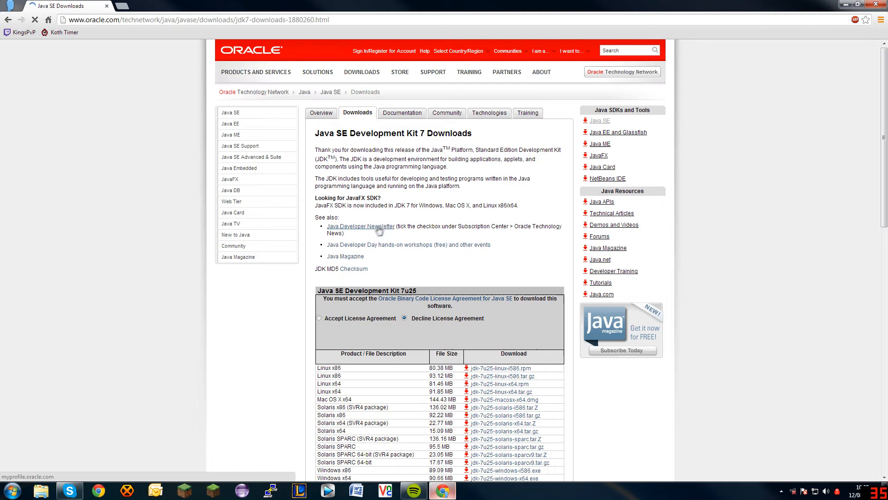
# Step: Accept the license agreement and start downloading jdk-7u25-windows-x64.exe
pyautogui.scroll(-3)
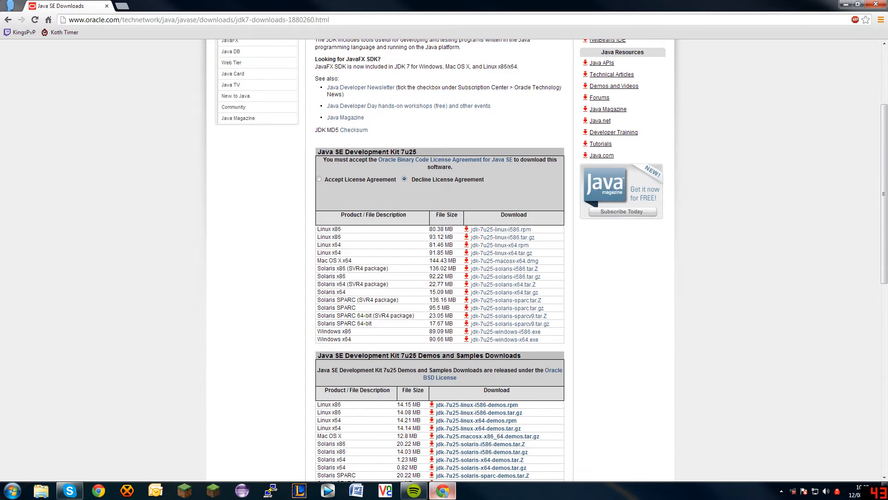
pyautogui.scroll(3)
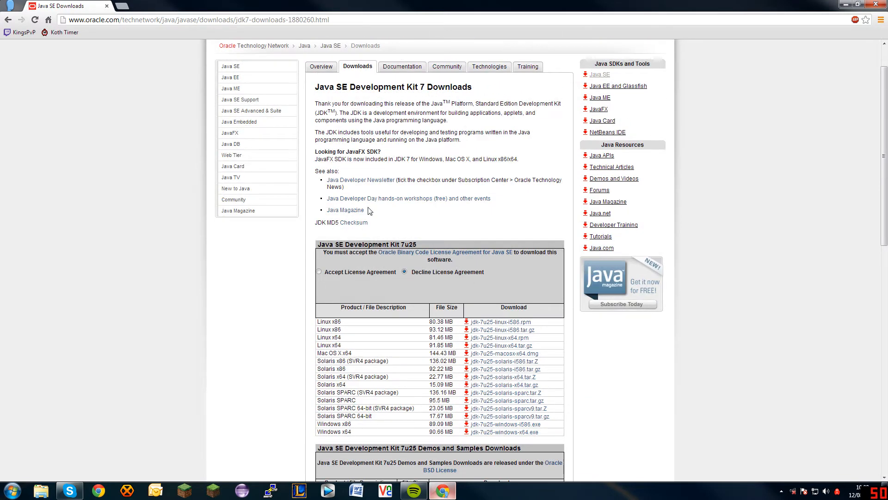
pyautogui.scroll(-3)
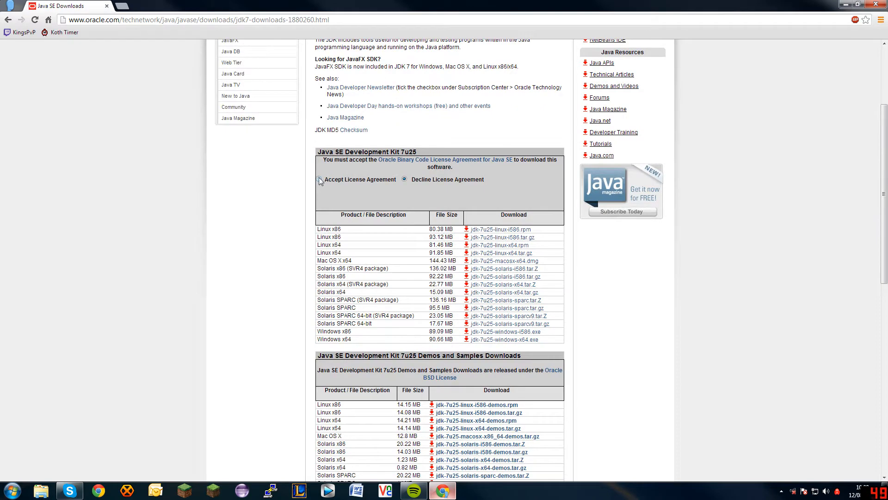
pyautogui.click(321, 180)
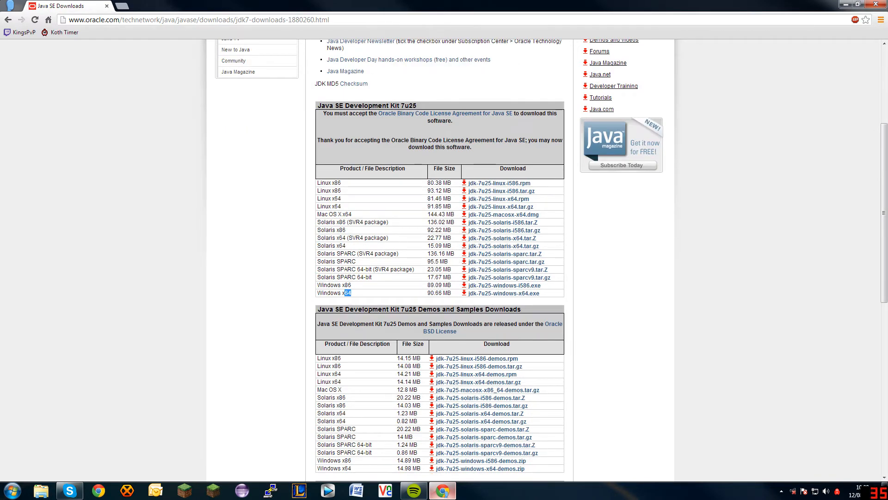
pyautogui.click(503, 294)
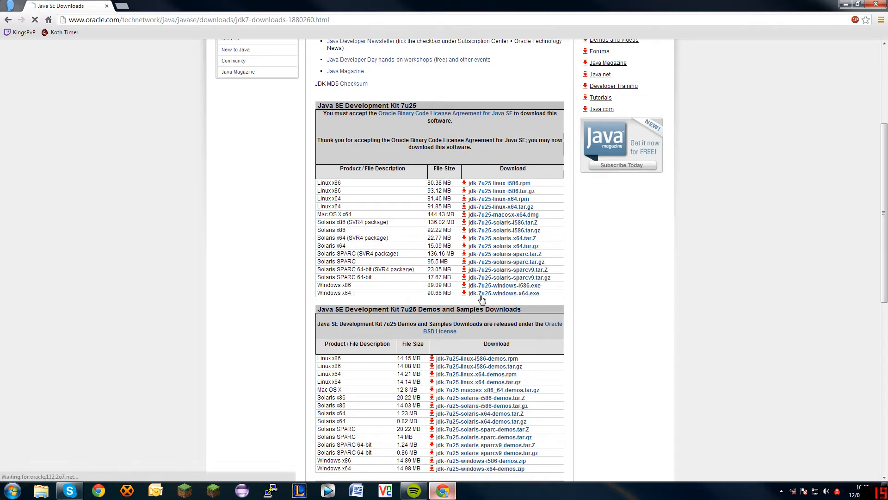
pyautogui.click(504, 293)
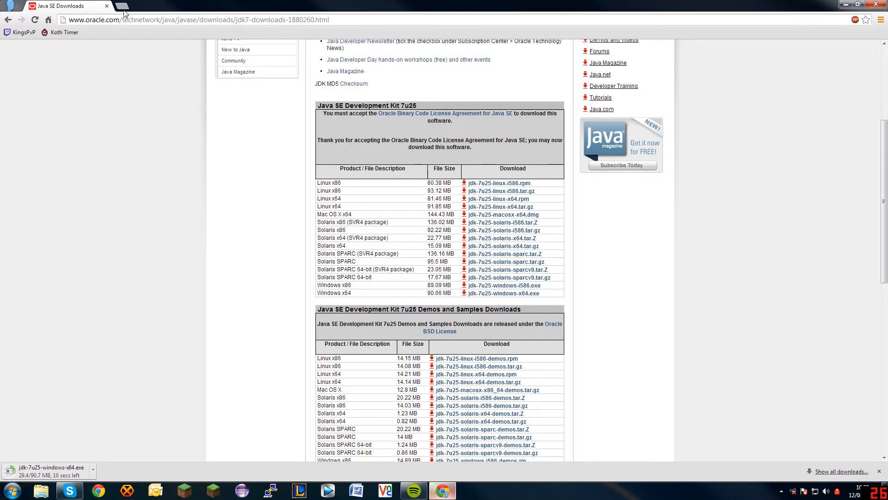
# Step: Search Google for 'eclipse' in a new tab and reach the Eclipse Kepler downloads page
pyautogui.click(123, 6)
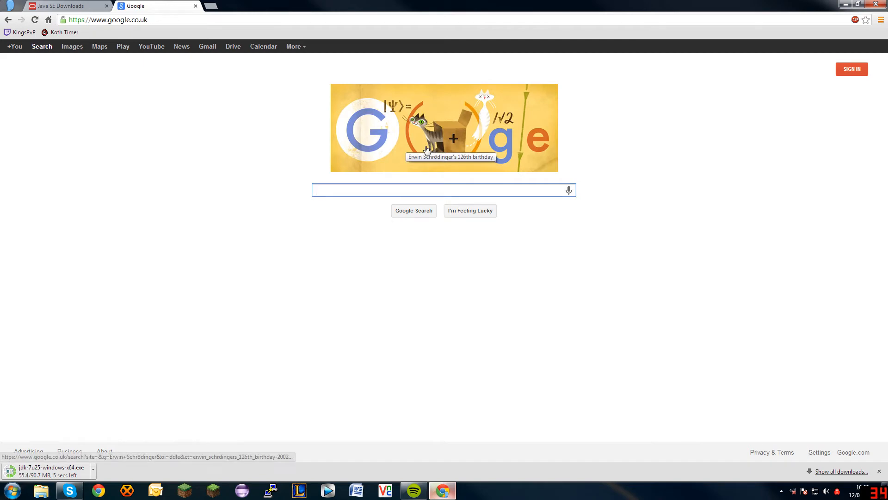
pyautogui.write('eclipse')
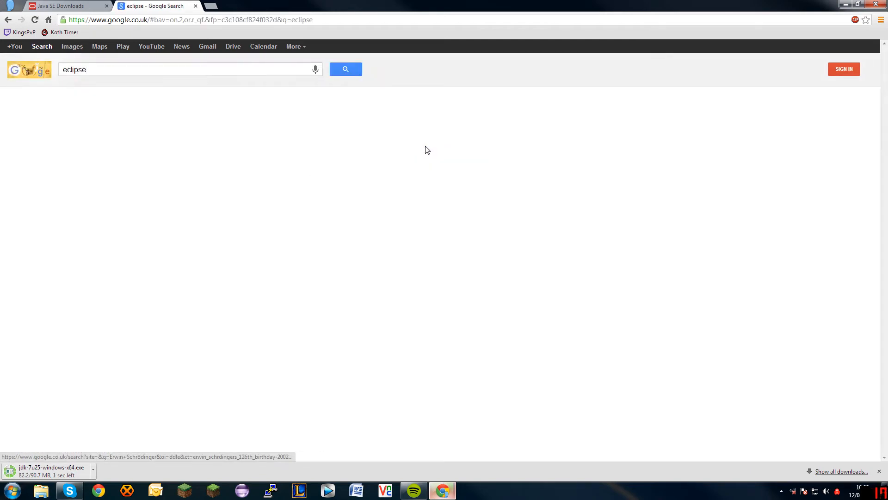
pyautogui.click(345, 70)
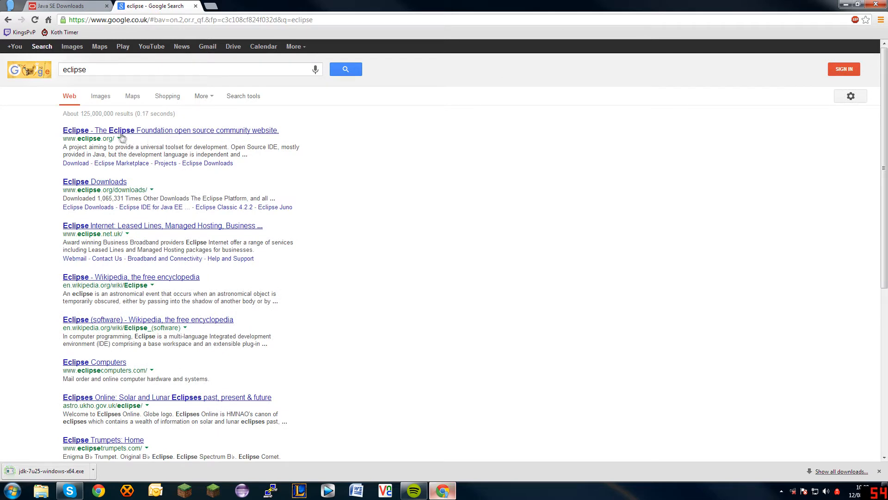
pyautogui.click(95, 182)
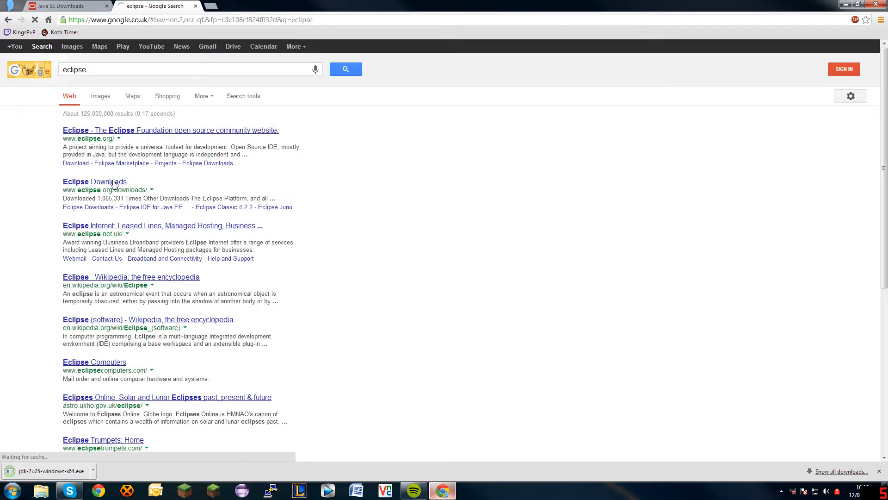
pyautogui.click(94, 181)
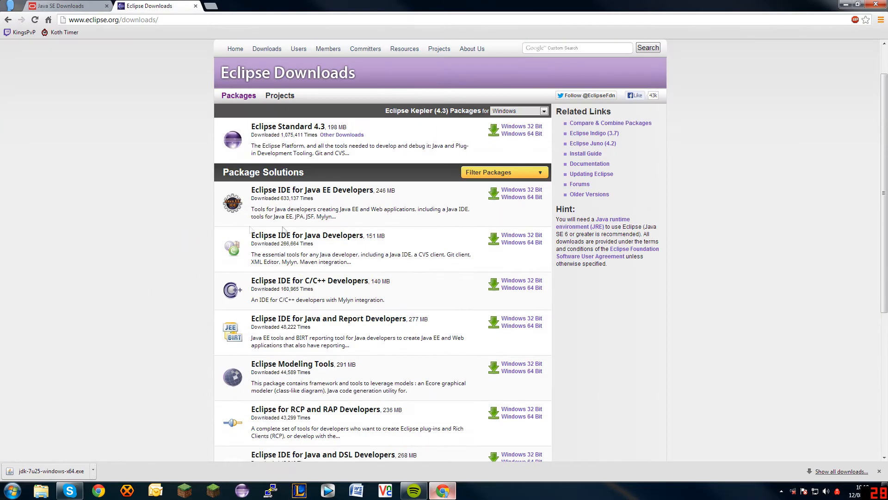
pyautogui.scroll(3)
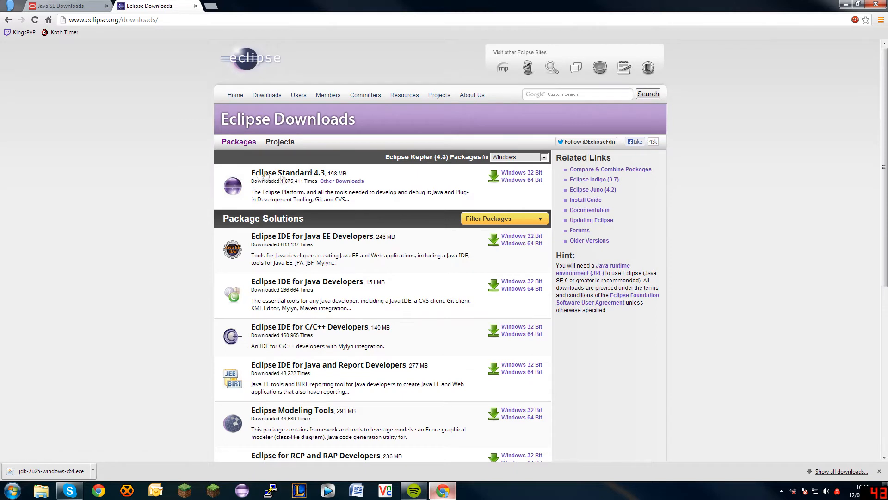
pyautogui.moveTo(414, 230)
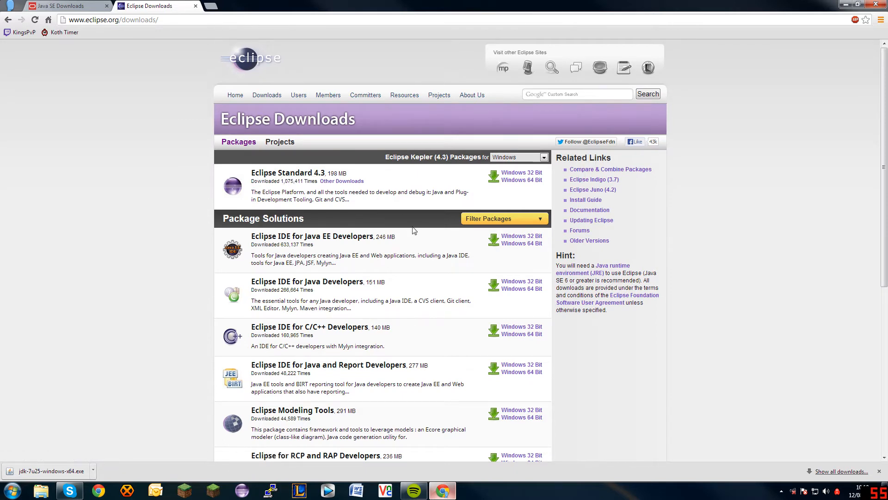
pyautogui.moveTo(341, 181)
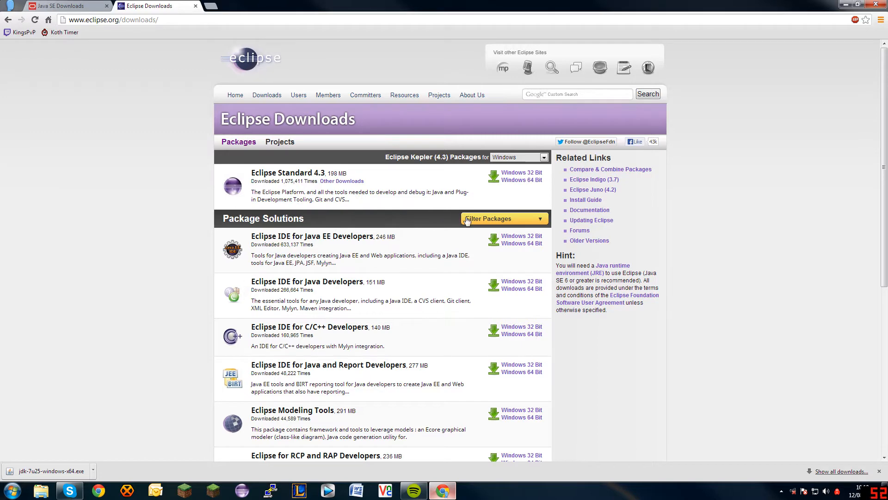
pyautogui.moveTo(521, 180)
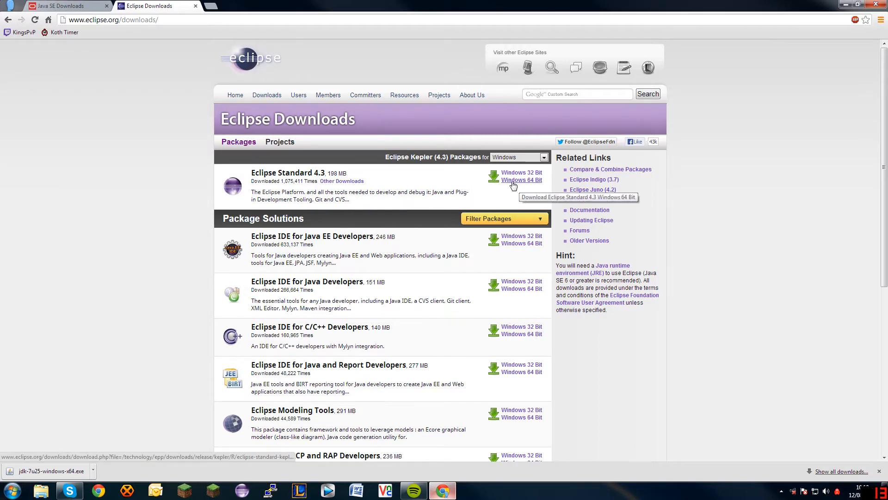
# Step: Download Eclipse Standard 4.3 for 64-bit Windows and start the downloaded JDK installer
pyautogui.click(522, 179)
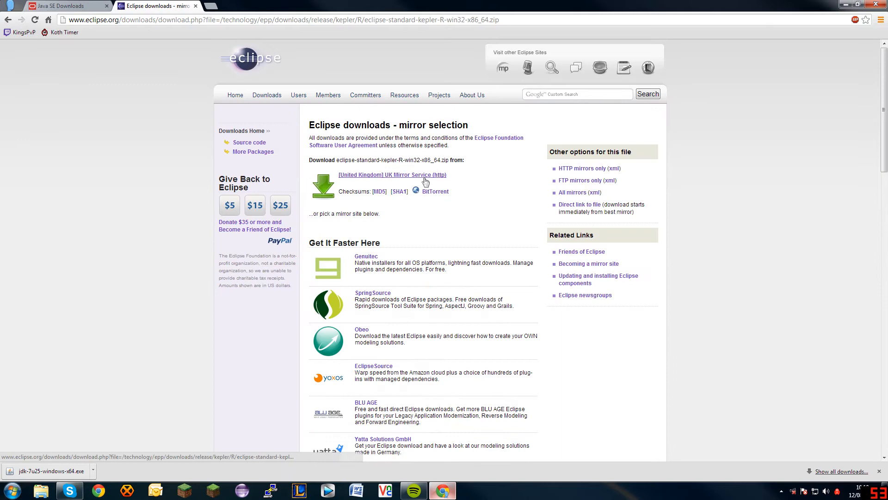
pyautogui.click(390, 175)
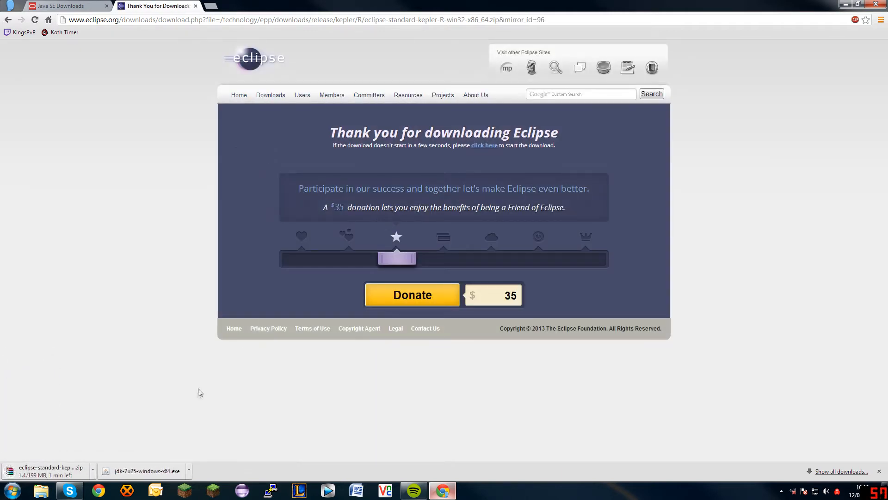
pyautogui.moveTo(119, 299)
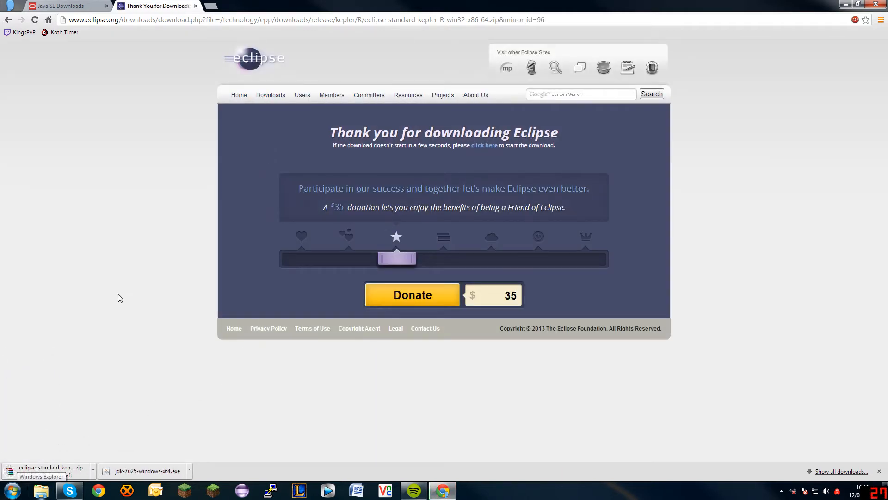
pyautogui.moveTo(283, 430)
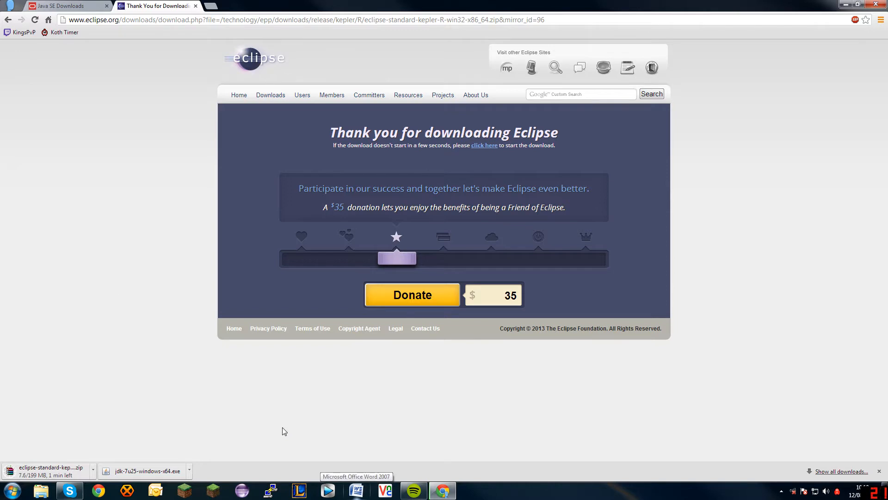
pyautogui.moveTo(264, 435)
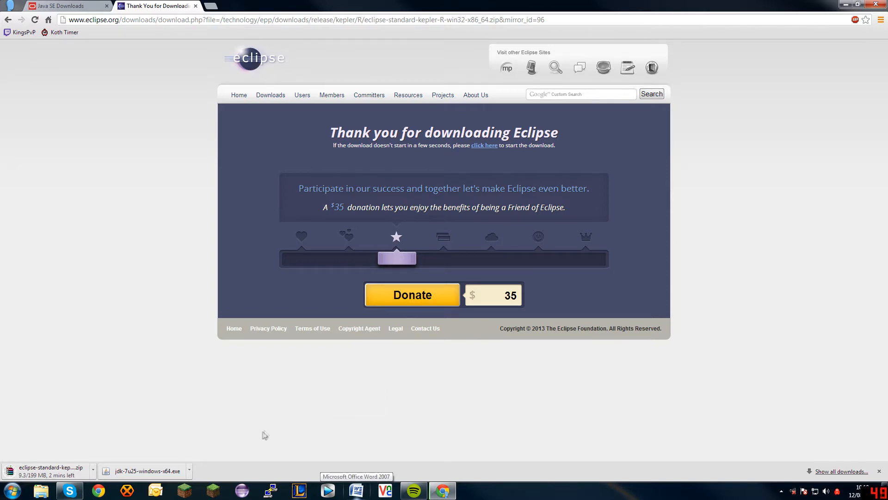
pyautogui.moveTo(194, 407)
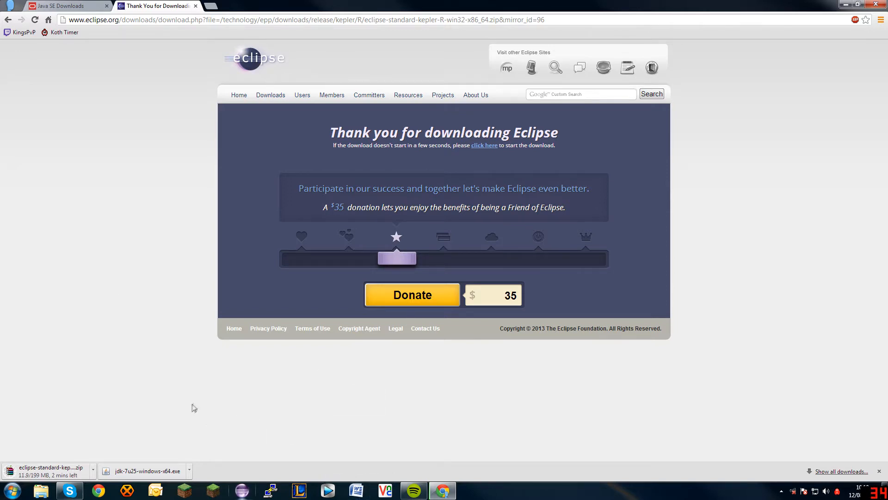
pyautogui.click(145, 471)
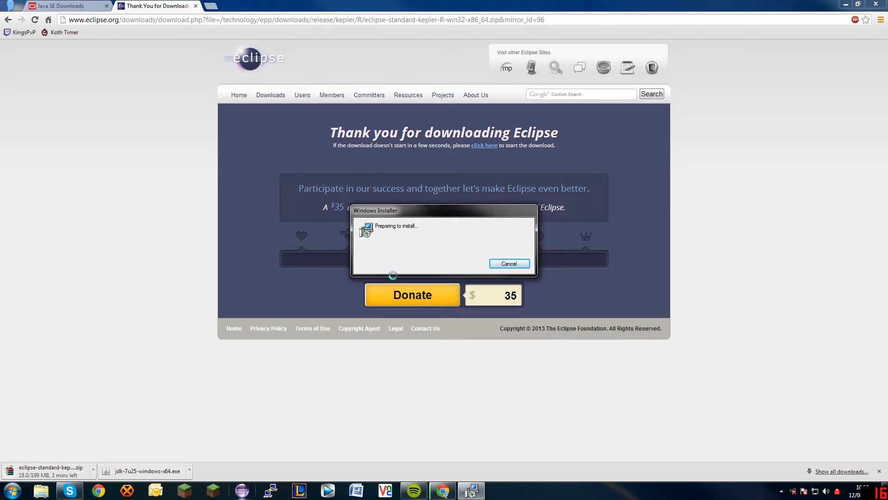
pyautogui.moveTo(243, 395)
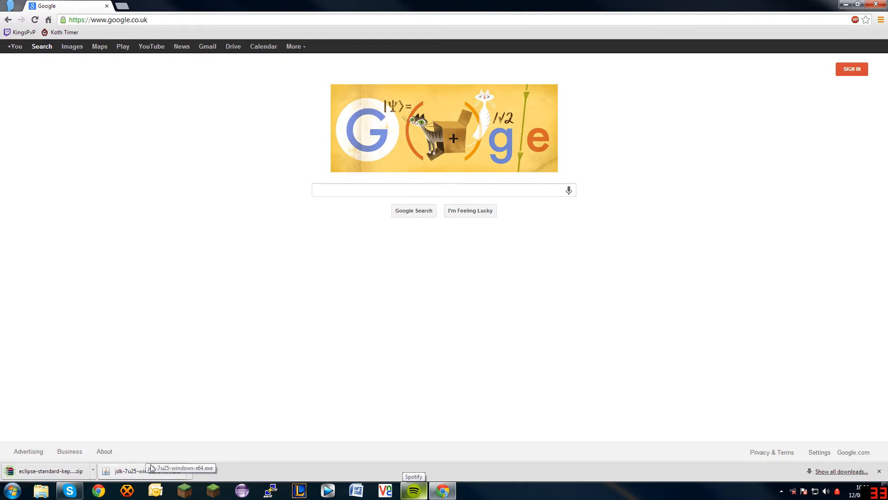
# Step: Extract the eclipse folder from the Kepler zip in WinRAR onto the desktop
pyautogui.click(45, 471)
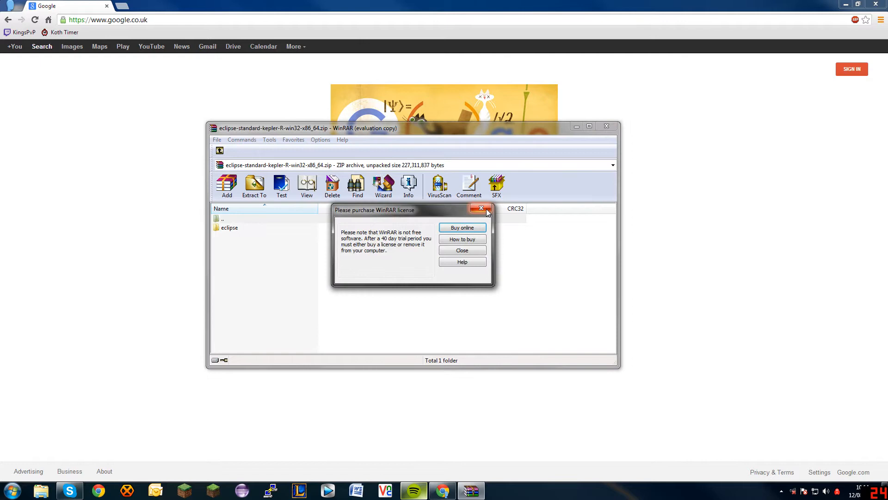
pyautogui.click(482, 209)
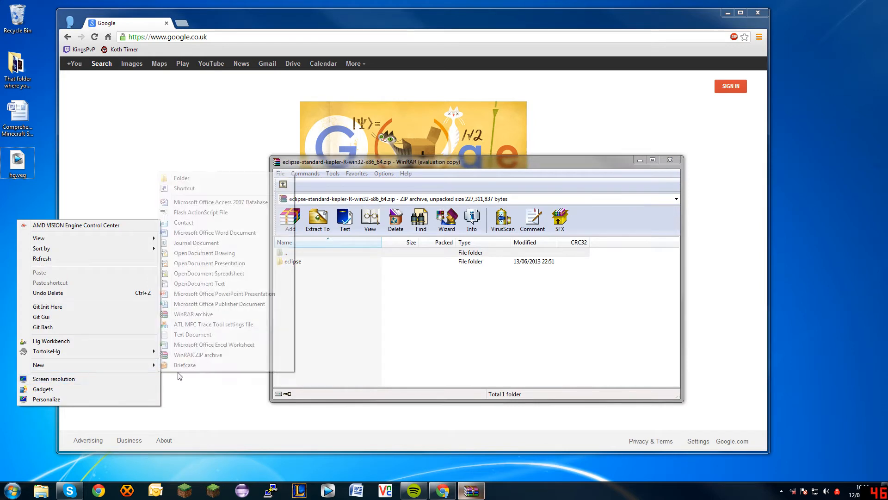
pyautogui.click(182, 178)
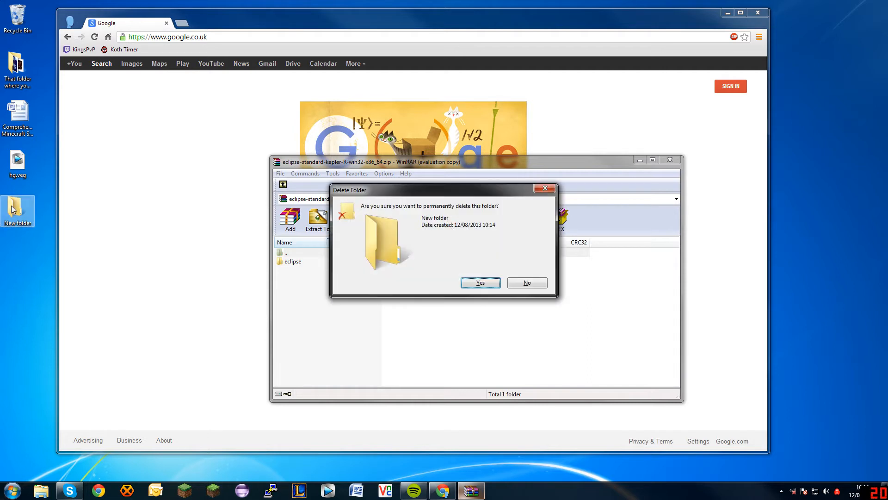
pyautogui.click(481, 283)
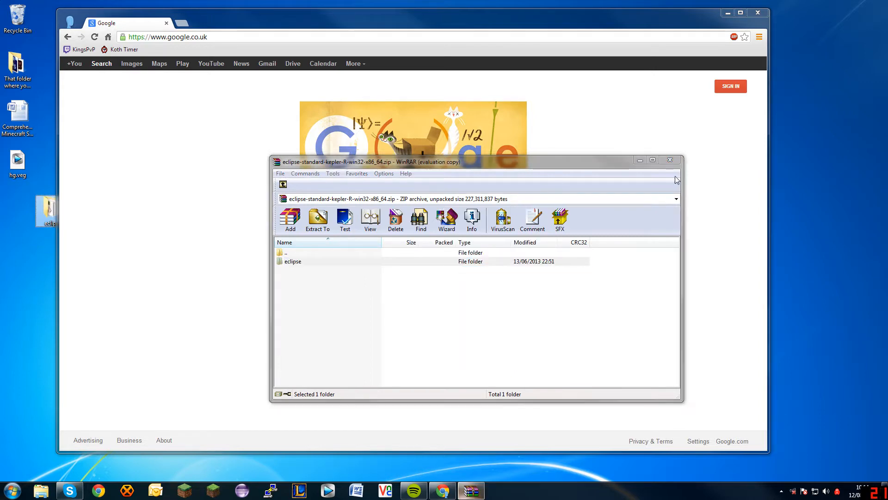
pyautogui.click(669, 159)
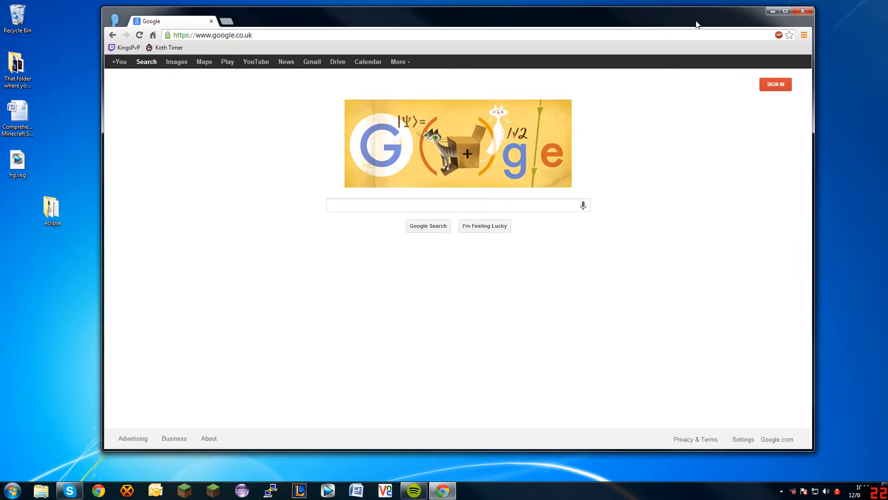
# Step: Check the extracted eclipse folder contains eclipse.exe, then close the Explorer window
pyautogui.doubleClick(52, 206)
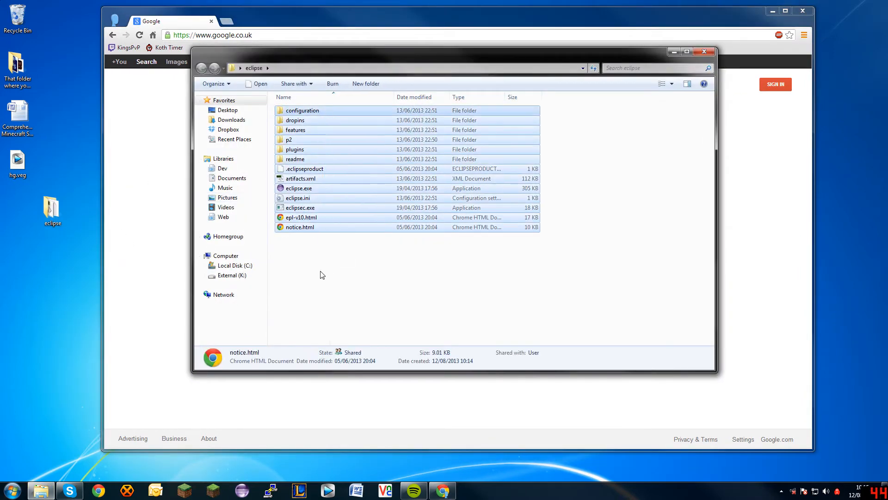
pyautogui.click(299, 188)
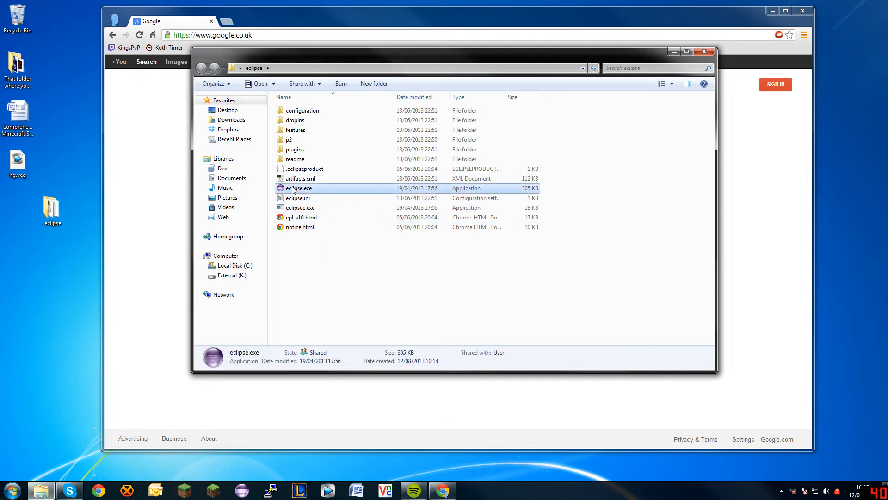
pyautogui.moveTo(306, 208)
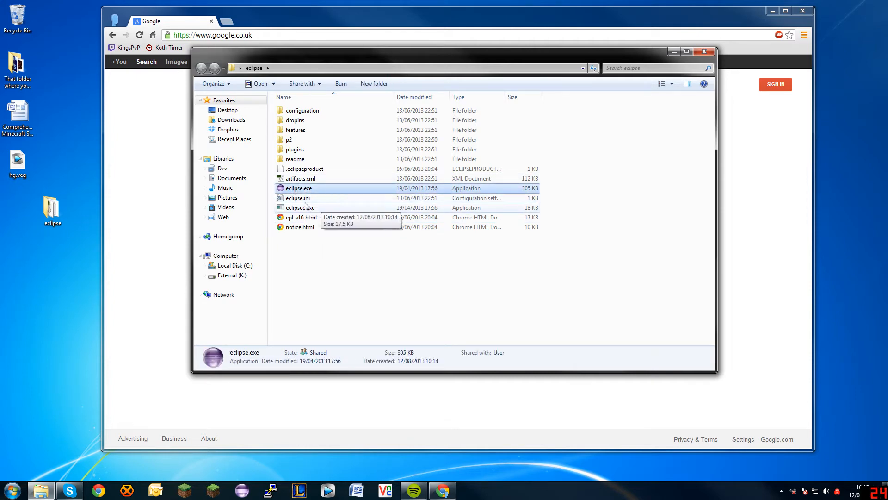
pyautogui.click(344, 289)
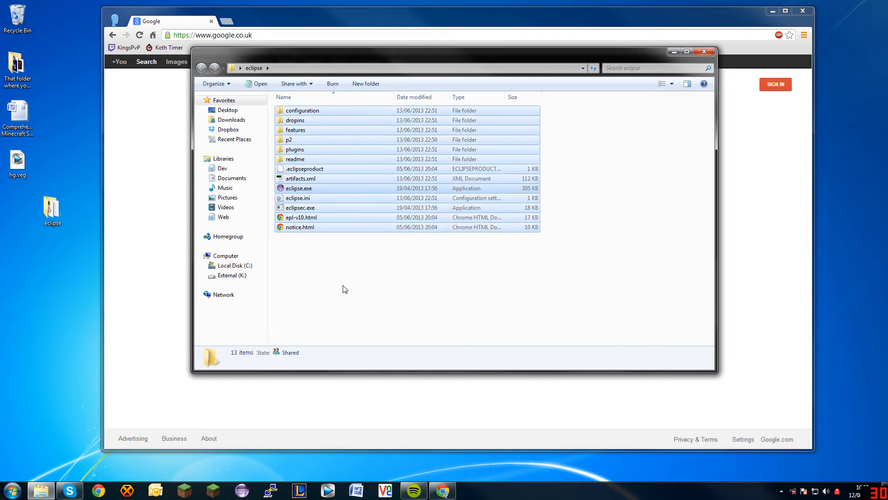
pyautogui.click(703, 52)
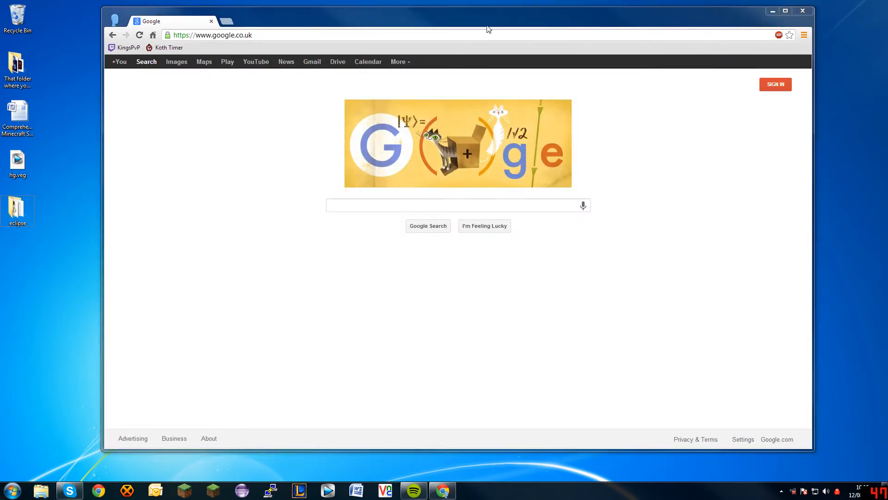
# Step: Go to dl.bukkit.org and show the list of downloadable Bukkit builds
pyautogui.click(211, 34)
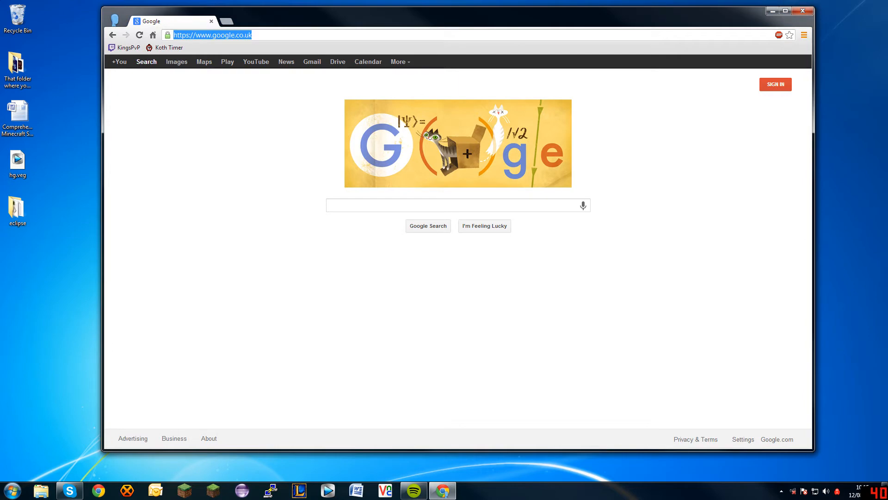
pyautogui.write('dl.bukkit.o')
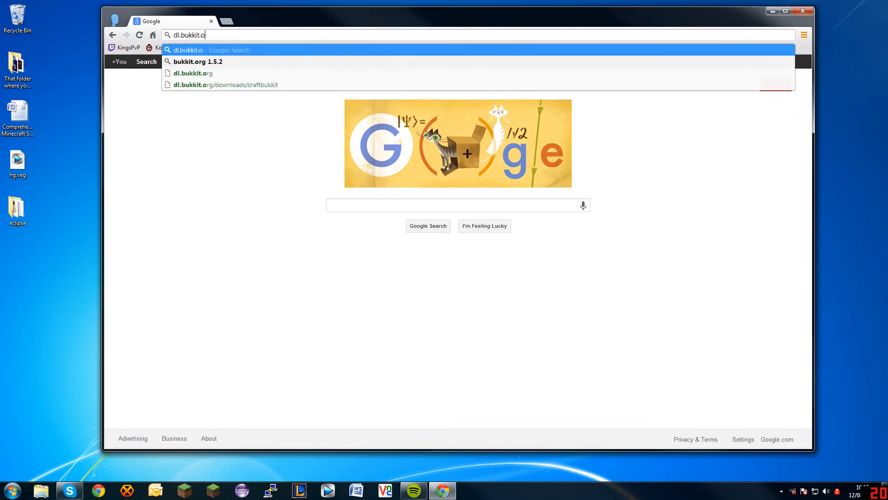
pyautogui.click(194, 73)
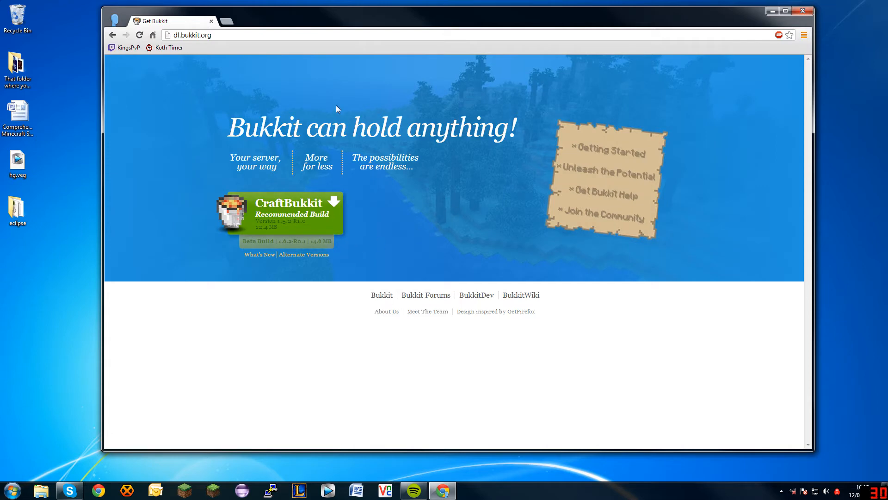
pyautogui.moveTo(289, 248)
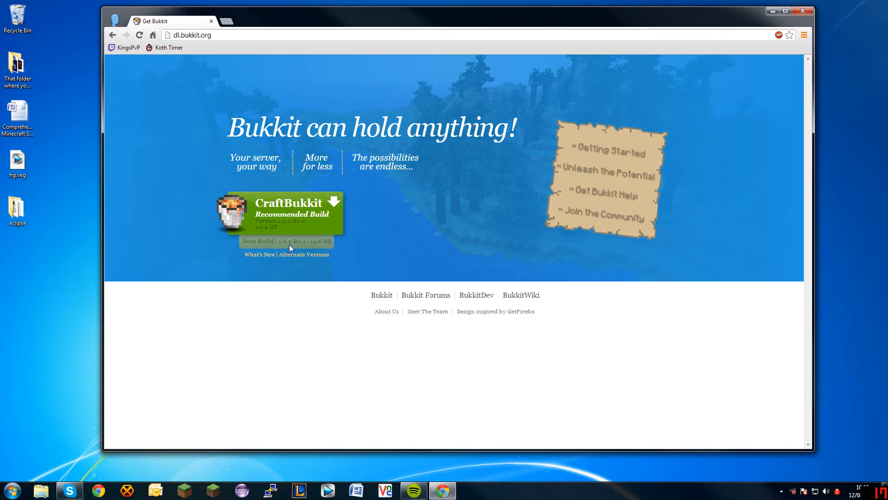
pyautogui.moveTo(303, 254)
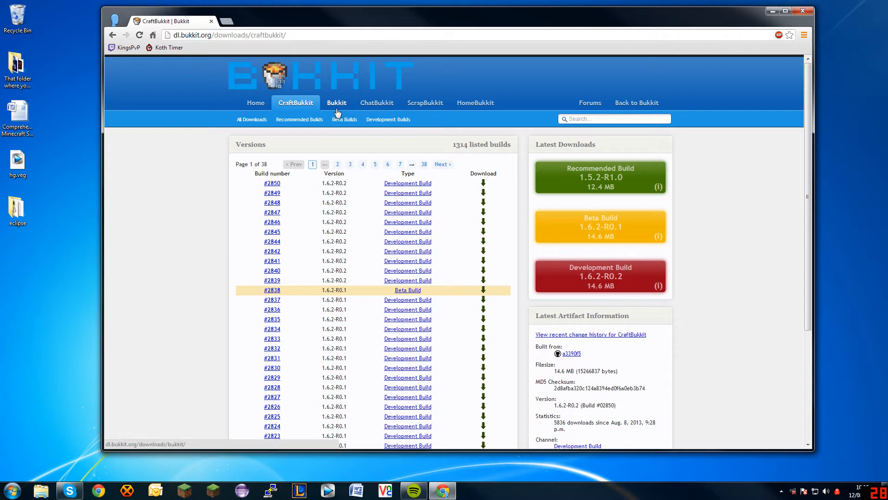
pyautogui.click(337, 103)
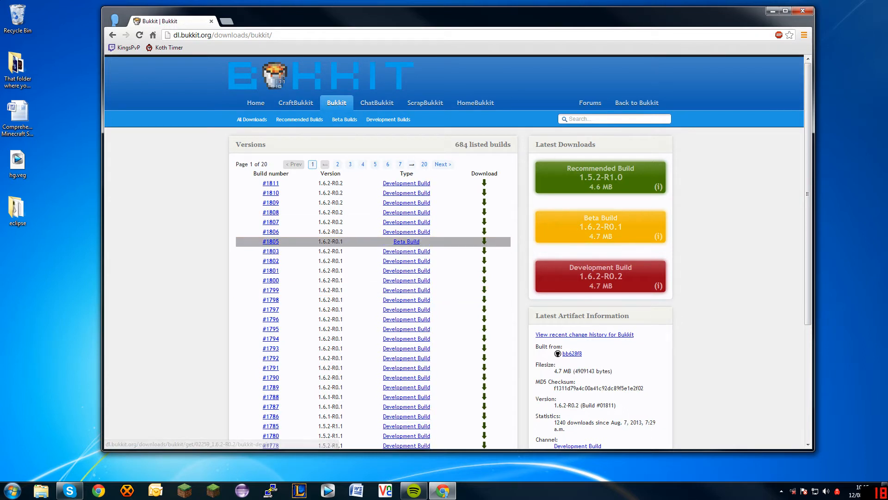
pyautogui.moveTo(576, 180)
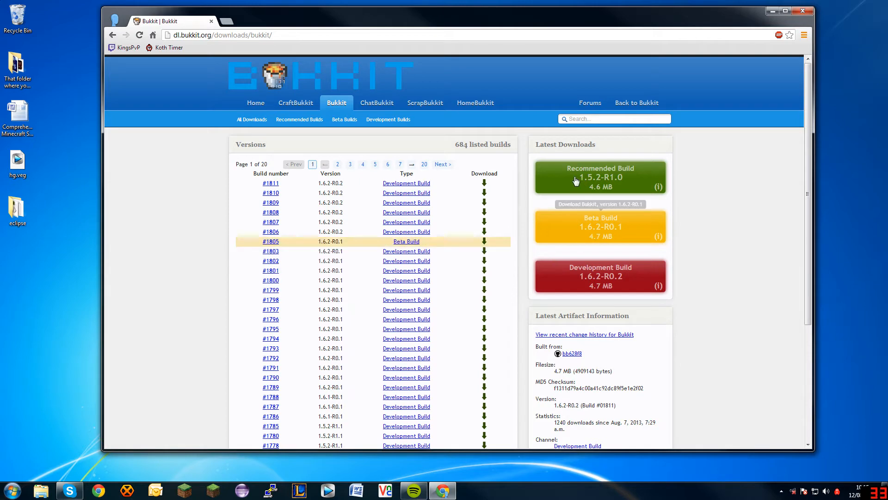
pyautogui.moveTo(789, 67)
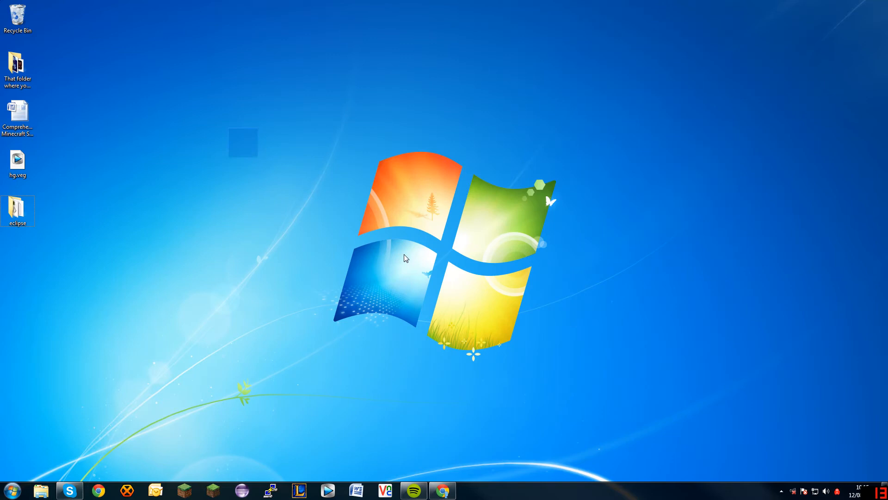
pyautogui.moveTo(362, 235)
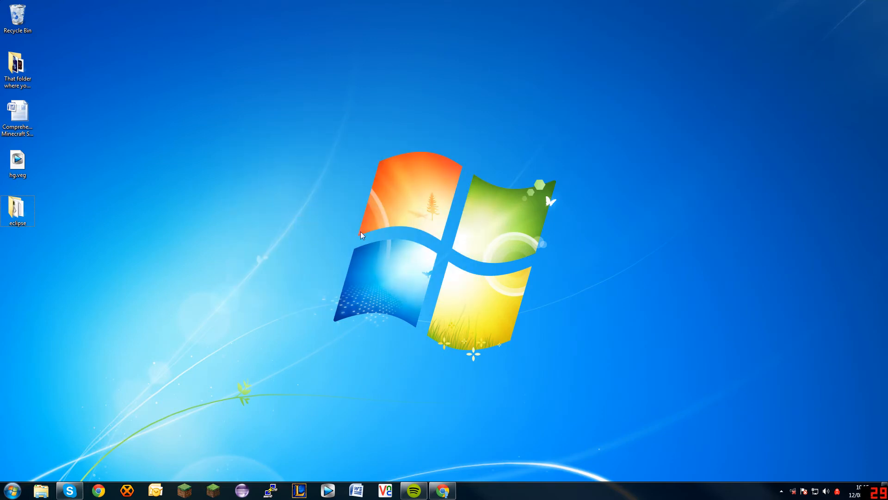
pyautogui.moveTo(210, 175)
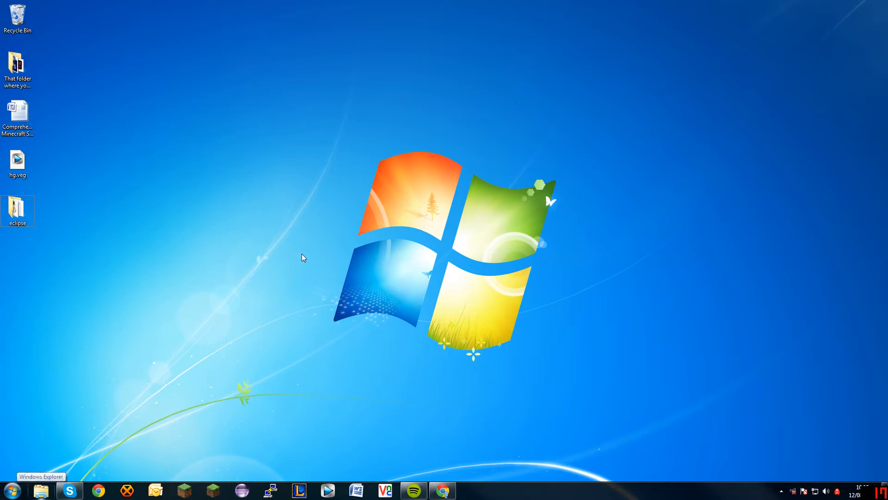
pyautogui.moveTo(318, 262)
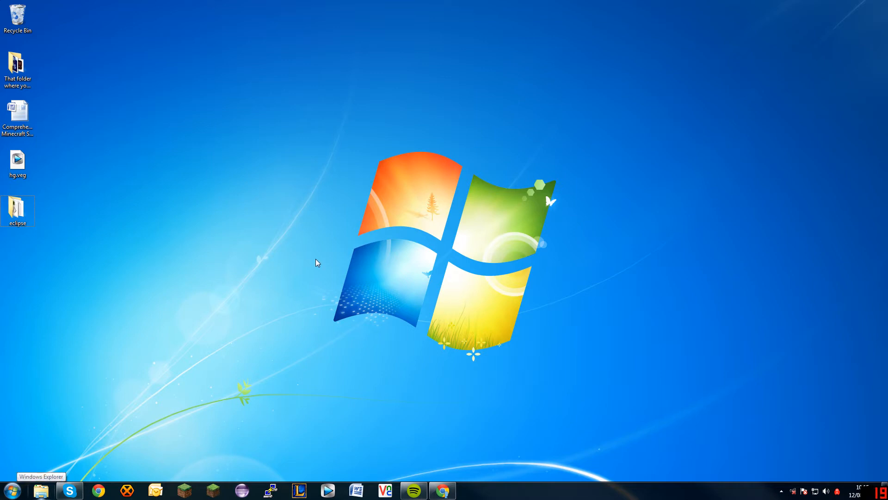
pyautogui.moveTo(390, 339)
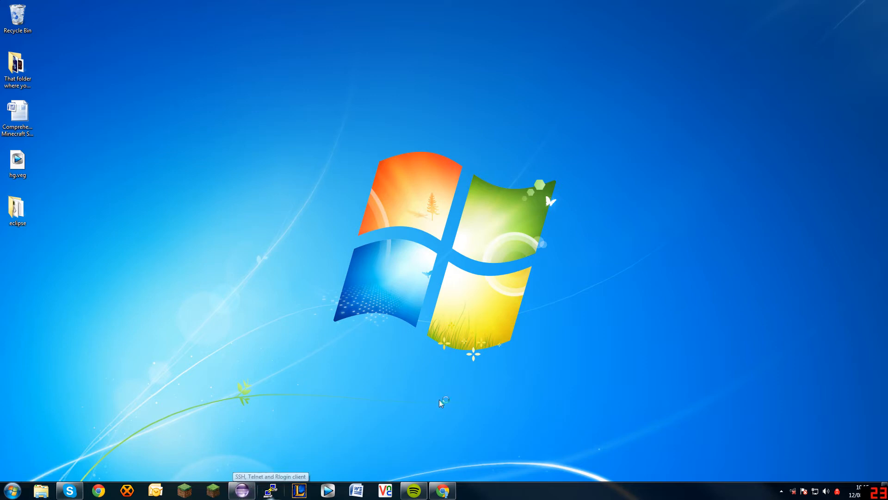
# Step: Launch Eclipse with the default Java workspace
pyautogui.doubleClick(17, 208)
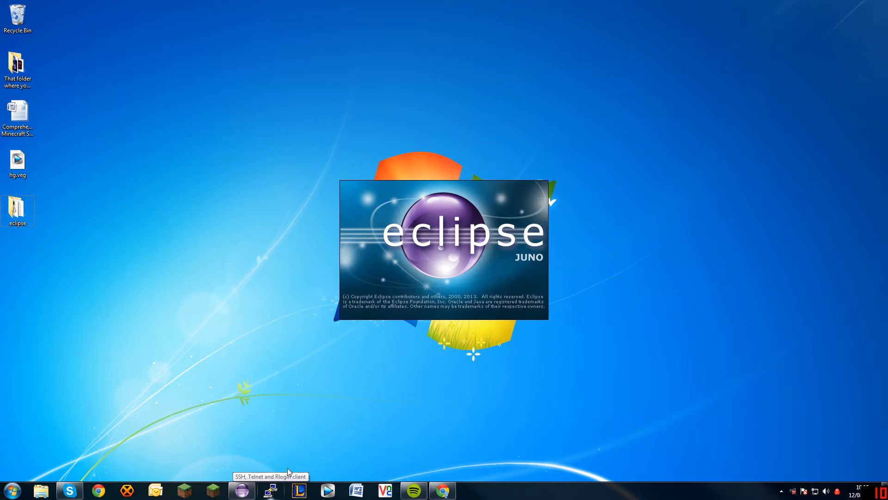
pyautogui.moveTo(427, 391)
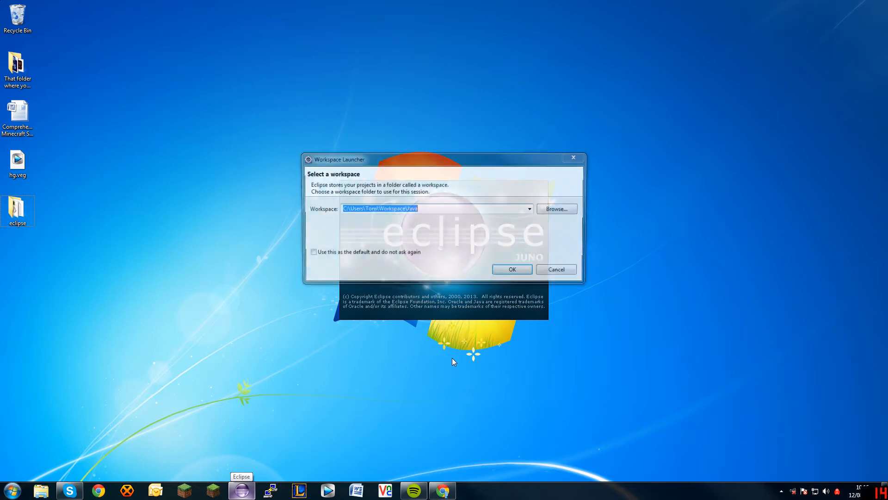
pyautogui.click(511, 268)
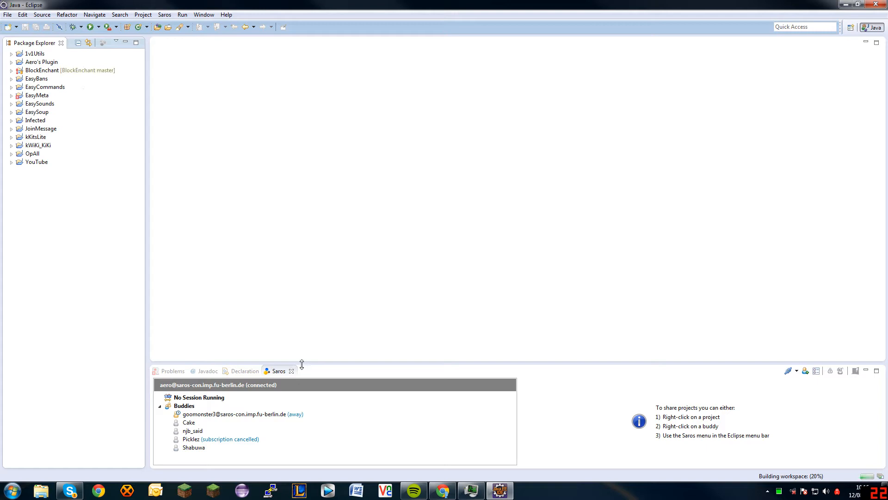
# Step: Start a new Java project and name it Bananas
pyautogui.click(173, 371)
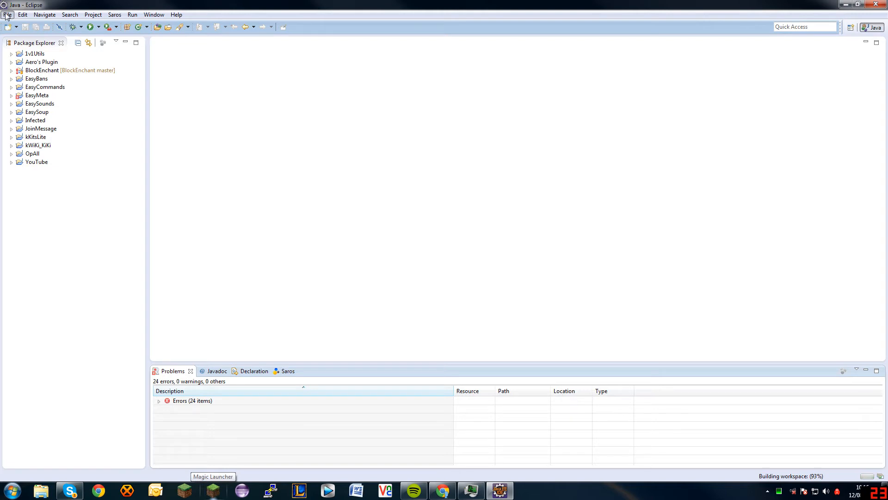
pyautogui.click(8, 14)
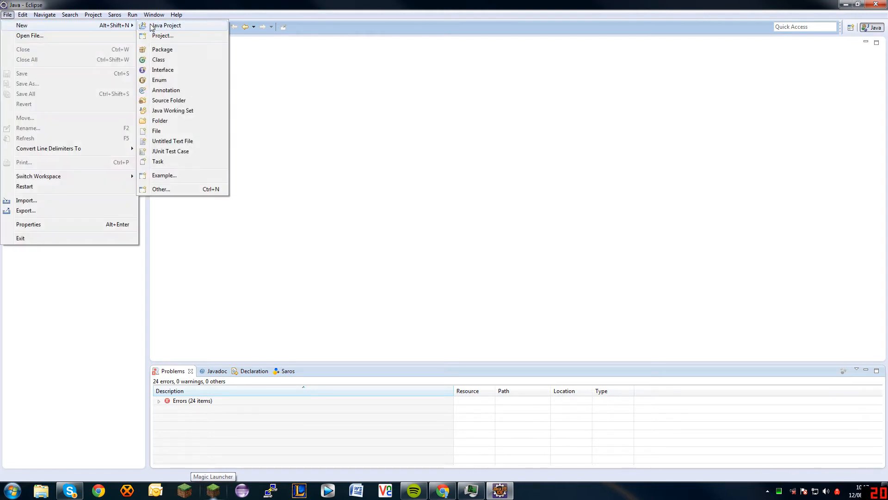
pyautogui.click(164, 25)
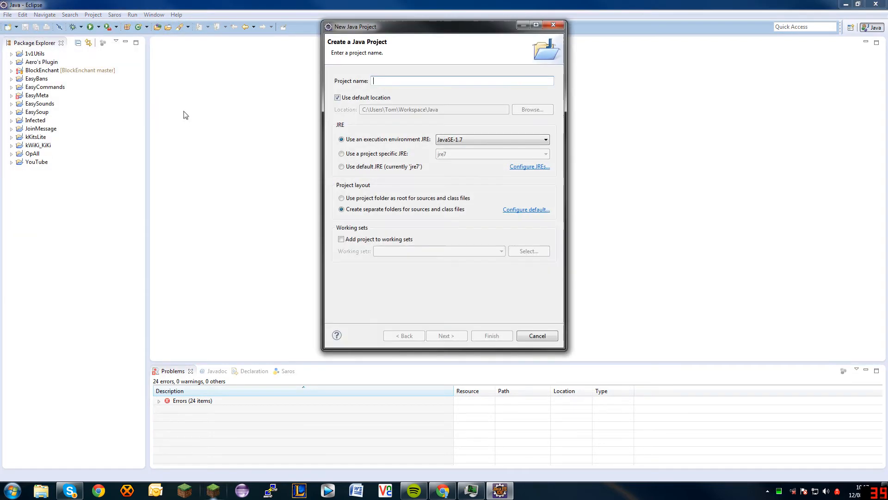
pyautogui.moveTo(534, 133)
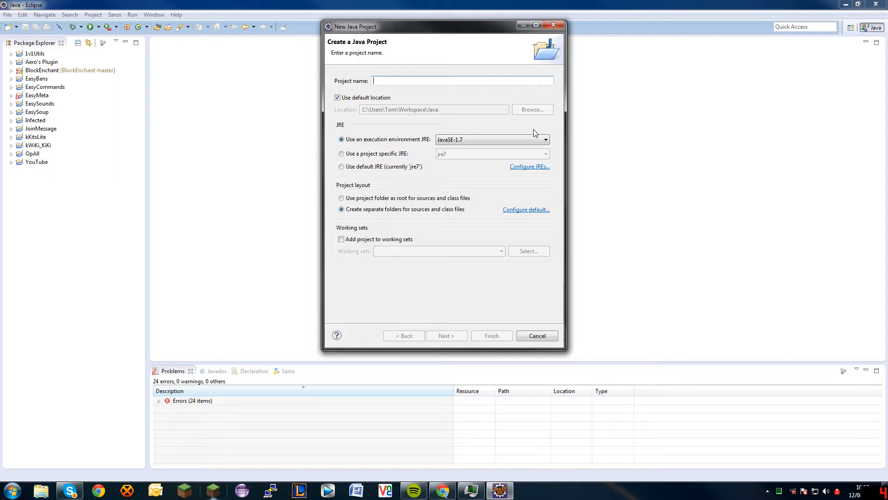
pyautogui.write('YouT')
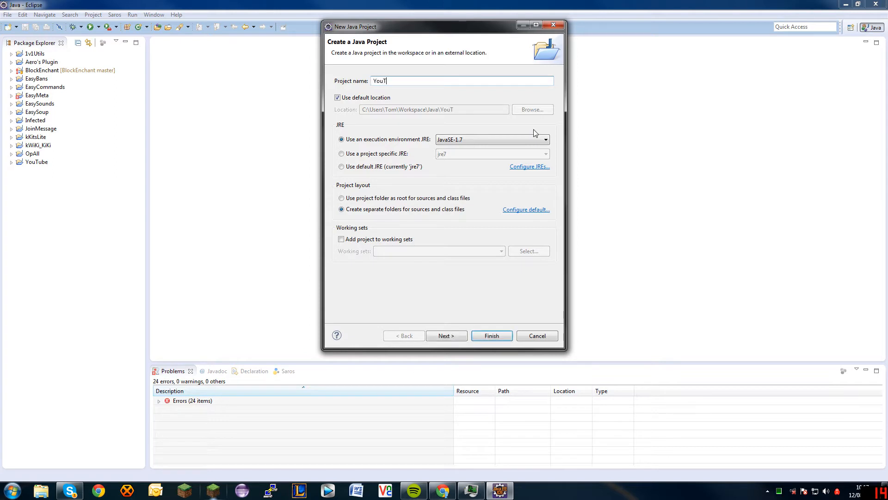
pyautogui.write('ube')
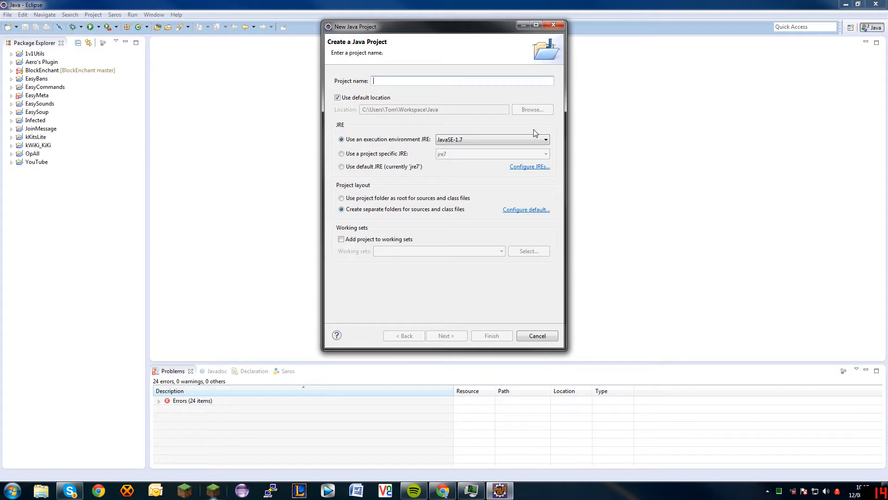
pyautogui.write('B')
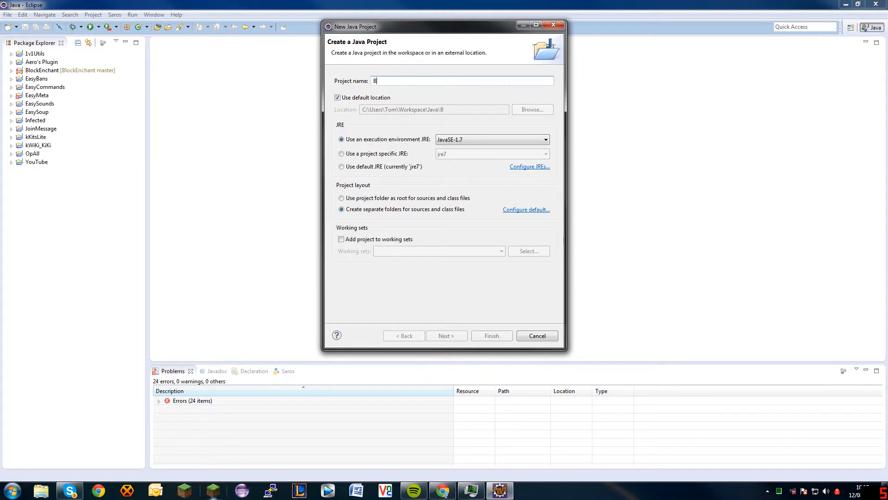
pyautogui.write('ananas')
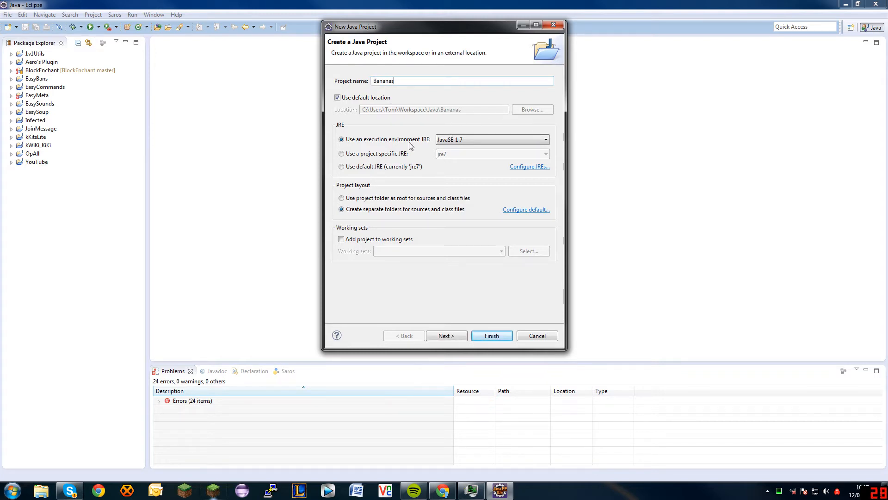
pyautogui.moveTo(430, 148)
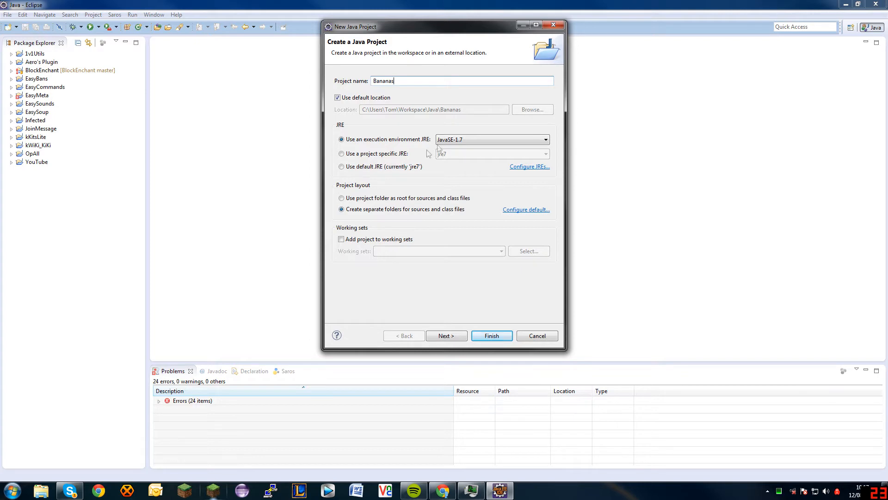
# Step: Keep JavaSE-1.7 as the execution environment and continue to the build settings
pyautogui.click(545, 140)
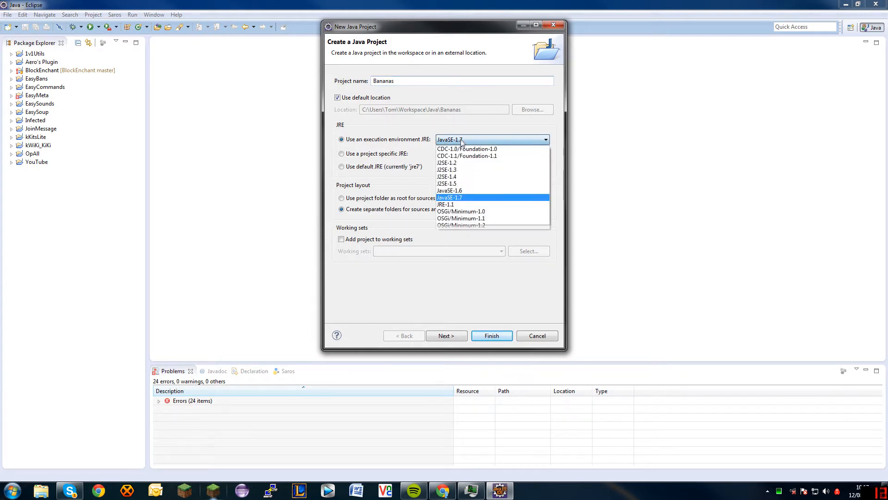
pyautogui.click(450, 197)
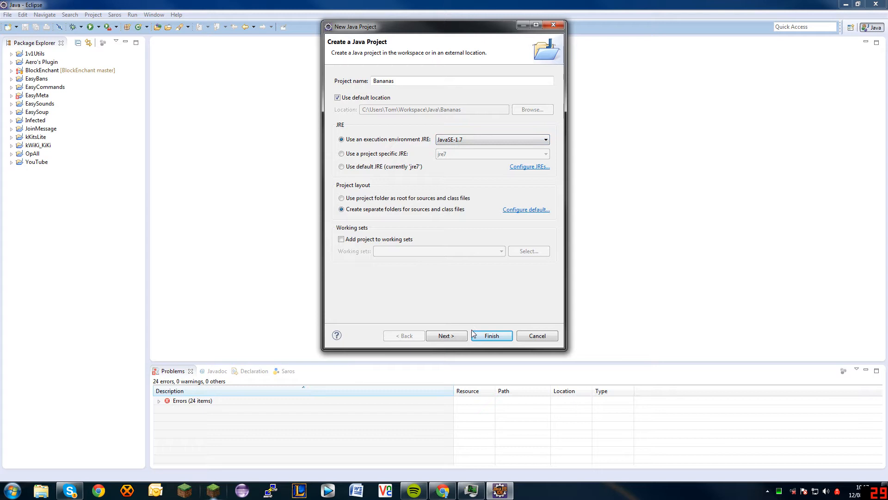
pyautogui.click(446, 335)
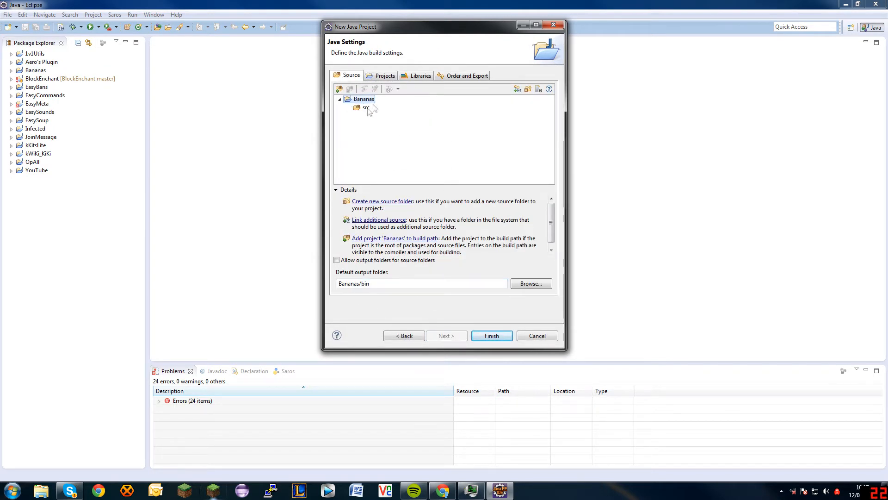
# Step: Add external jar Bukkit-1.6.2-R0.1.jar to the Libraries and finish creating Bananas
pyautogui.click(420, 75)
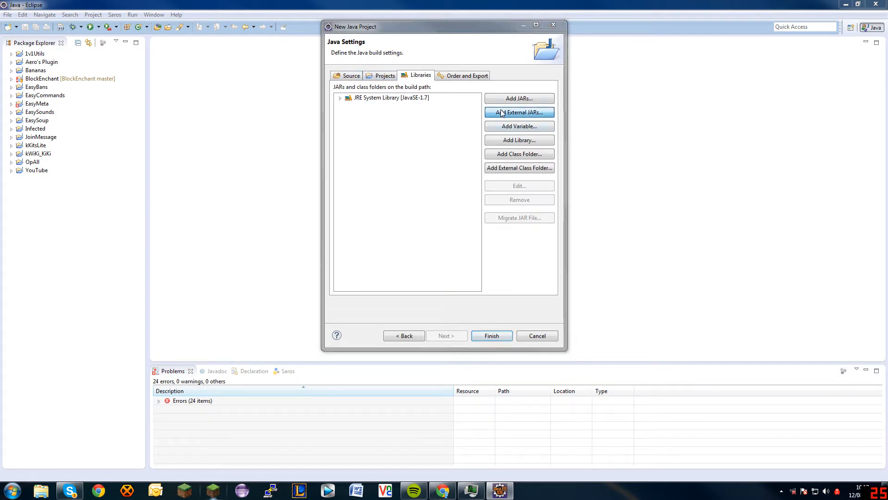
pyautogui.click(518, 112)
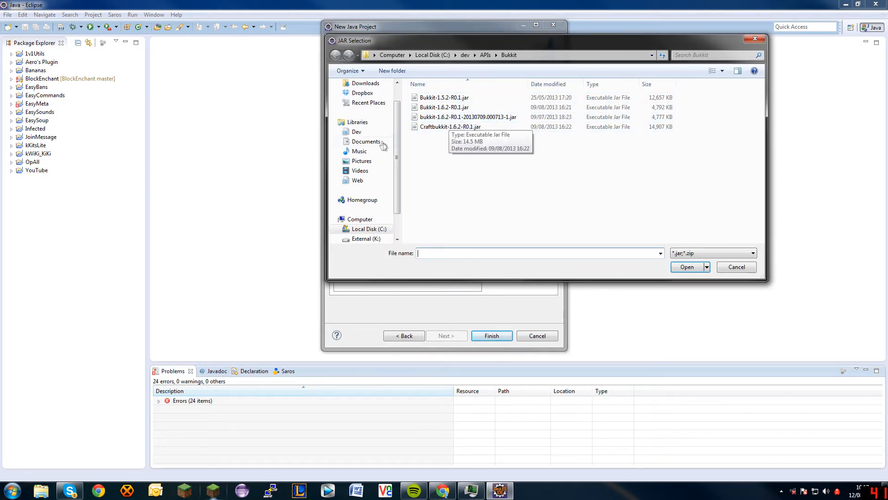
pyautogui.click(444, 107)
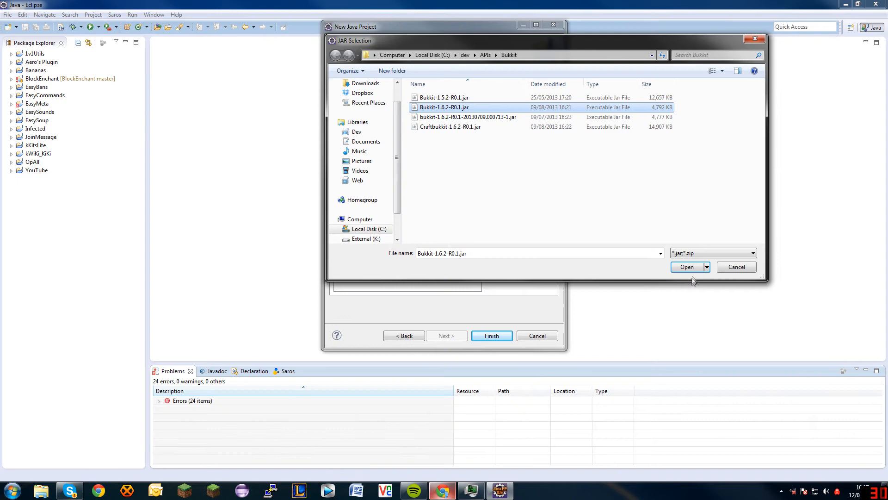
pyautogui.click(686, 267)
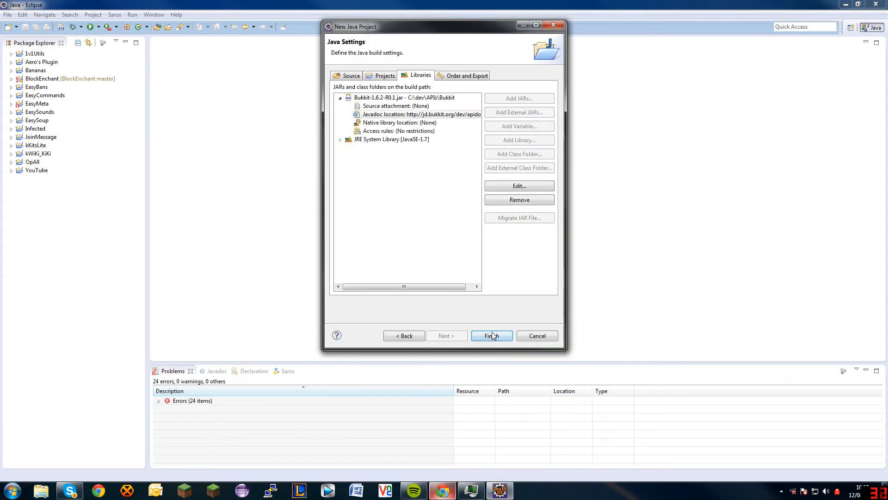
pyautogui.click(491, 335)
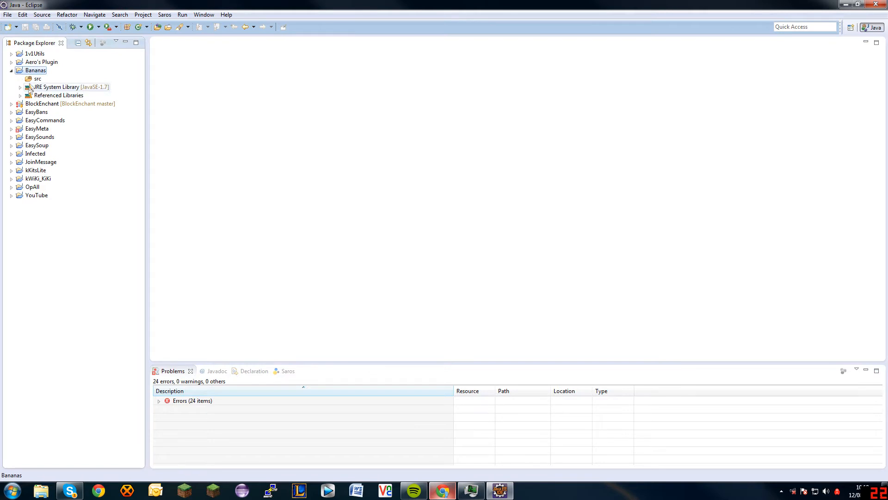
# Step: Create a new plain file named plugin.yml in the Bananas project
pyautogui.click(37, 78)
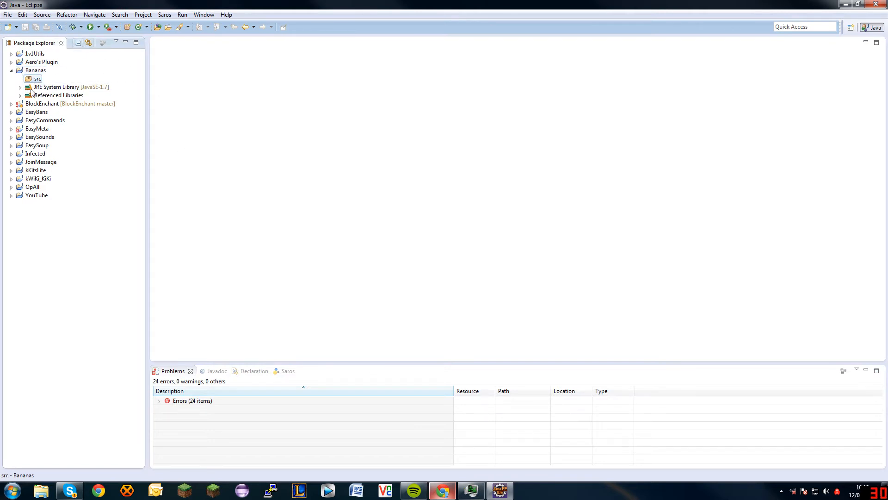
pyautogui.click(35, 70)
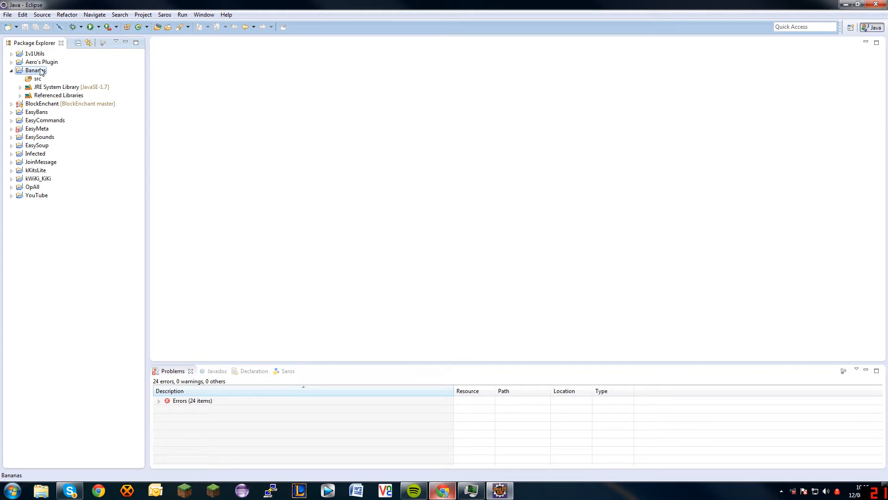
pyautogui.rightClick(35, 70)
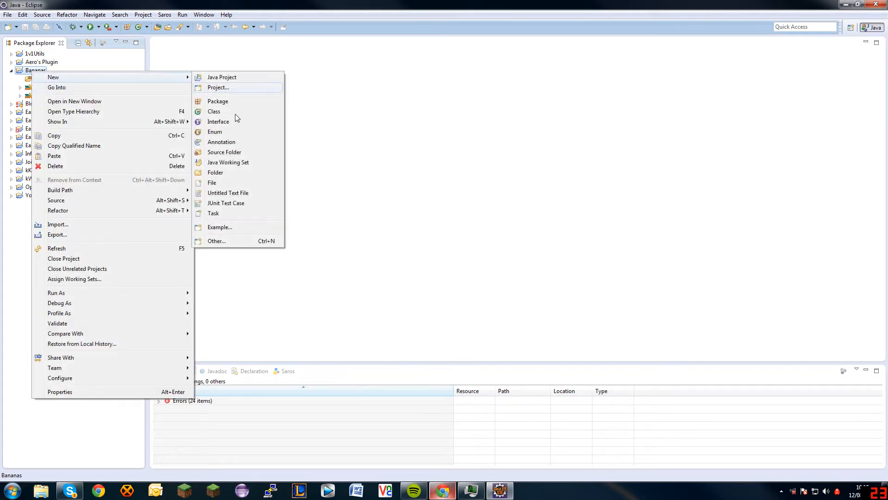
pyautogui.click(211, 182)
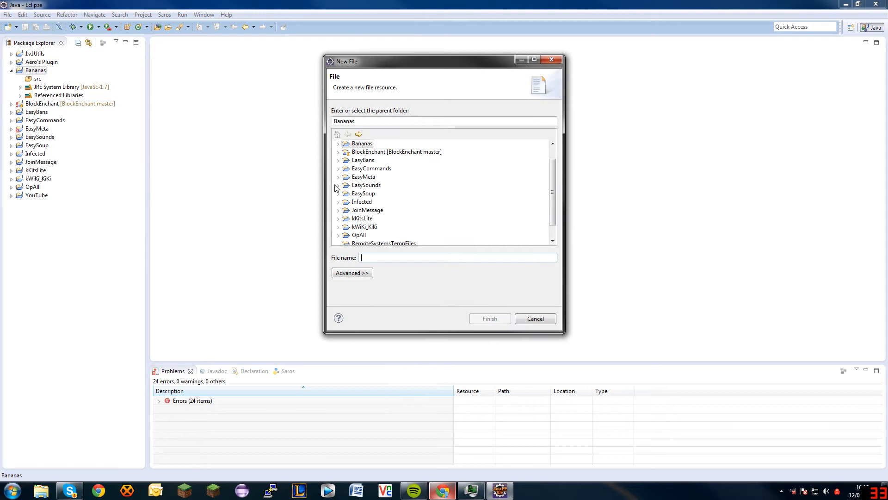
pyautogui.write('plugin')
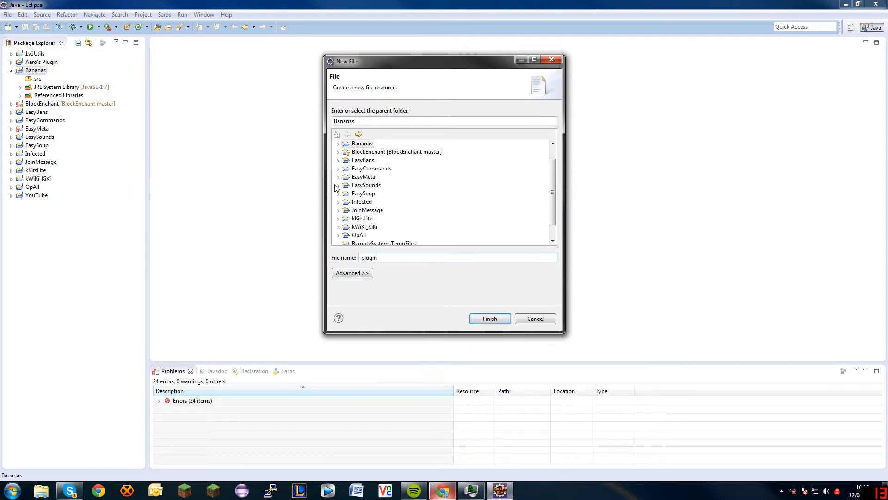
pyautogui.click(488, 318)
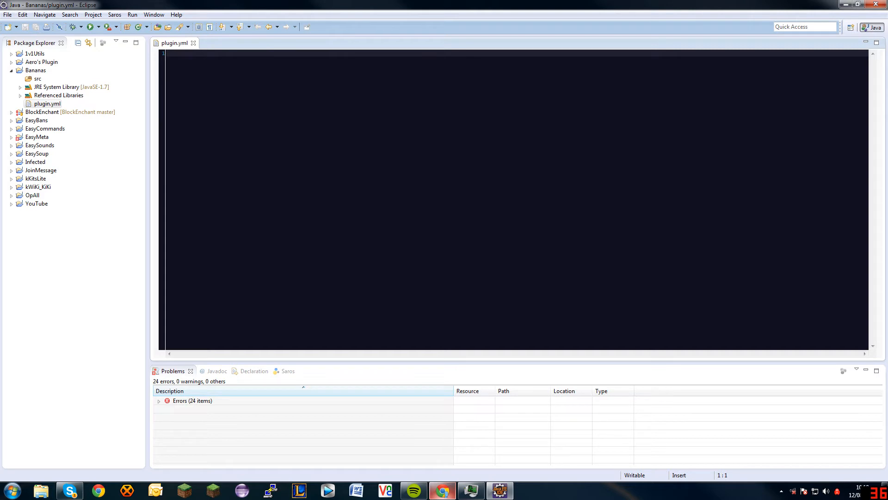
# Step: Write 'name: Bananas' and 'version: 1.0' lines in plugin.yml
pyautogui.write('name: Bana')
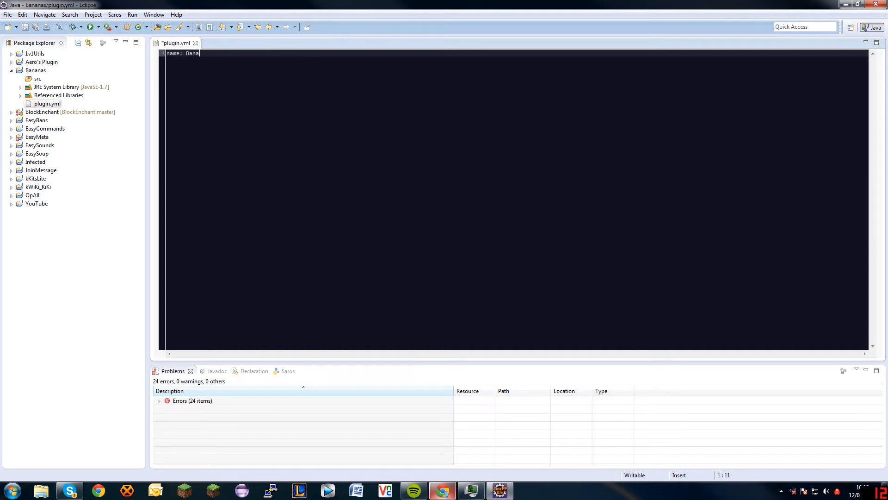
pyautogui.write('nas')
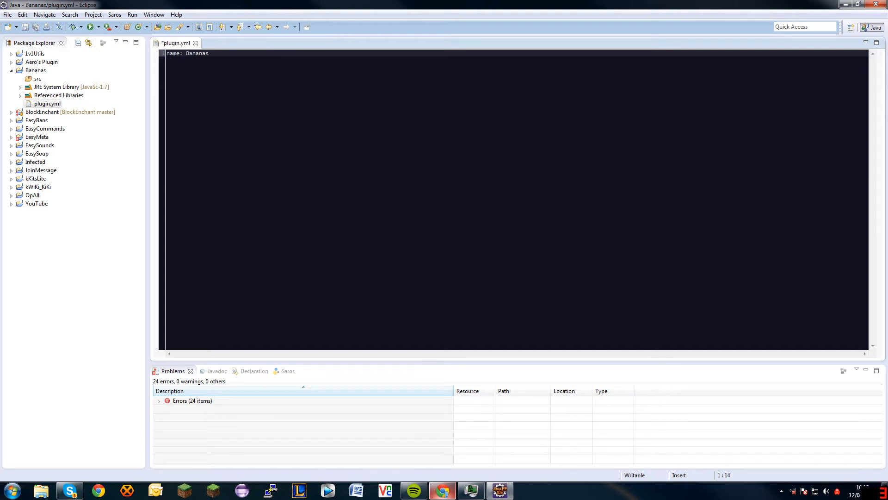
pyautogui.press('Return')
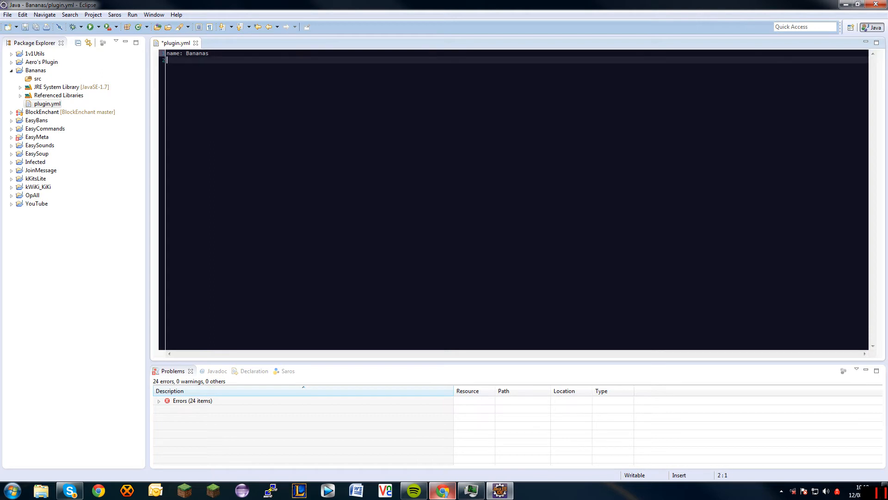
pyautogui.write('version')
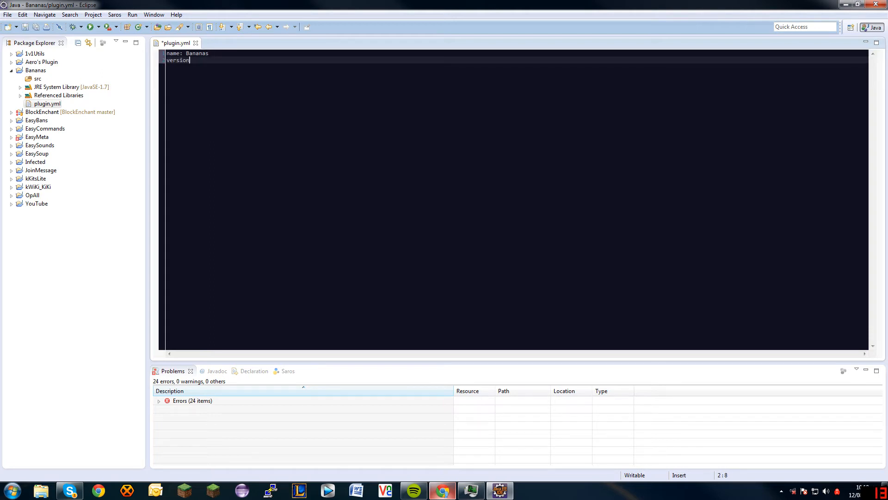
pyautogui.write(': 1.0')
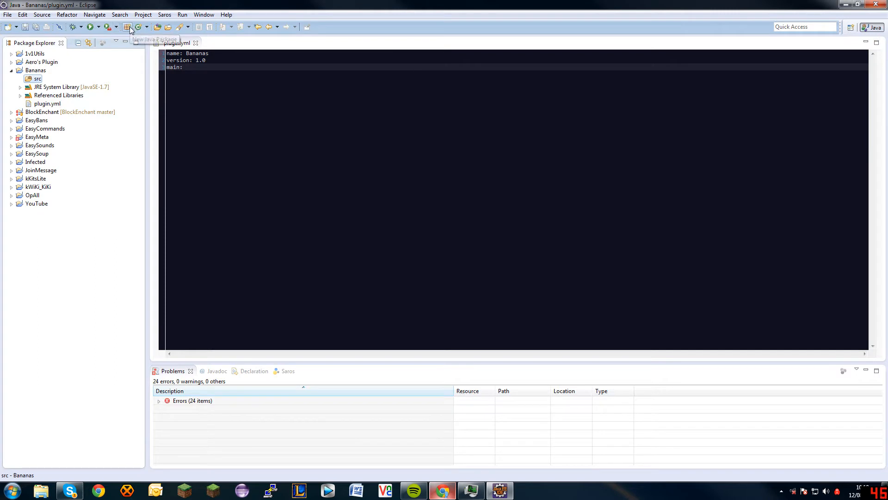
# Step: Create the Java package me.iaero.bananas under src after retyping the name from com.gma
pyautogui.click(129, 27)
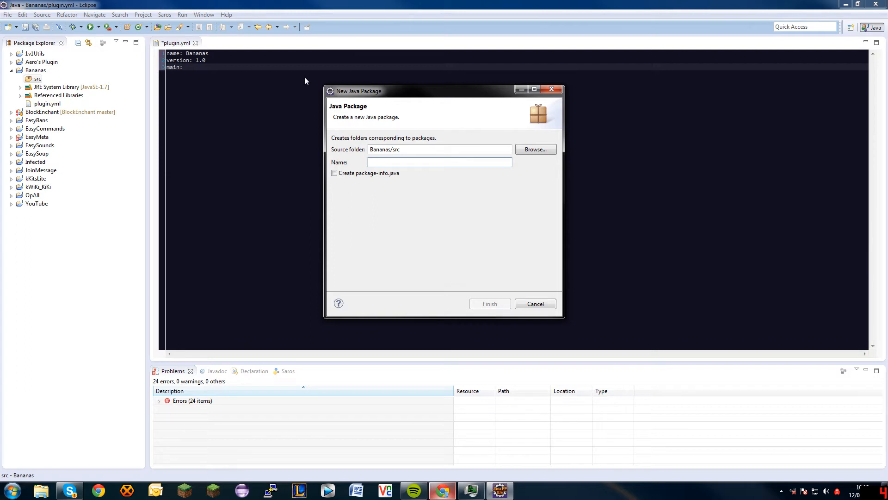
pyautogui.click(439, 162)
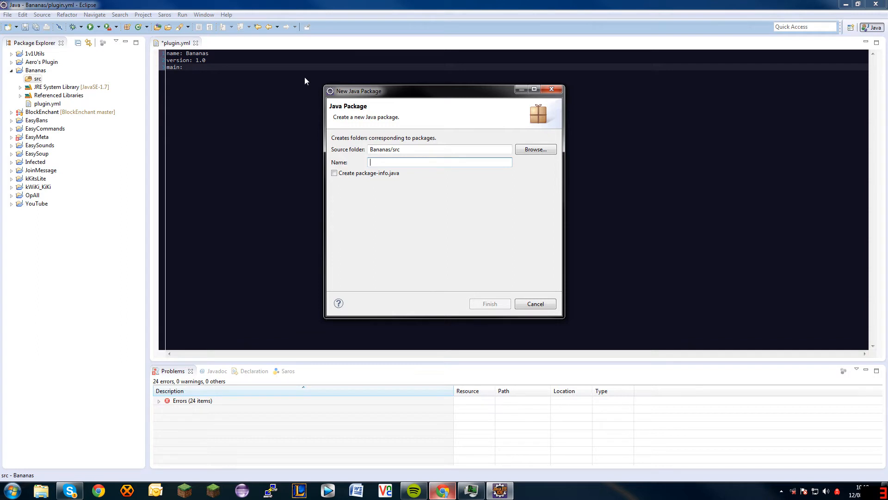
pyautogui.write('com.gmail.')
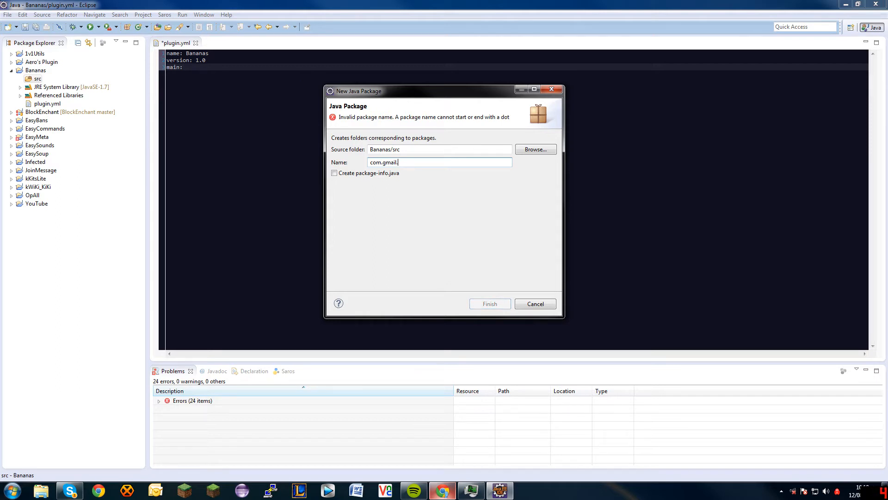
pyautogui.write('banana')
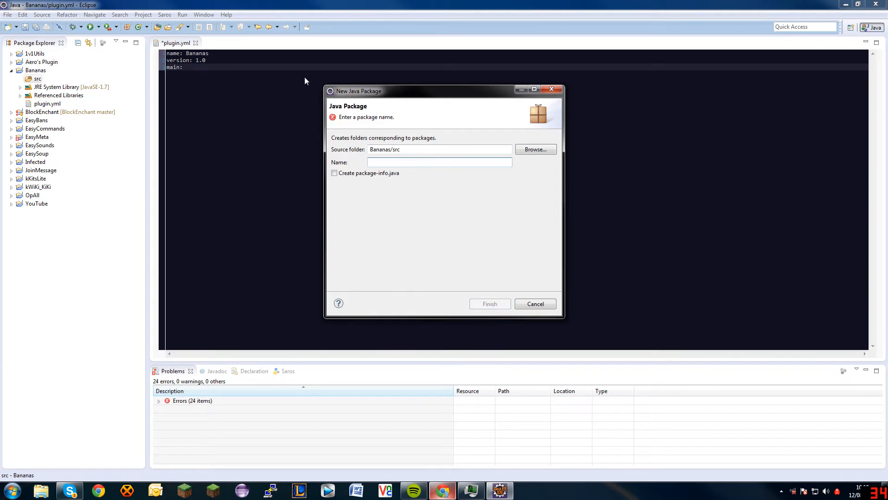
pyautogui.write('me.iaero.')
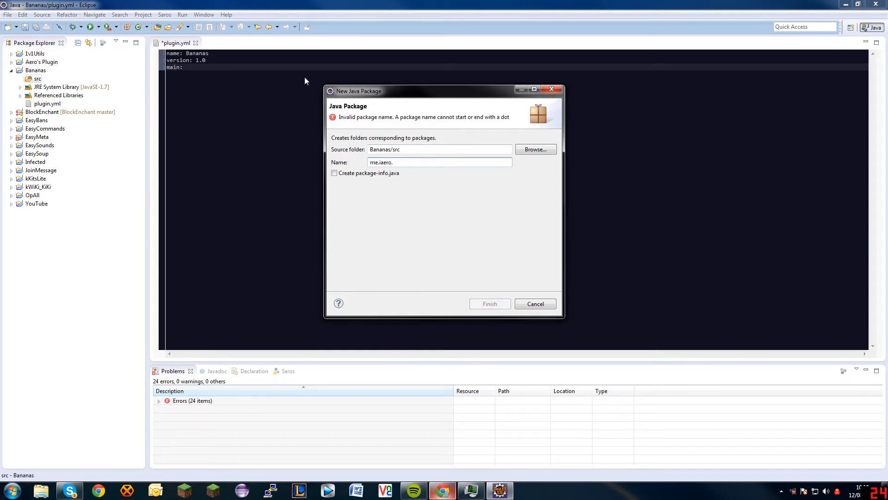
pyautogui.write('bananas')
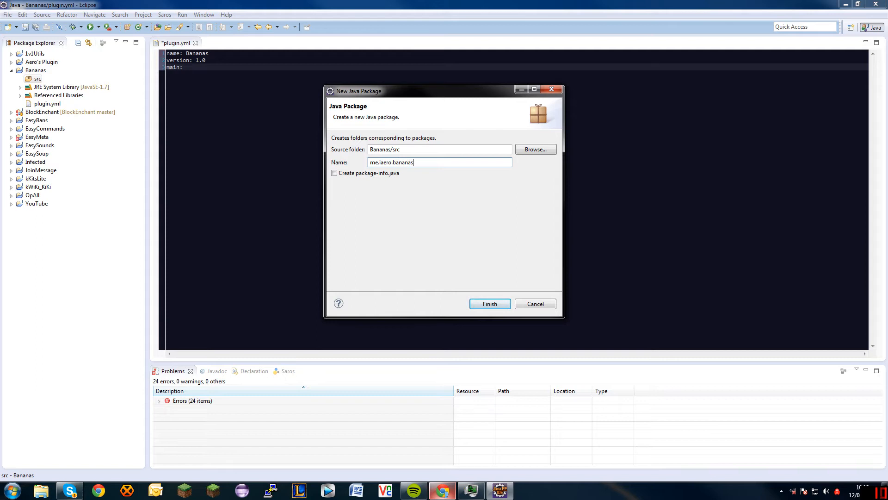
pyautogui.click(488, 304)
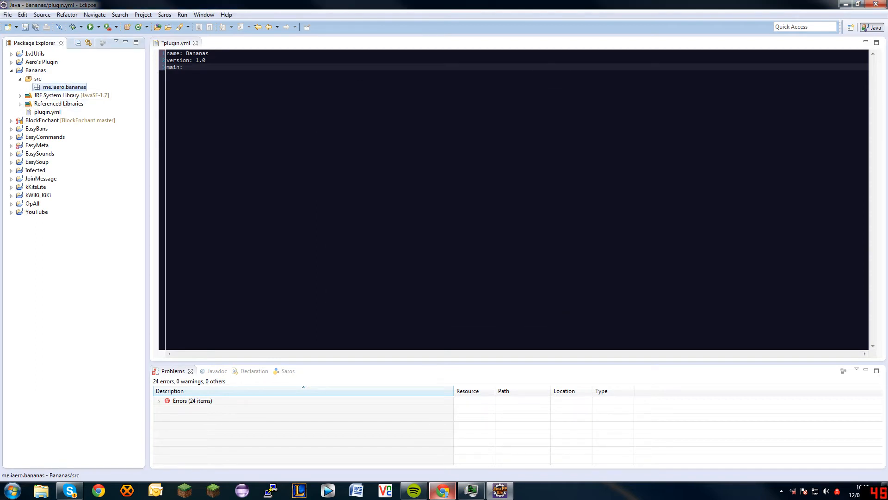
# Step: Set plugin.yml main to me.iaero.bananas.Bananas and create the Bananas class in that package
pyautogui.write('me.iaero.bananas.Banana')
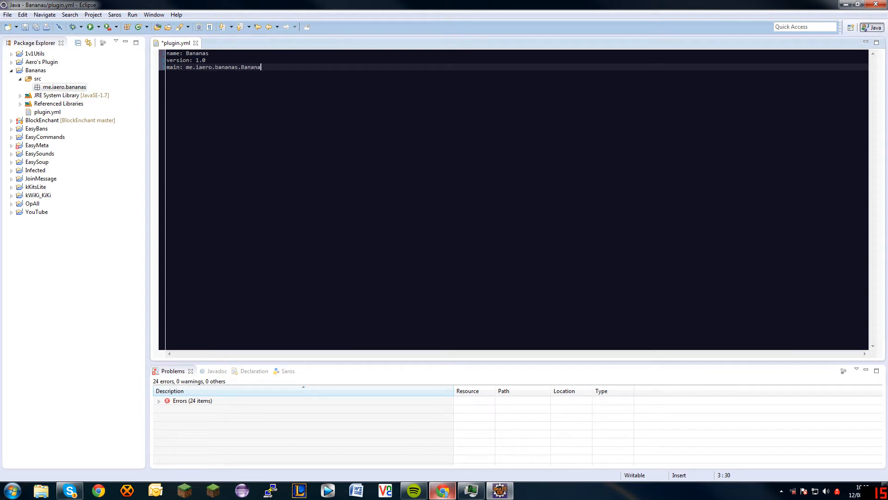
pyautogui.doubleClick(252, 66)
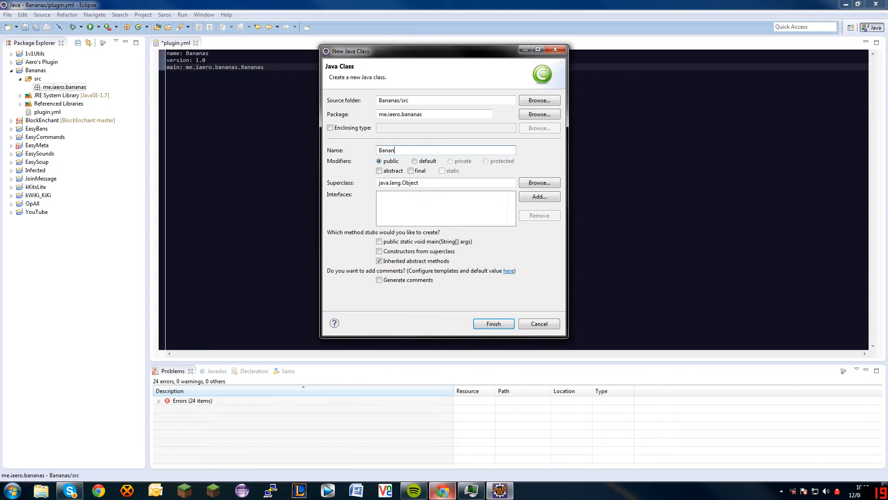
pyautogui.click(492, 324)
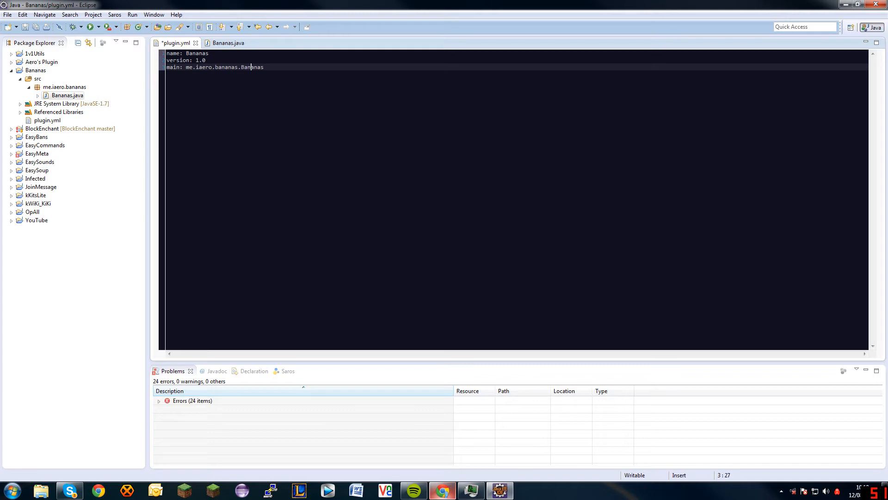
# Step: Make Bananas extend JavaPlugin with the Bukkit import and add blank lines in the class body
pyautogui.click(225, 43)
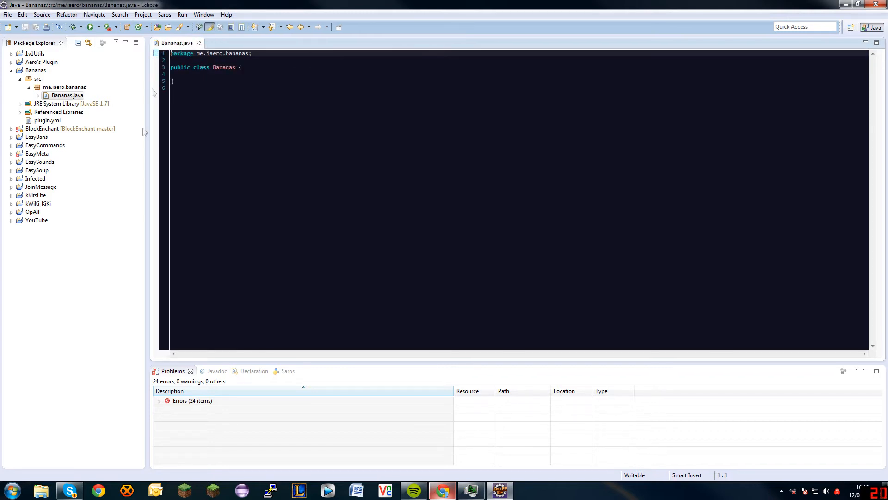
pyautogui.moveTo(145, 132)
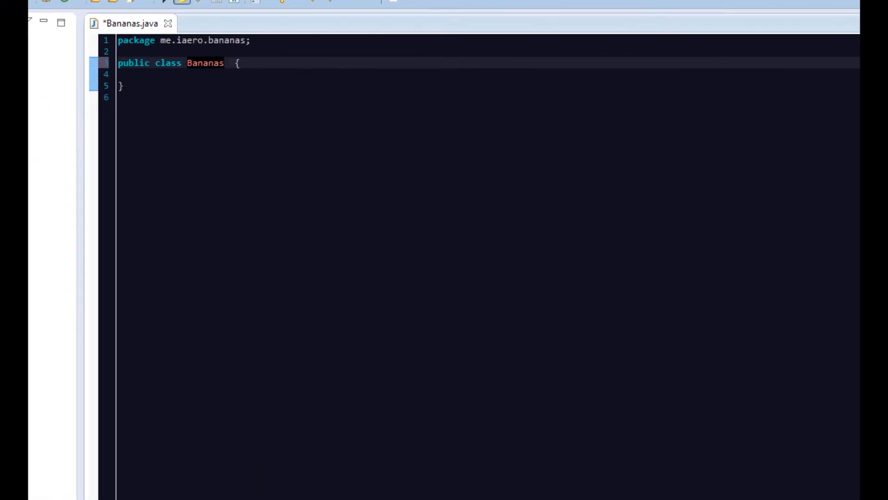
pyautogui.write('ext')
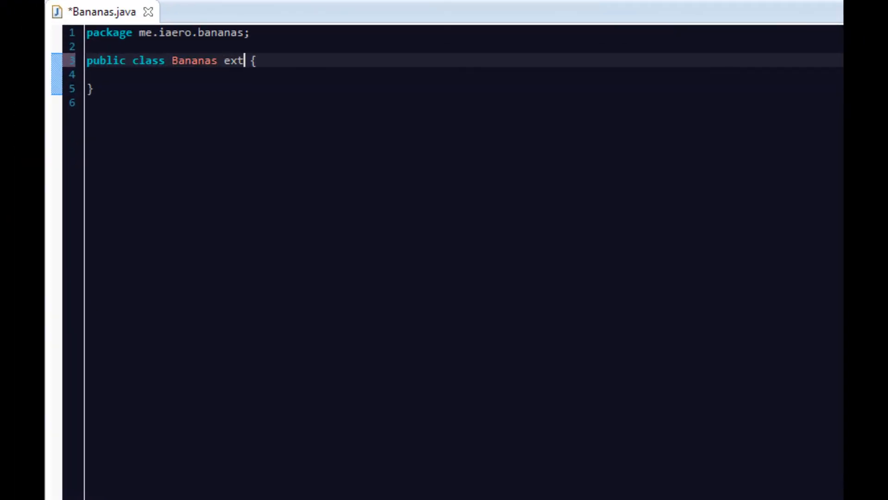
pyautogui.write('ends Java')
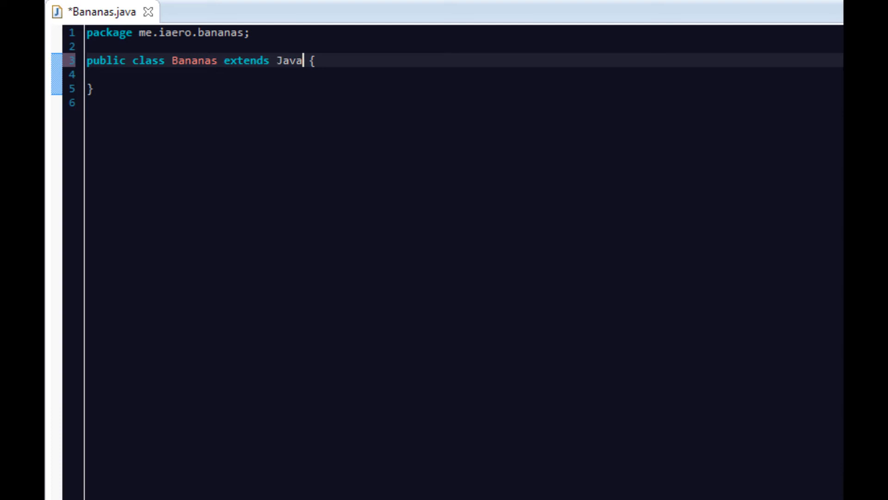
pyautogui.write('Plugin')
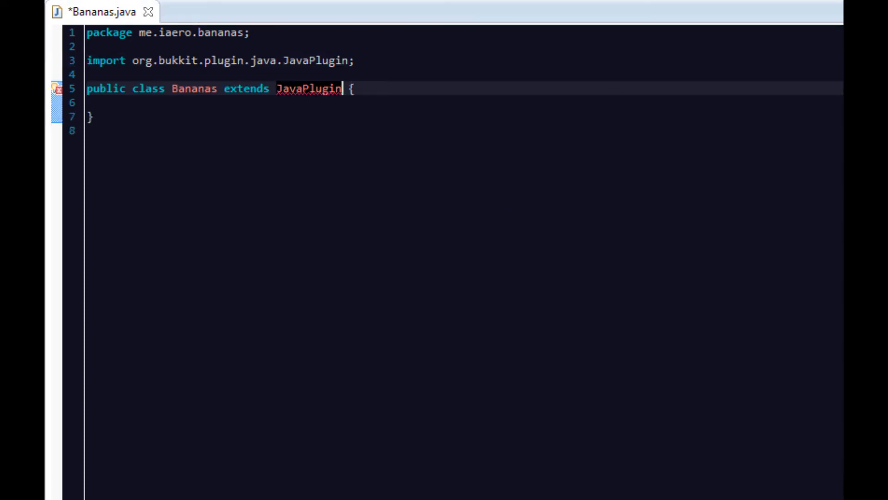
pyautogui.press('Enter')
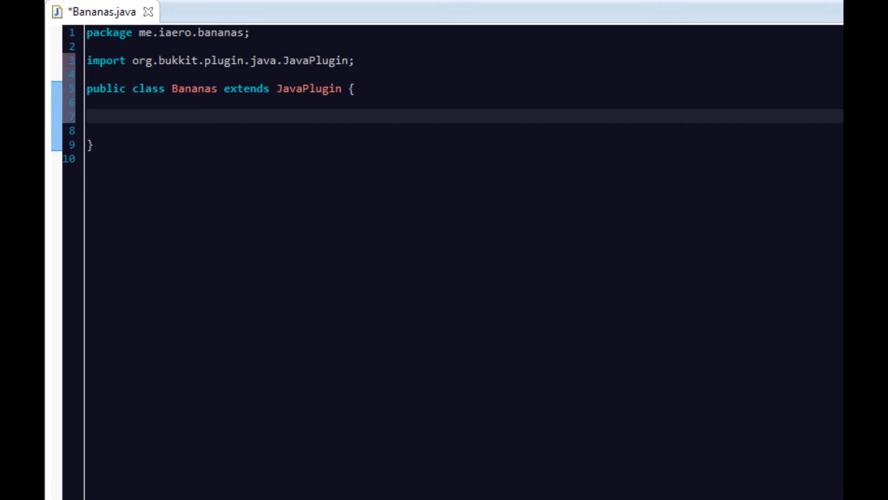
pyautogui.press('ctrl+space')
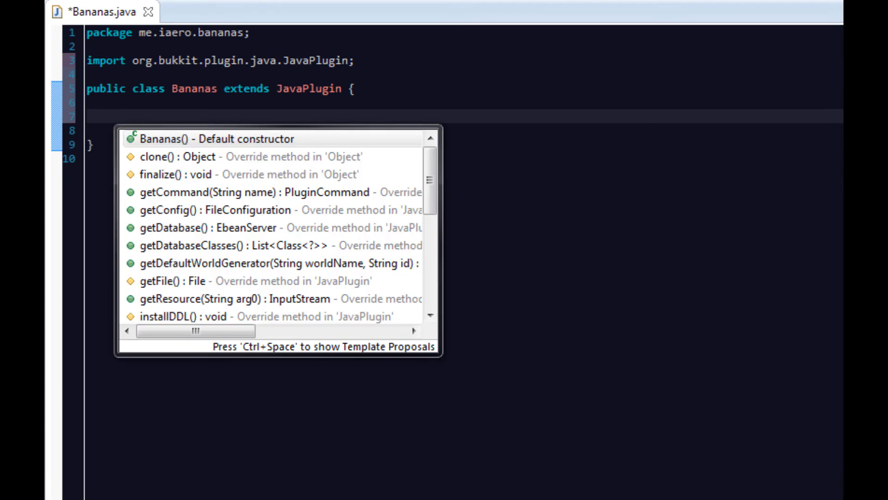
# Step: Insert empty onDisable() and onEnable() override stubs via content assist
pyautogui.scroll(-3)
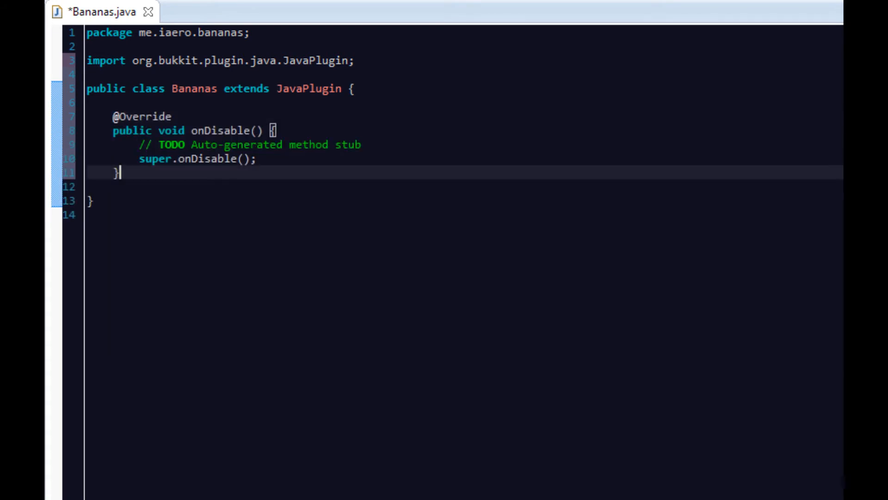
pyautogui.write('one')
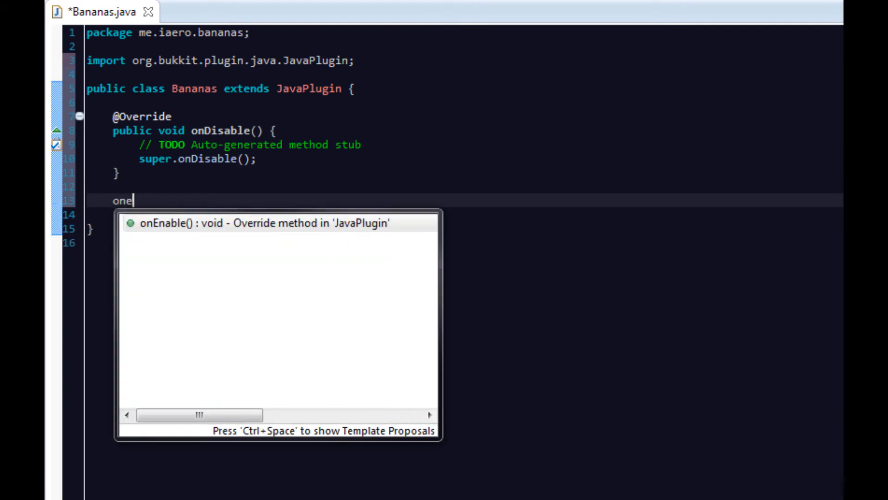
pyautogui.click(264, 223)
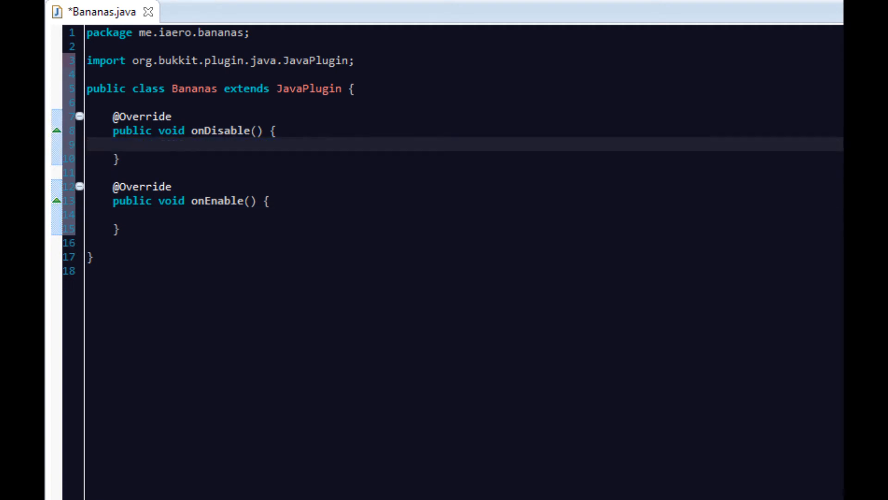
pyautogui.click(139, 216)
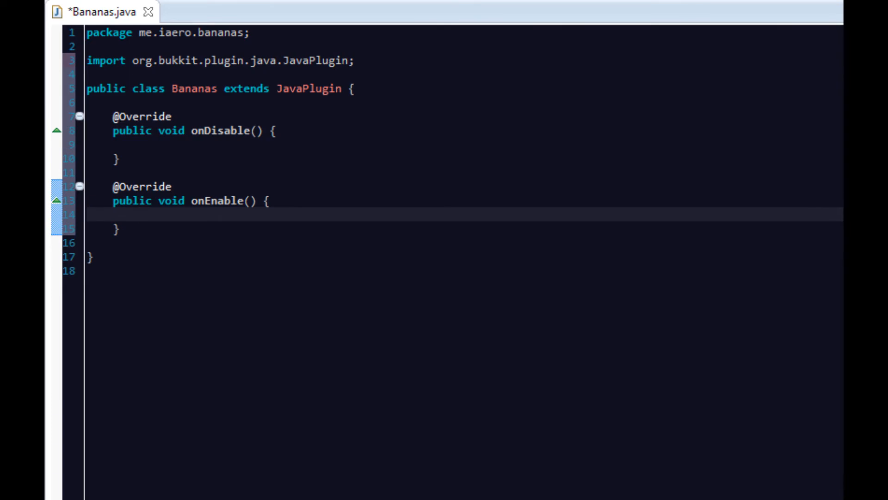
# Step: Log "Bananas has been enabled." in onEnable via getServer().getLogger().info()
pyautogui.write('getS')
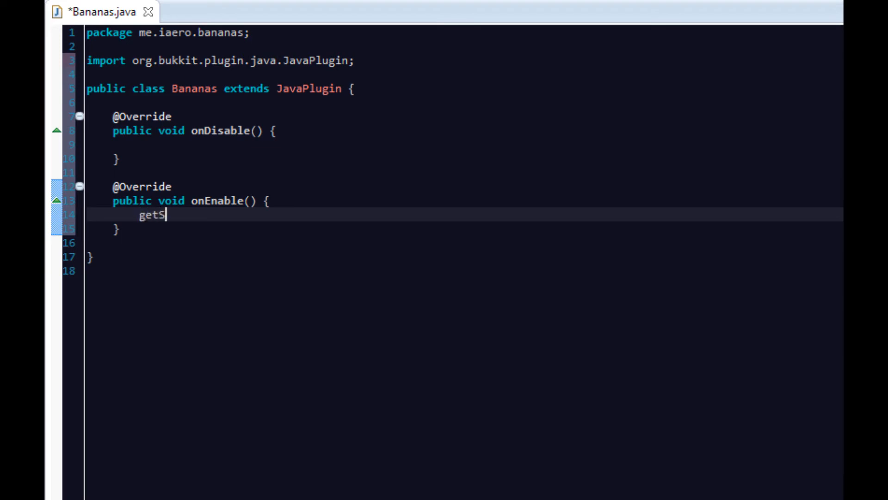
pyautogui.write('erver()')
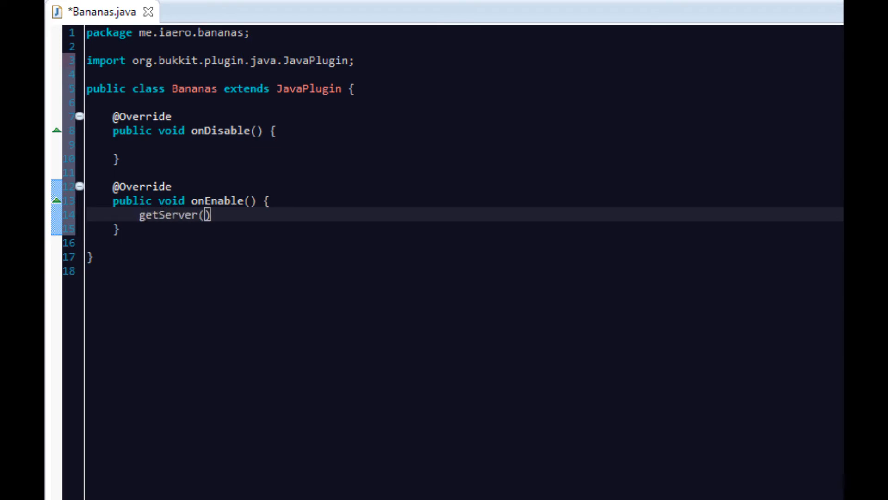
pyautogui.write('.getl')
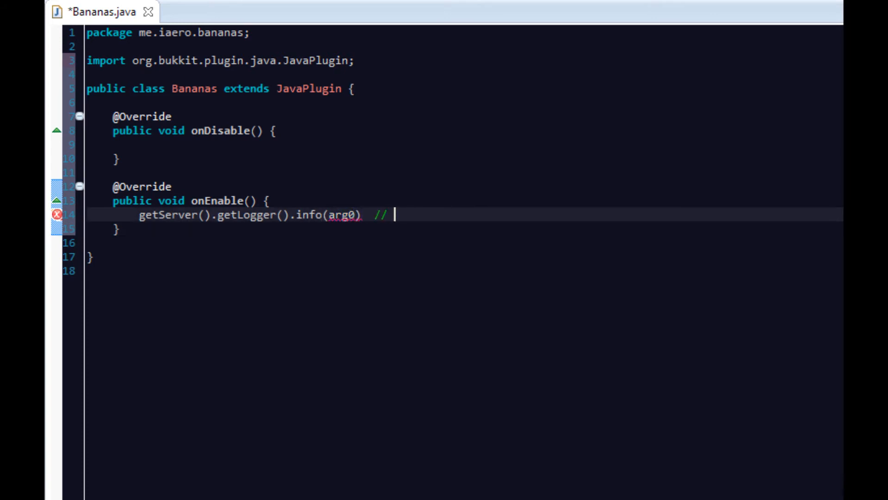
pyautogui.write('[INFO]')
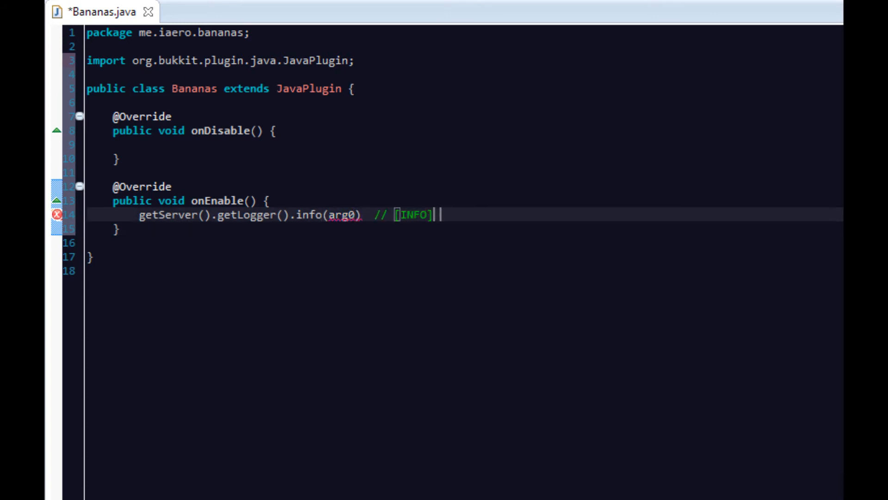
pyautogui.write('Message')
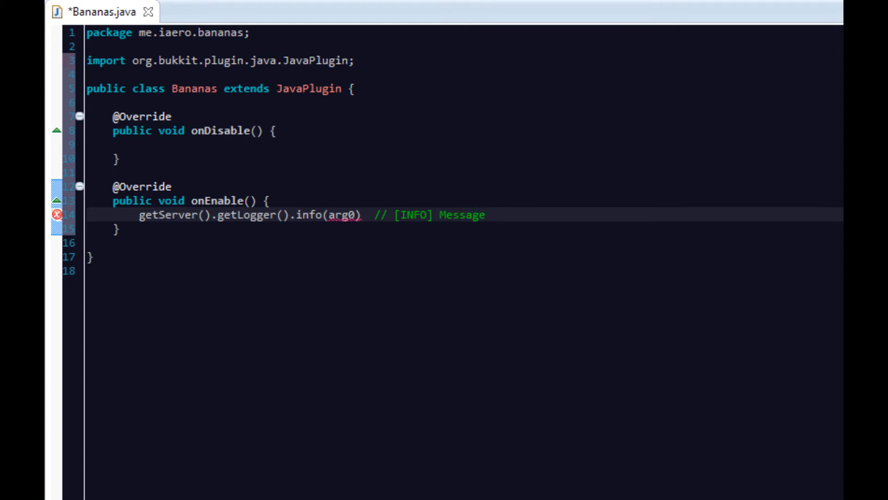
pyautogui.write('""')
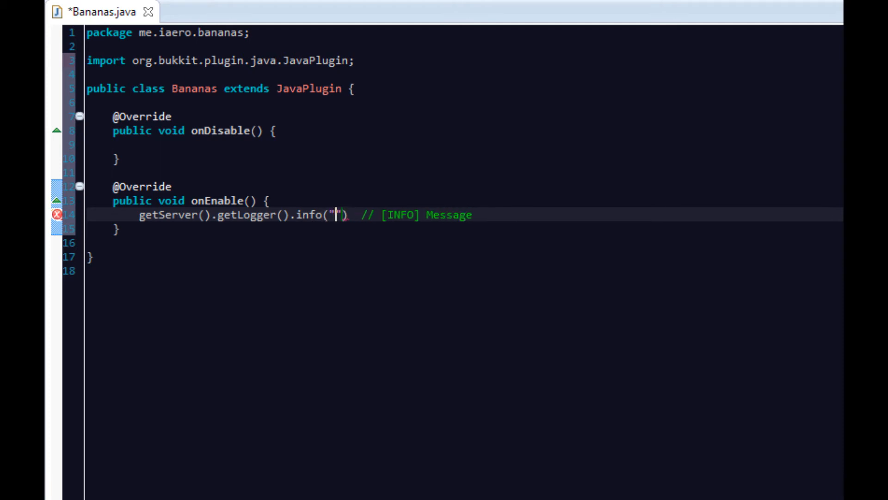
pyautogui.write(';')
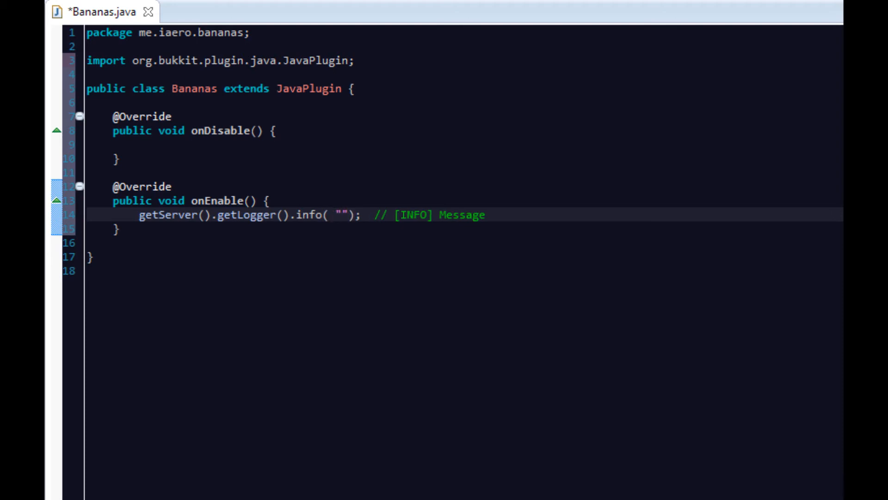
pyautogui.click(336, 214)
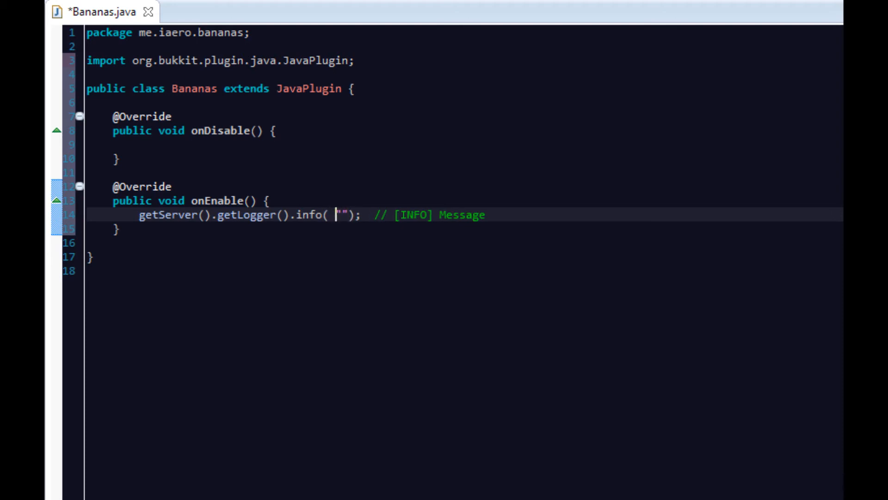
pyautogui.write('Bananas')
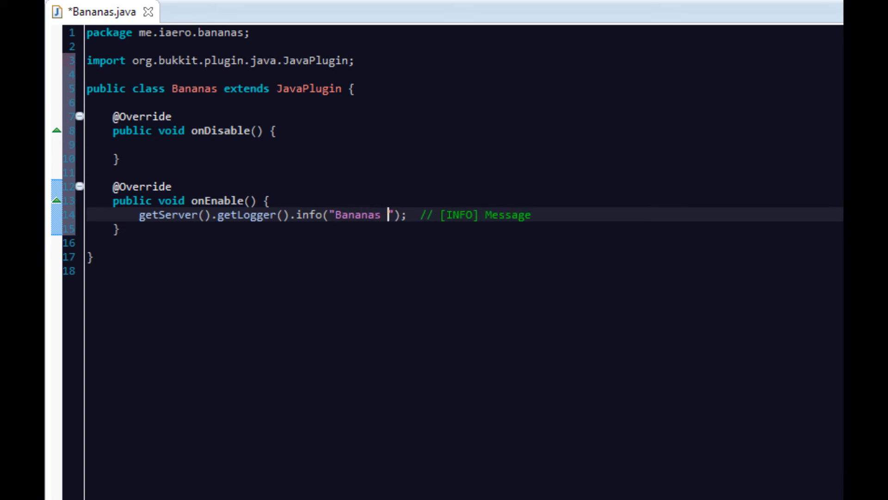
pyautogui.write('has been')
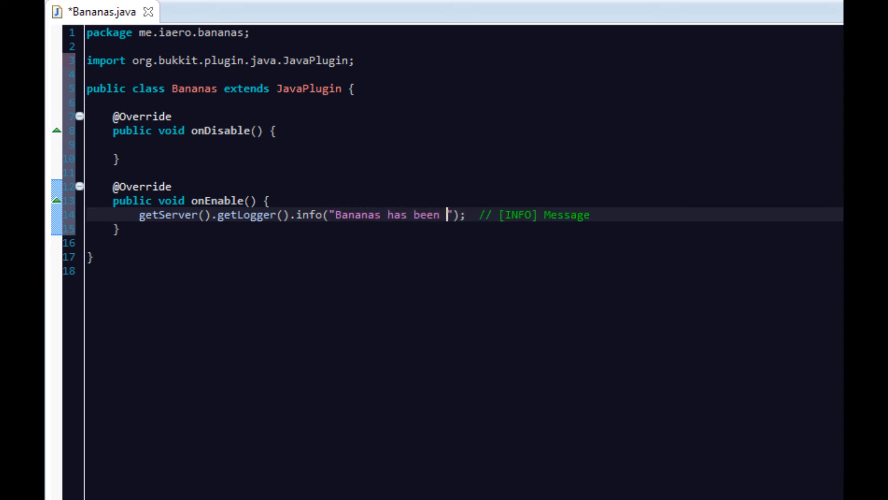
pyautogui.write('enabled.')
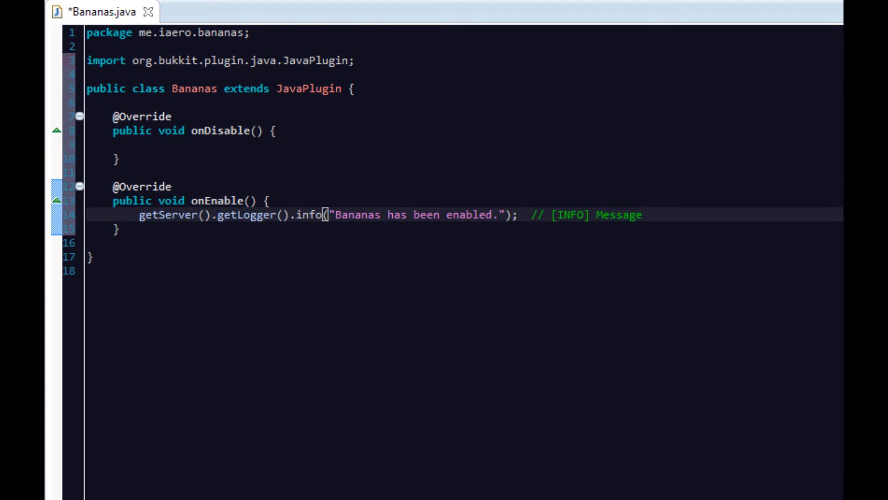
# Step: Log "Bananas has been disabled." in onDisable via getServer().getLogger().info()
pyautogui.click(513, 213)
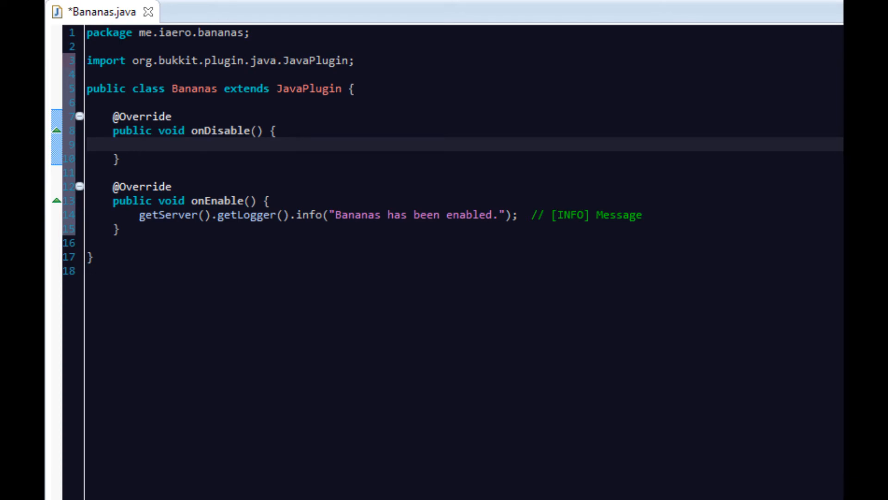
pyautogui.write('getSe')
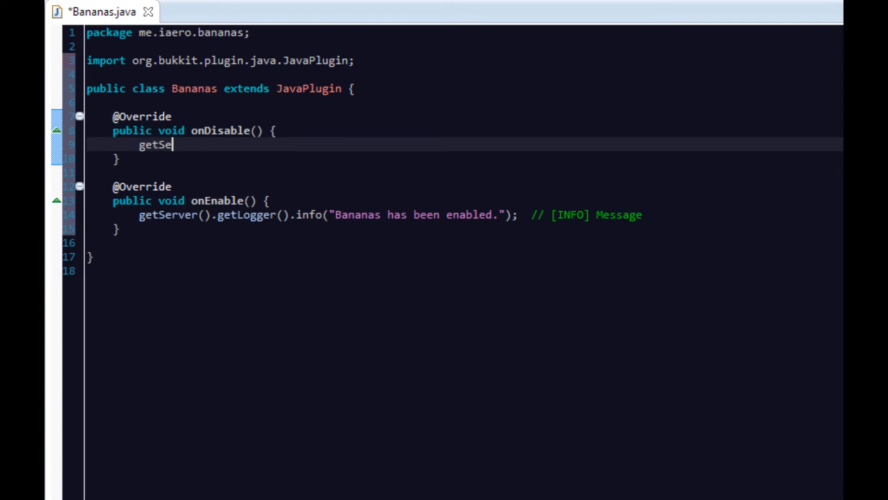
pyautogui.write('rver().')
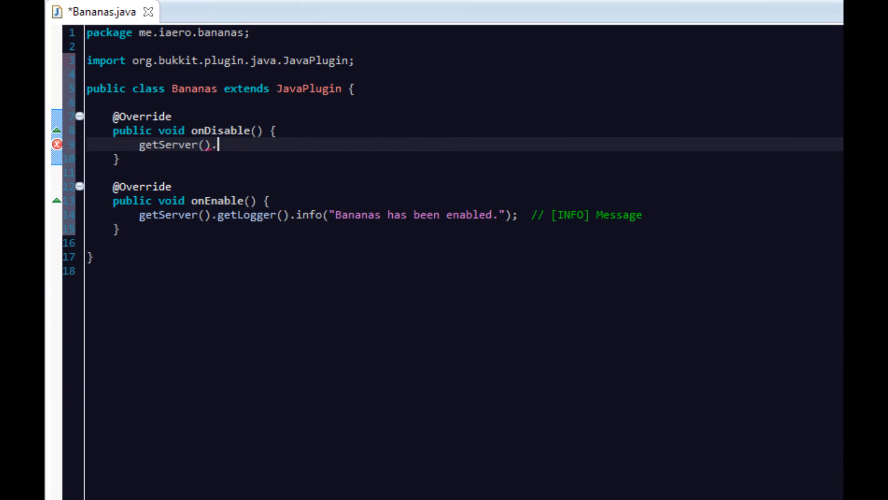
pyautogui.write('GETL')
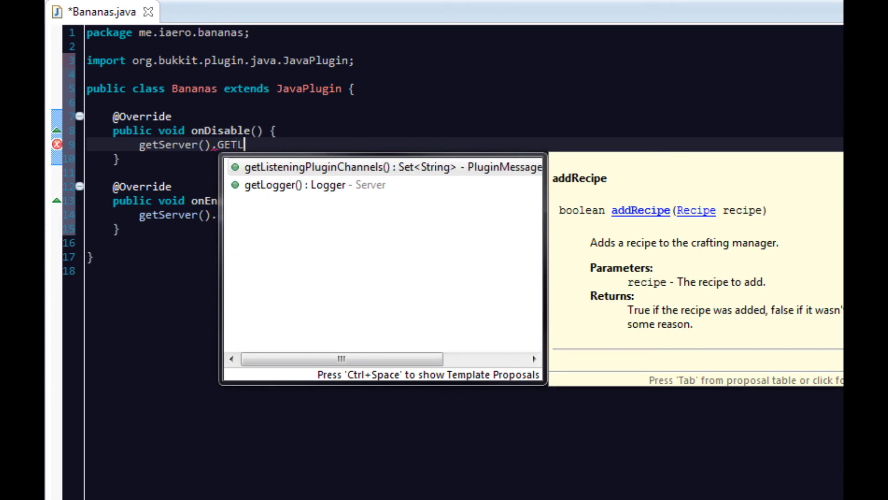
pyautogui.write('getLogger().info("Bananas has been d')
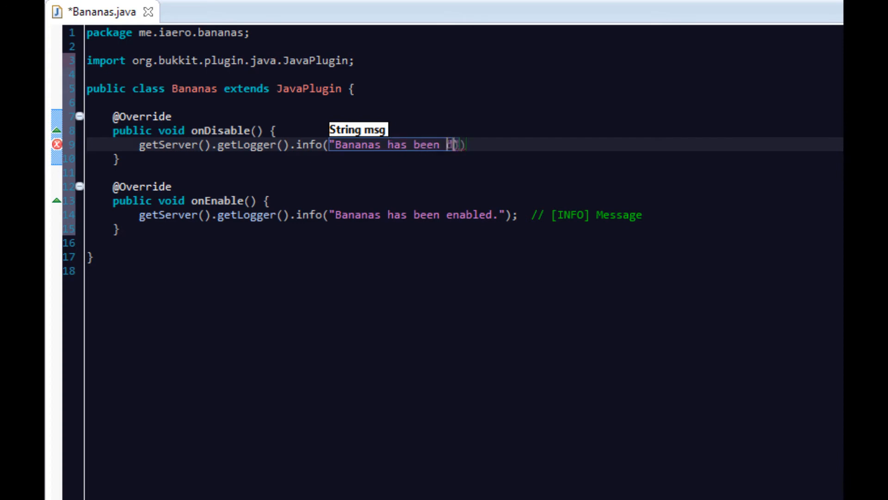
pyautogui.write('disabled.')
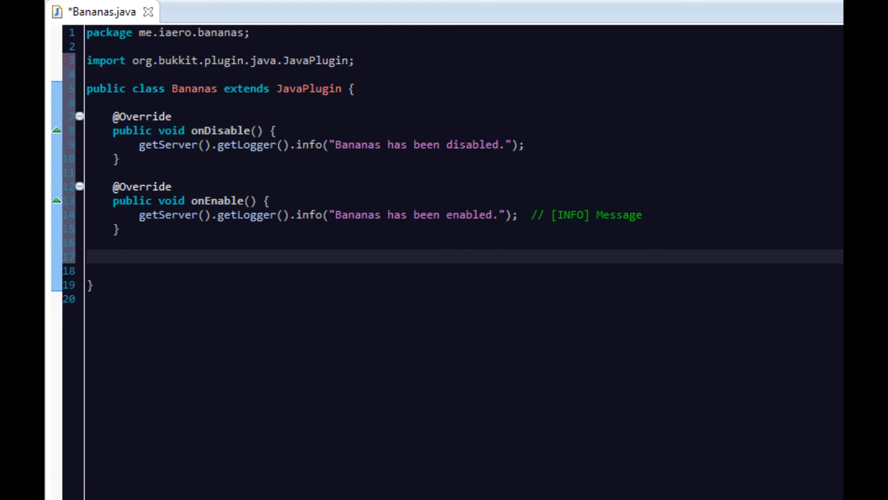
# Step: Add an empty private void setupPlugin() method and call setupPlugin() at the start of onEnable
pyautogui.write('pri')
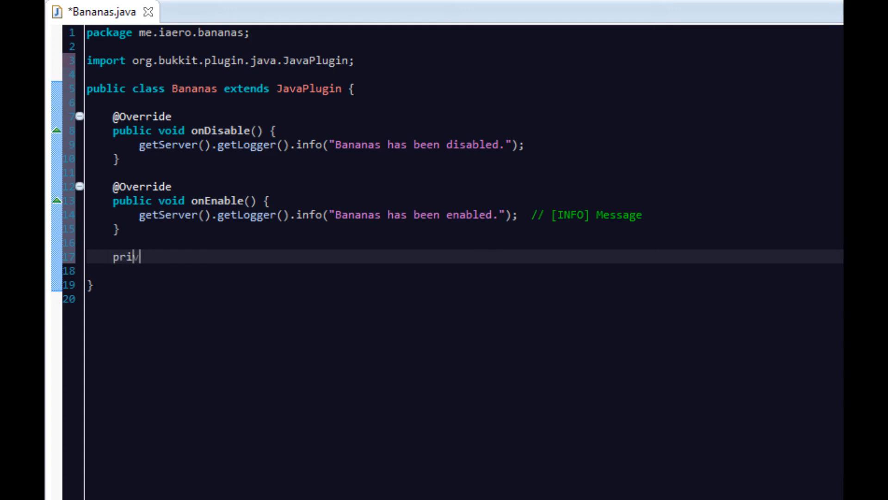
pyautogui.write('vate vo')
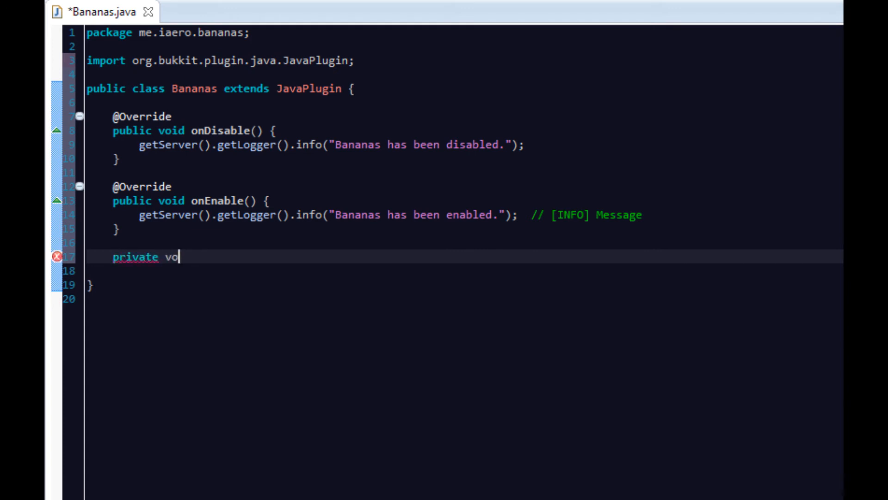
pyautogui.write('id')
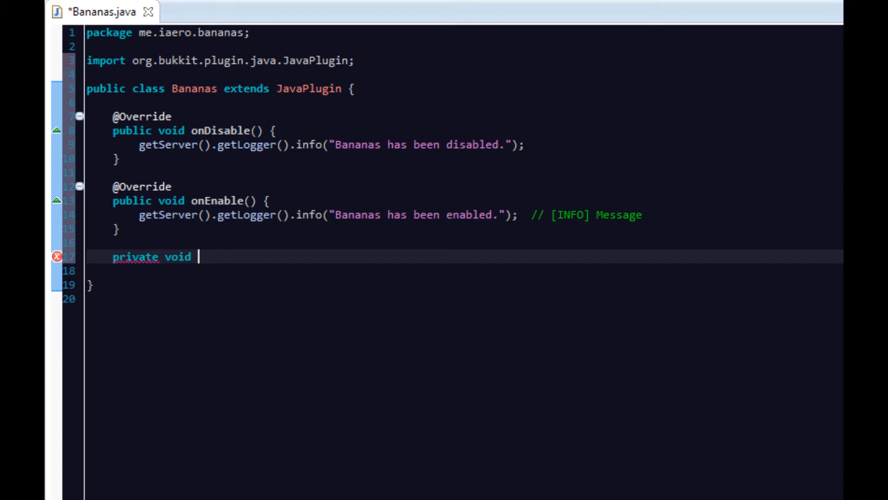
pyautogui.write('s')
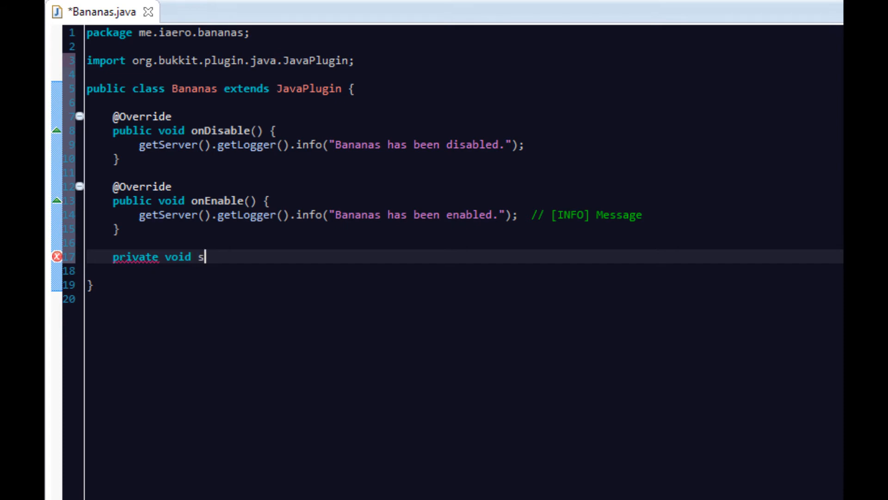
pyautogui.write('etupPlu')
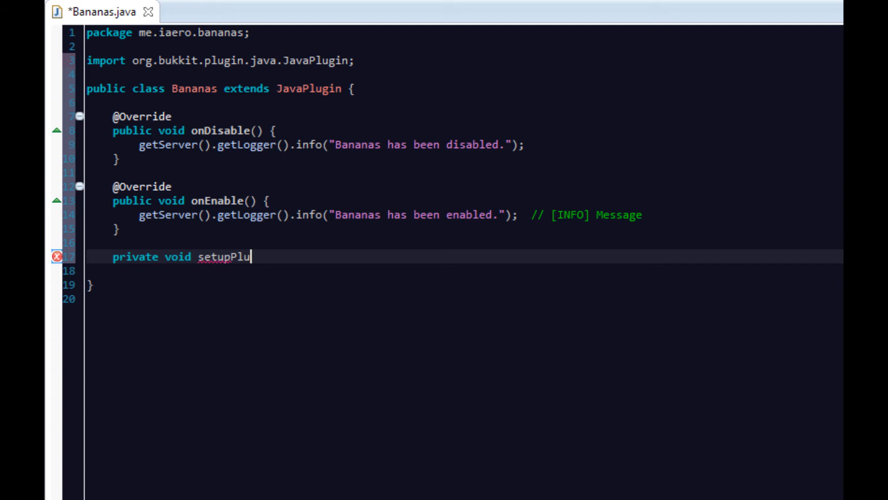
pyautogui.write('gin() {')
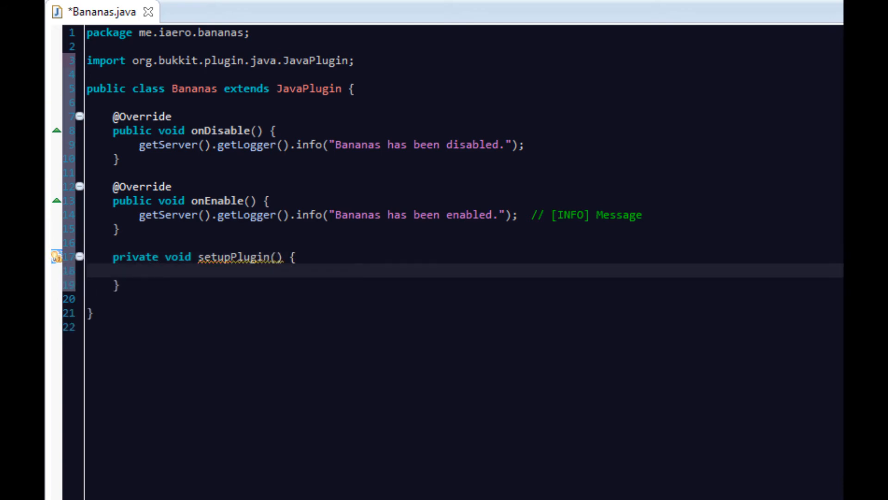
pyautogui.click(136, 270)
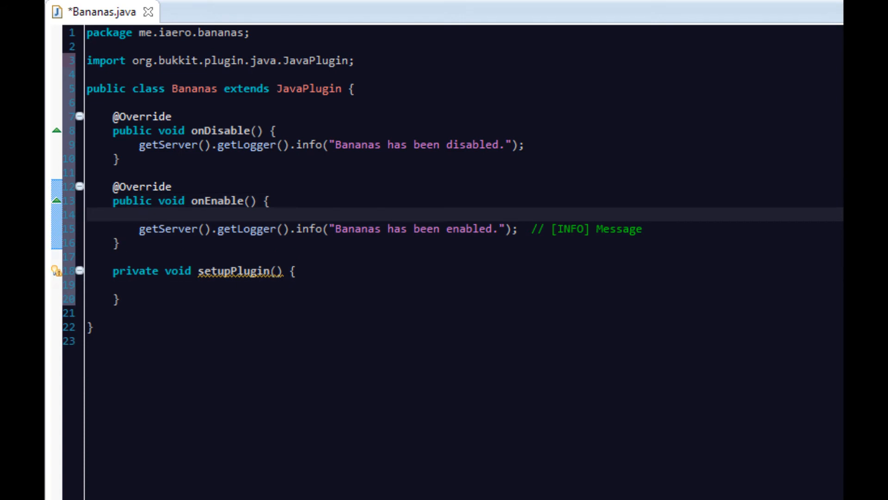
pyautogui.write('setupPlugin();')
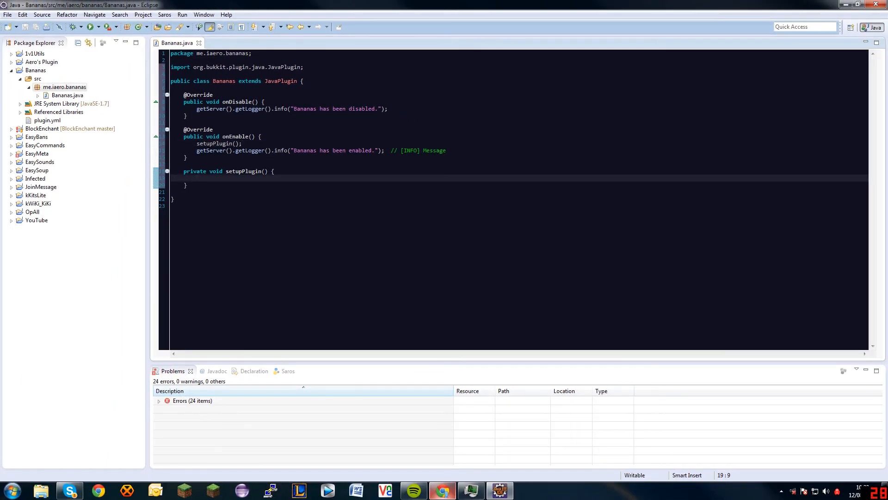
# Step: Create package me.iaero.bananas.listeners with a PlayerListener class implementing Listener
pyautogui.click(64, 87)
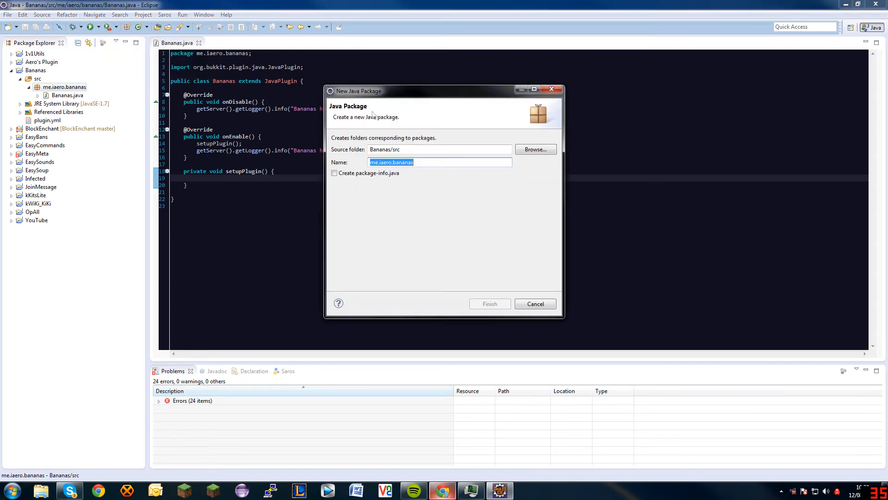
pyautogui.write('.lis')
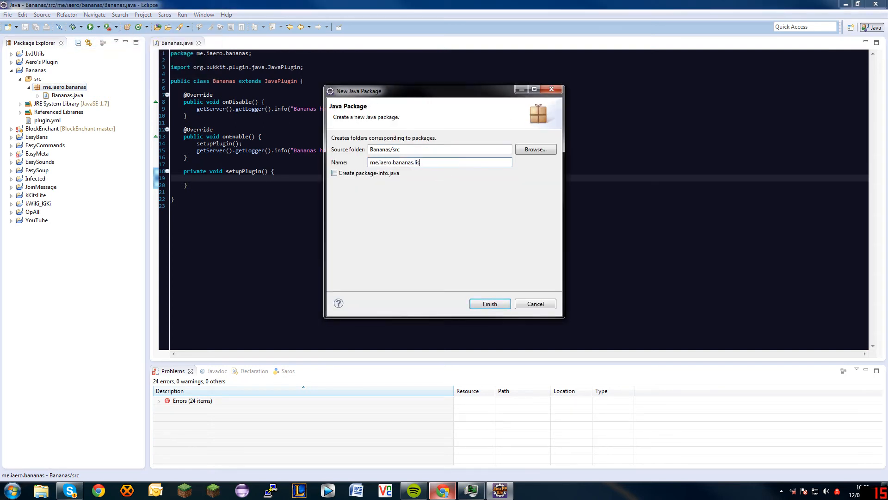
pyautogui.click(489, 304)
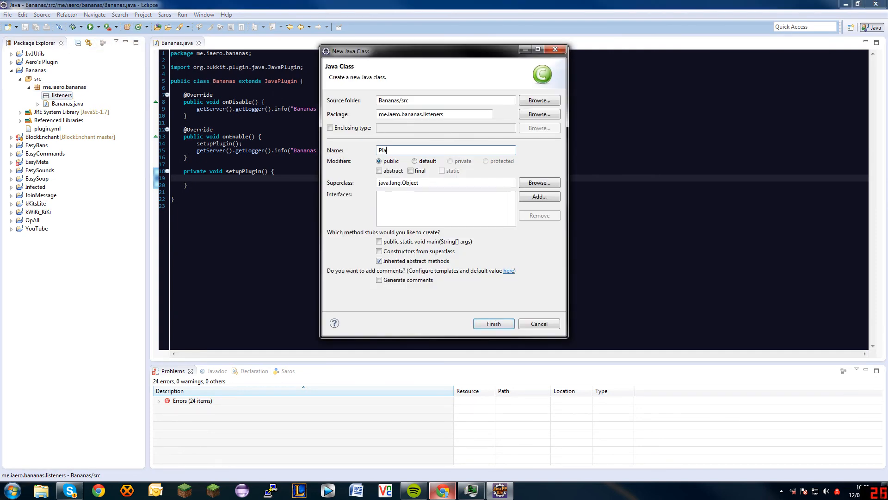
pyautogui.click(492, 324)
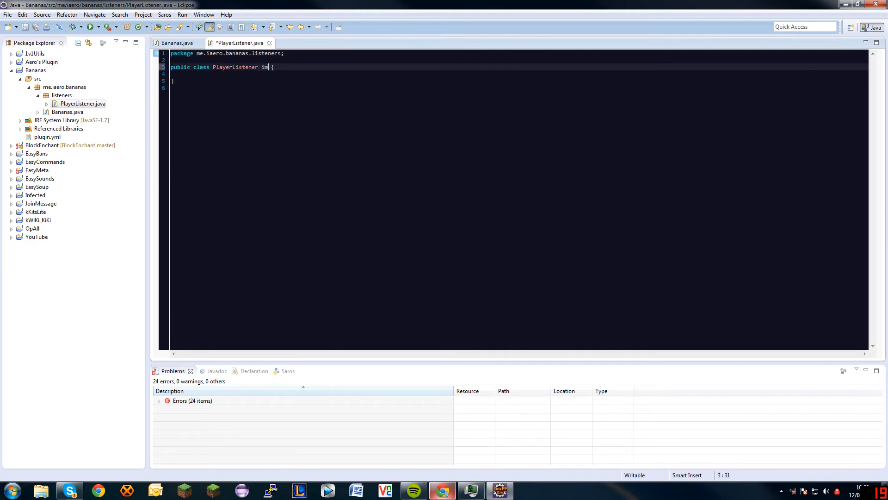
pyautogui.write('plements Listener')
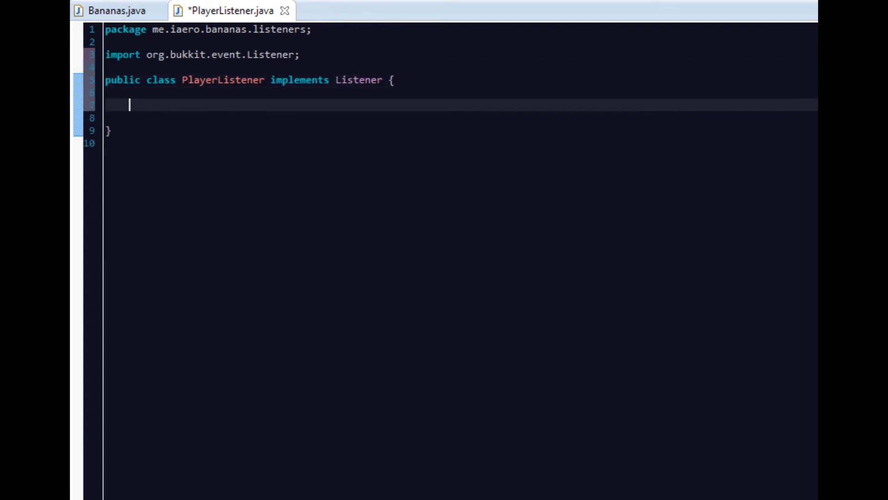
pyautogui.write('@EventHandler')
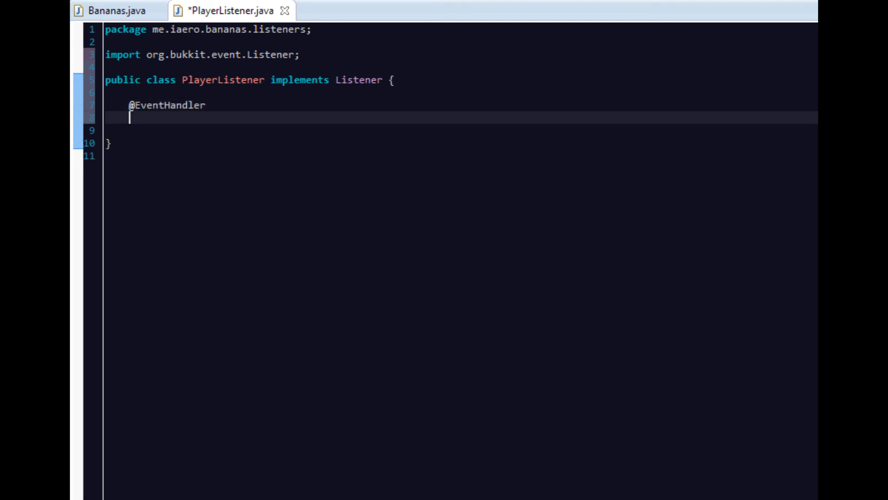
pyautogui.write('public')
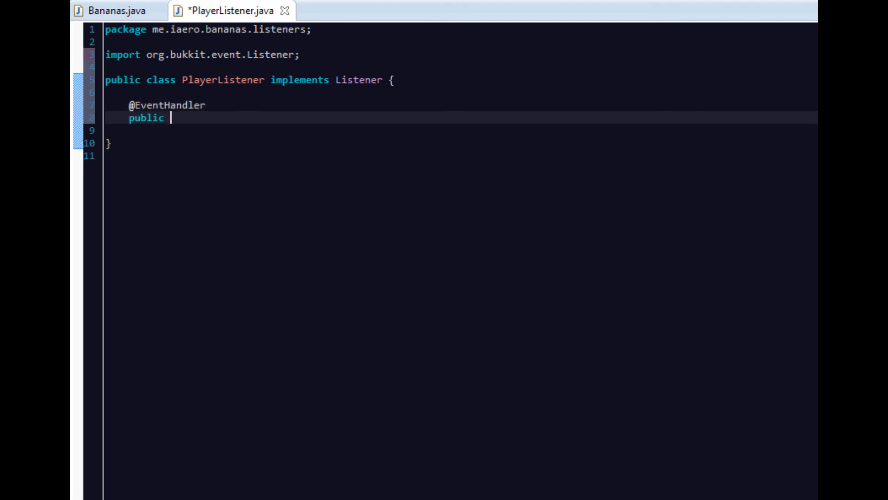
pyautogui.write('void')
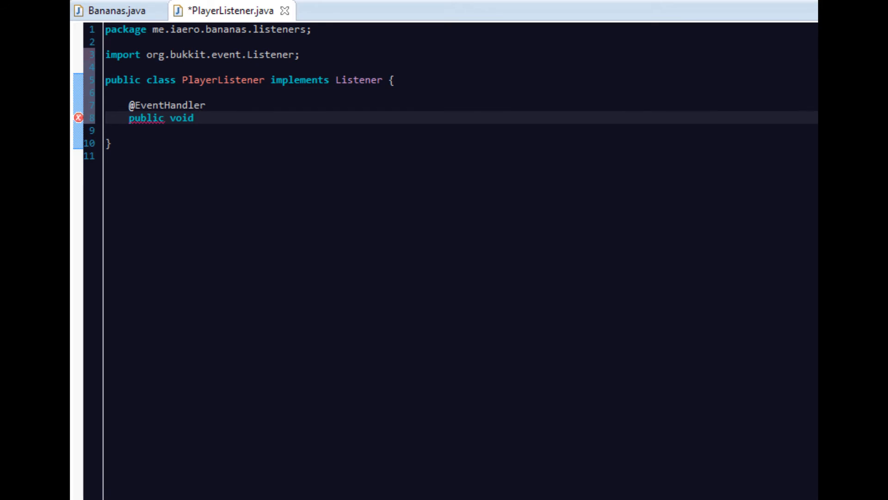
pyautogui.write('onJoin(')
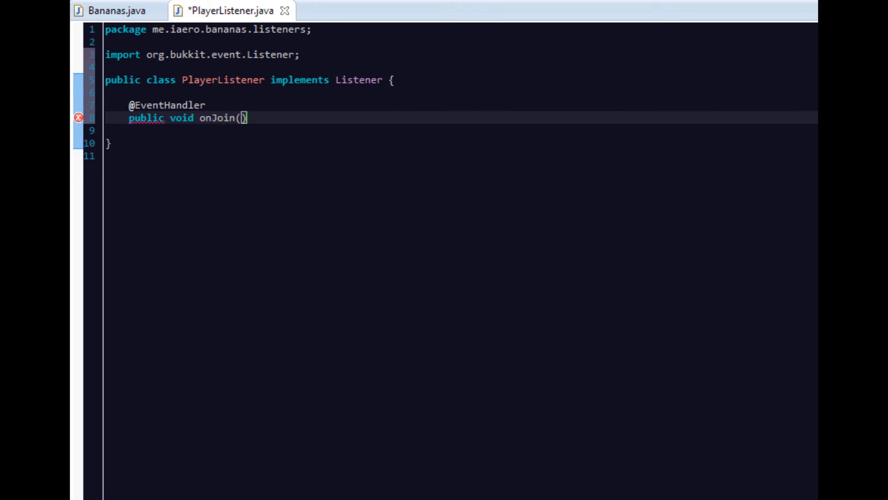
pyautogui.write('PlayerJoinEvent e')
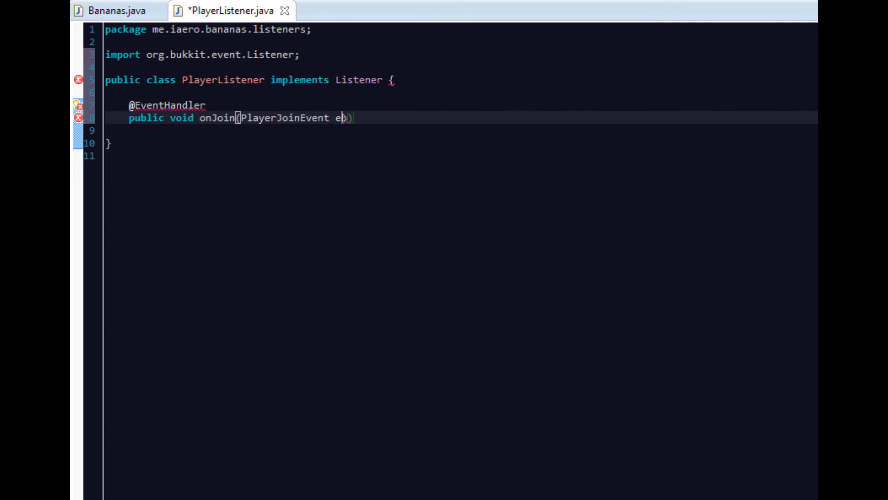
pyautogui.write('vent) {')
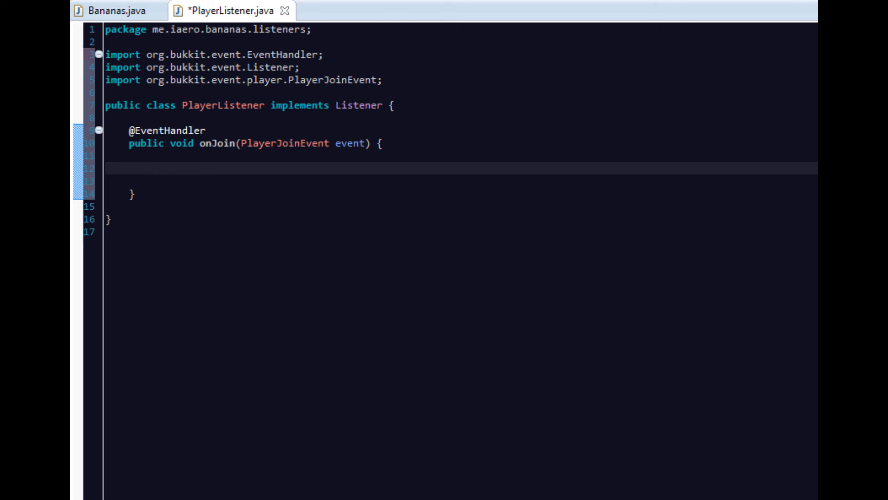
pyautogui.click(117, 10)
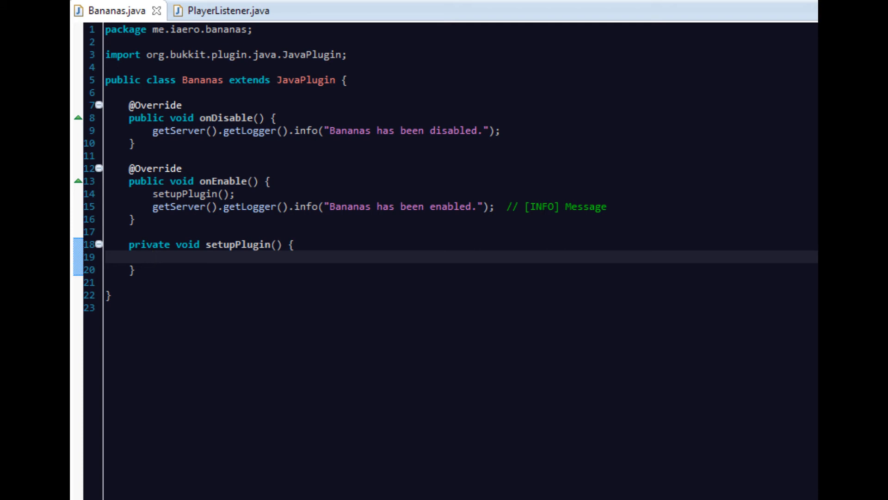
# Step: In setupPlugin, register events with new PlayerListener() and this via getPluginManager(), and save
pyautogui.write('getServer().getPluginManager().registerEvents(arg0, arg1')
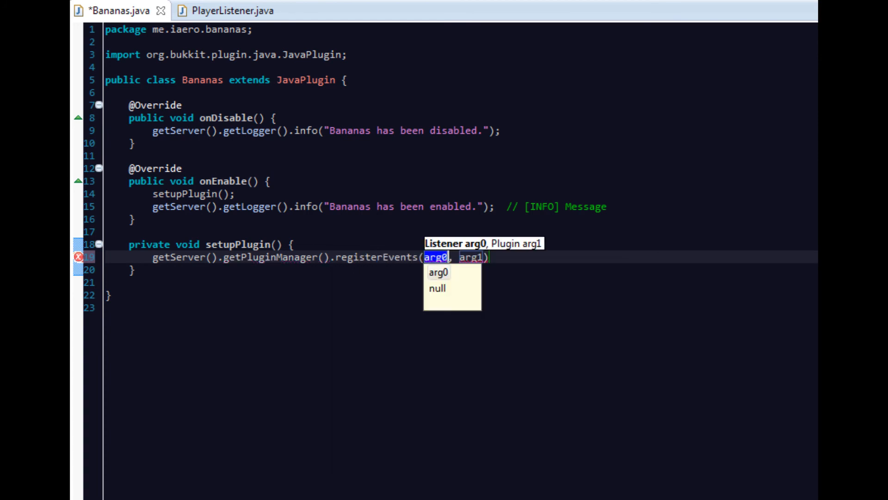
pyautogui.write('new')
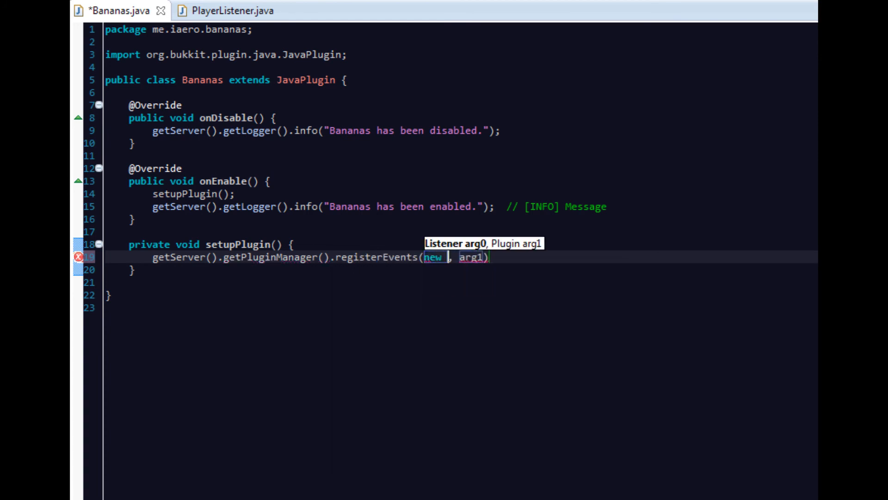
pyautogui.write('PlayerListener')
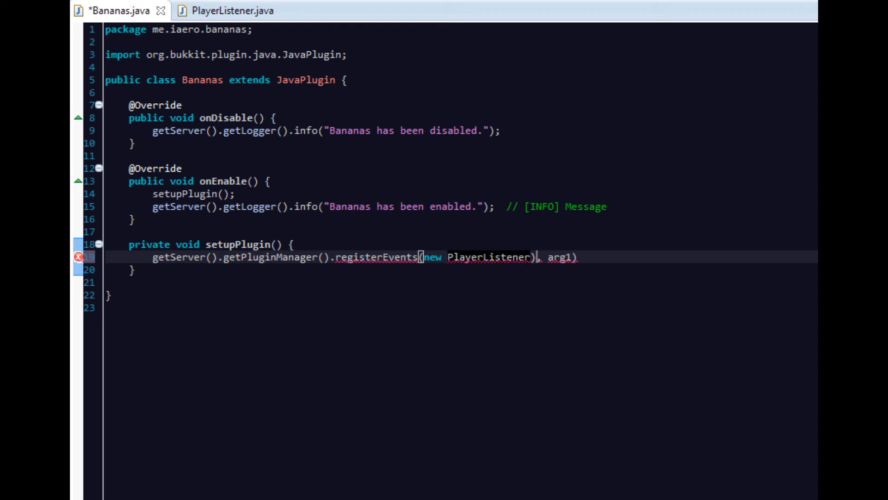
pyautogui.write('()')
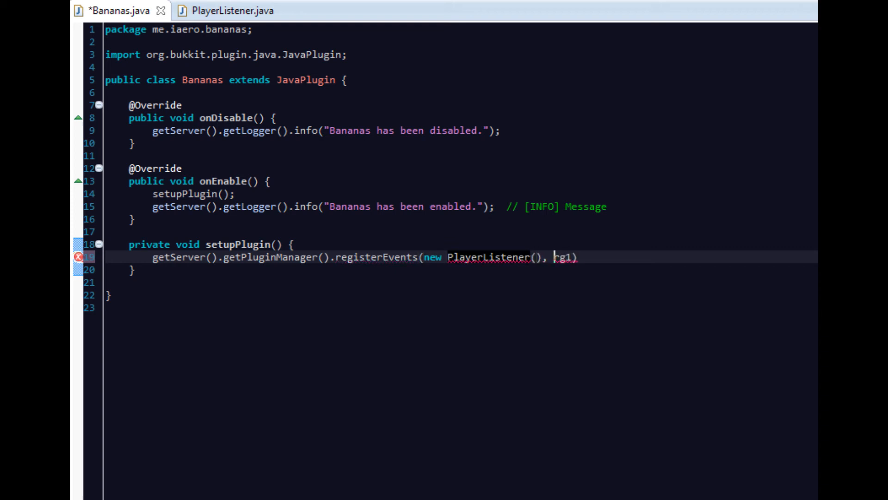
pyautogui.press('BackSpace')
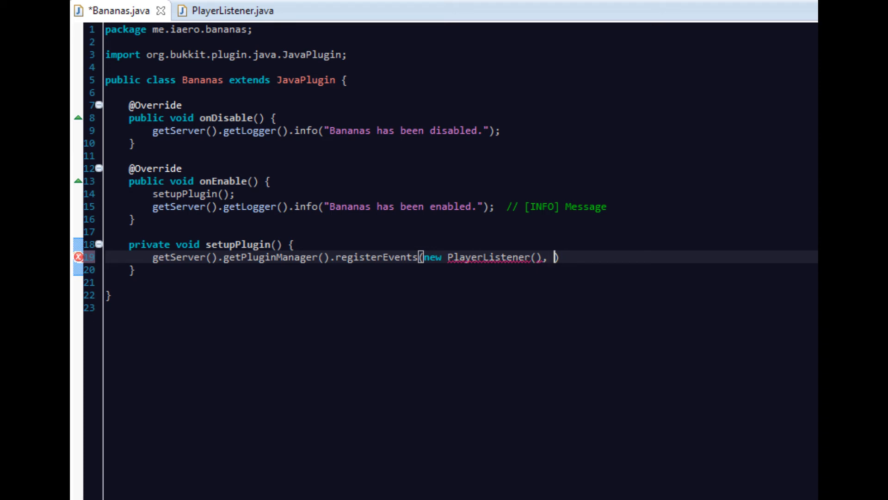
pyautogui.write('this')
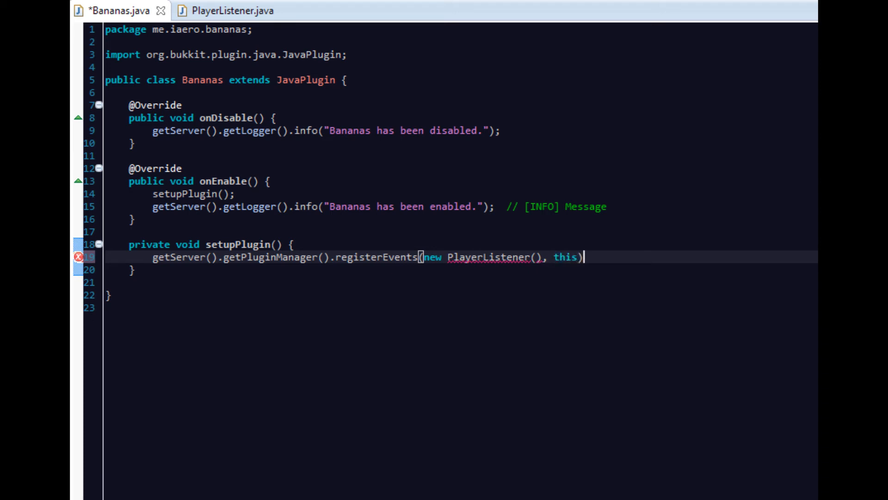
pyautogui.write(';')
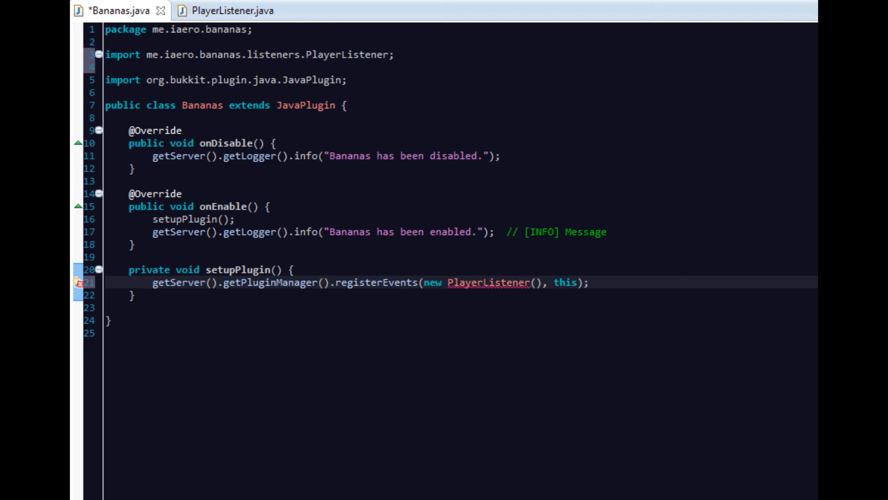
pyautogui.press('ctrl+s')
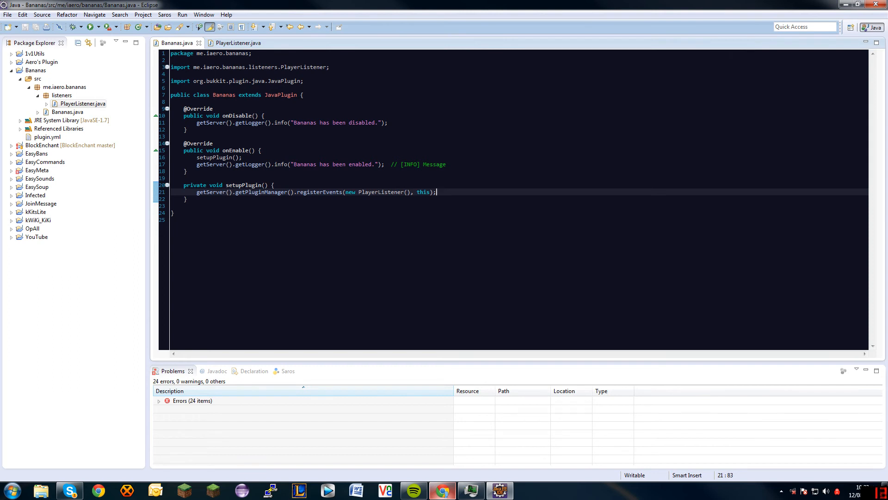
# Step: Create package me.iaero.bananas.commands with a new BananaCommand class open for editing
pyautogui.click(128, 27)
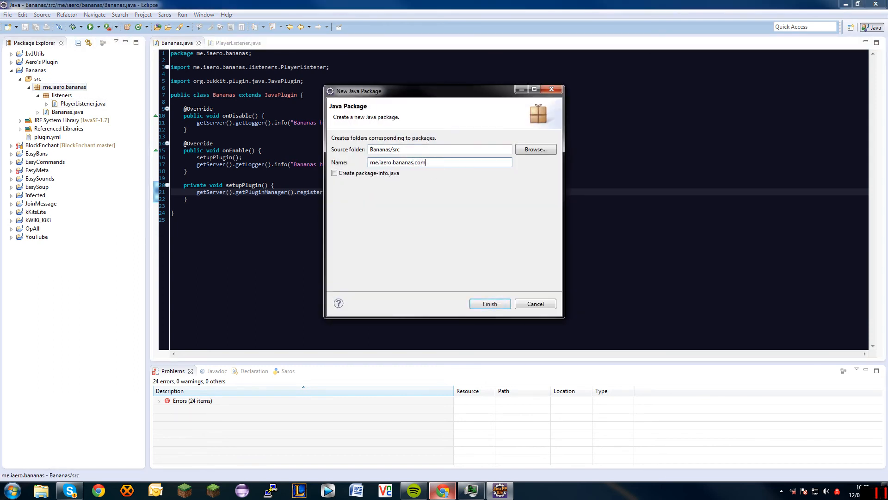
pyautogui.click(488, 304)
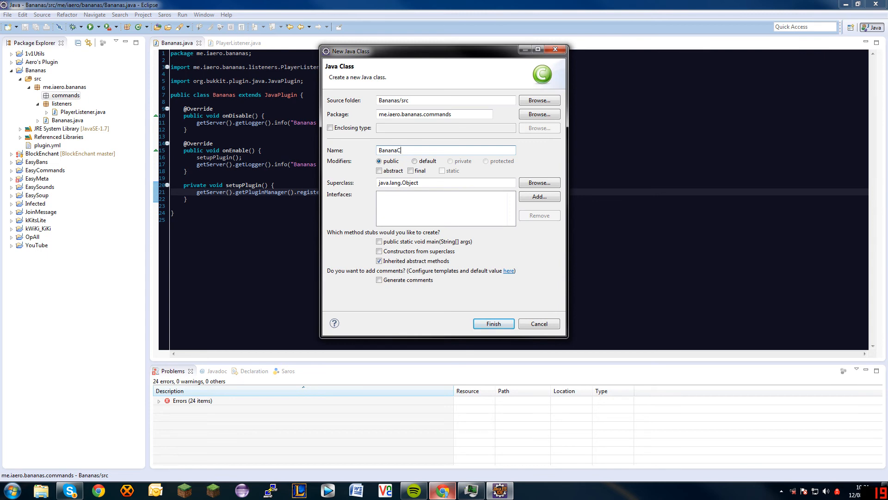
pyautogui.click(491, 323)
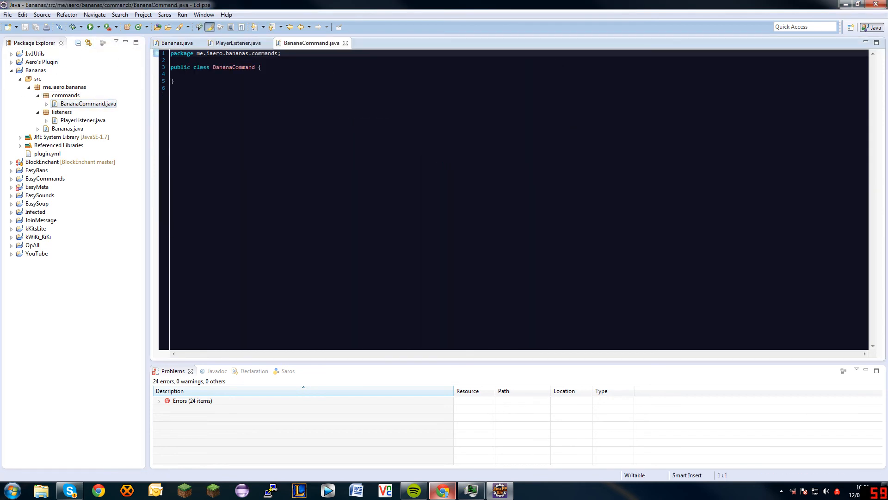
# Step: Declare BananaCommand as implementing CommandExecutor in the class header
pyautogui.write('exte')
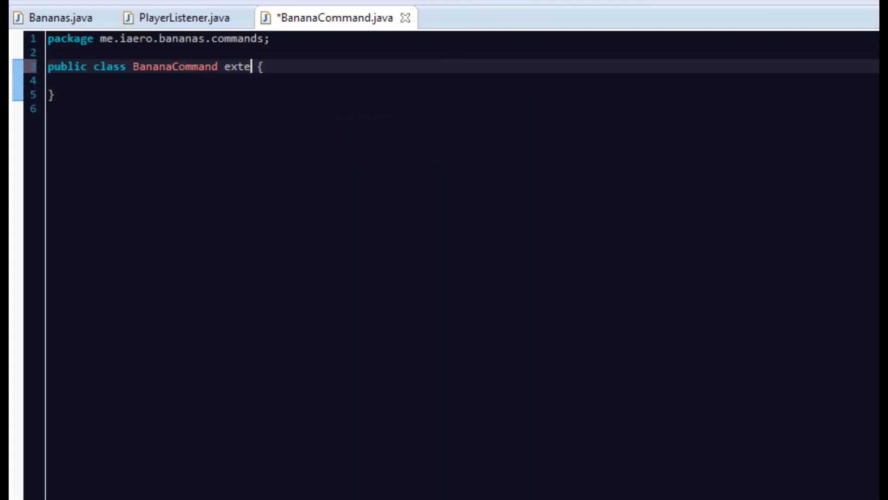
pyautogui.write('nds Commen')
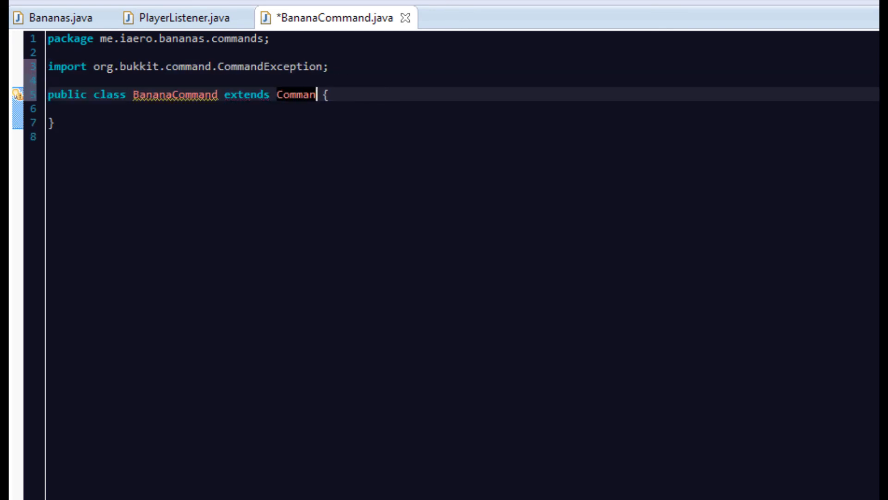
pyautogui.write('implement')
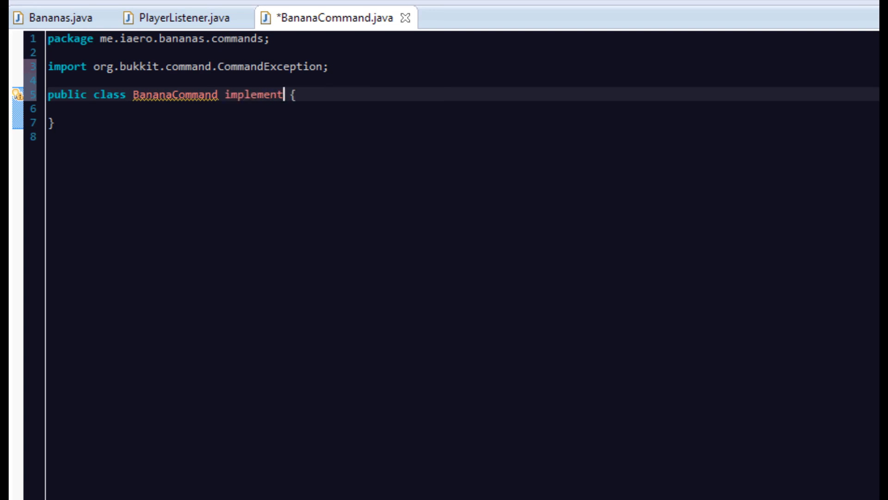
pyautogui.write('s')
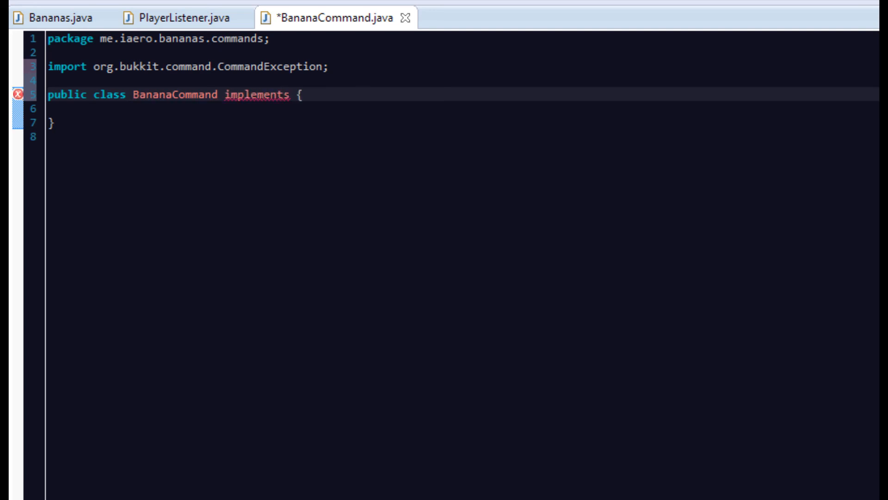
pyautogui.moveTo(256, 94)
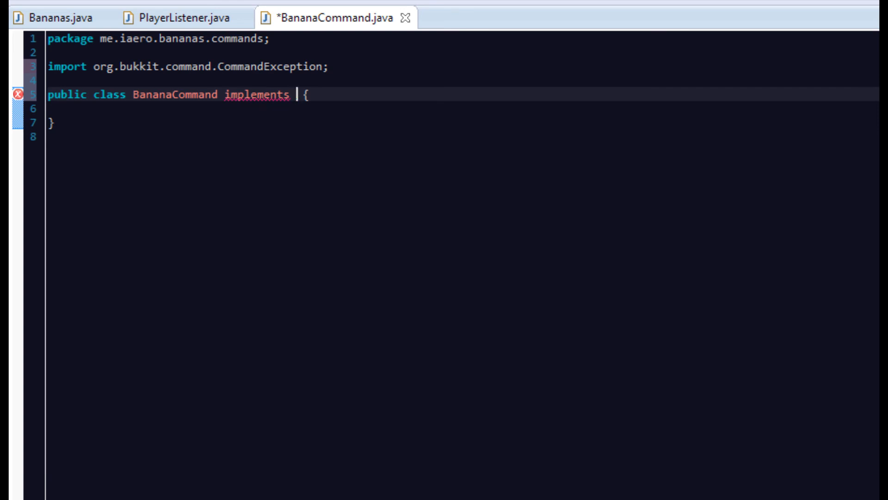
pyautogui.write('Commande')
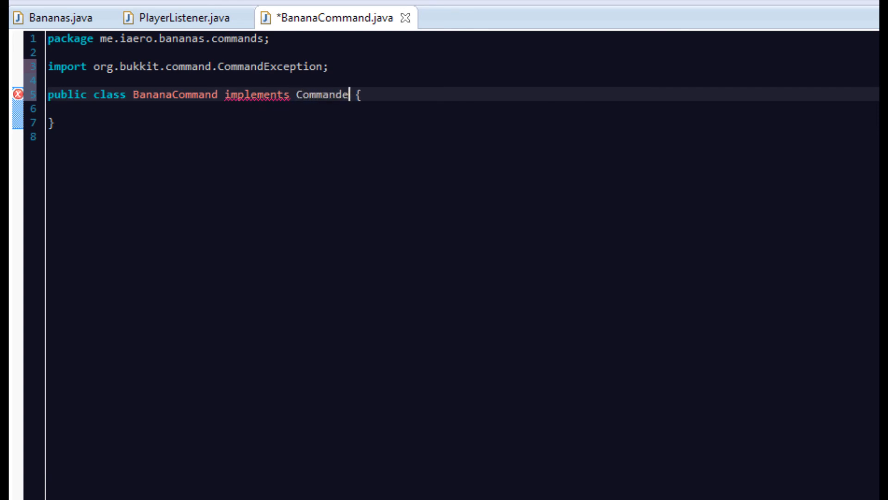
pyautogui.write('CommandExecutor')
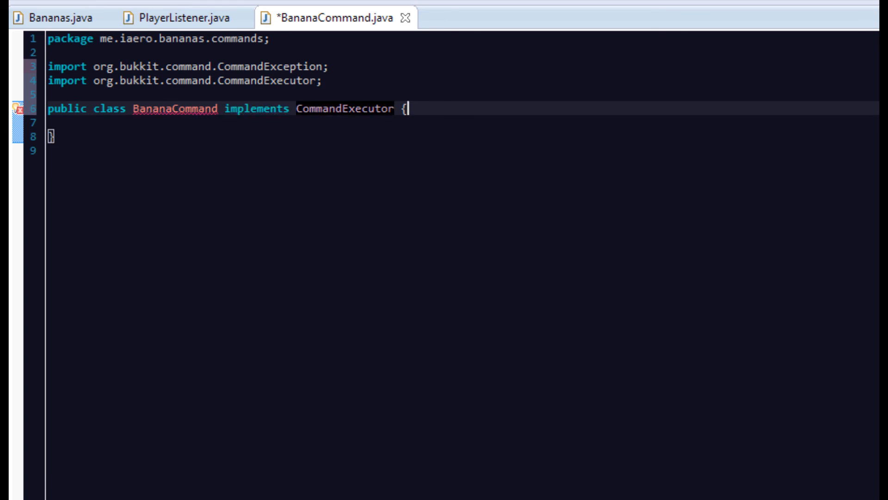
# Step: Add the onCommand stub returning false with a '// command here' placeholder comment
pyautogui.press('Enter')
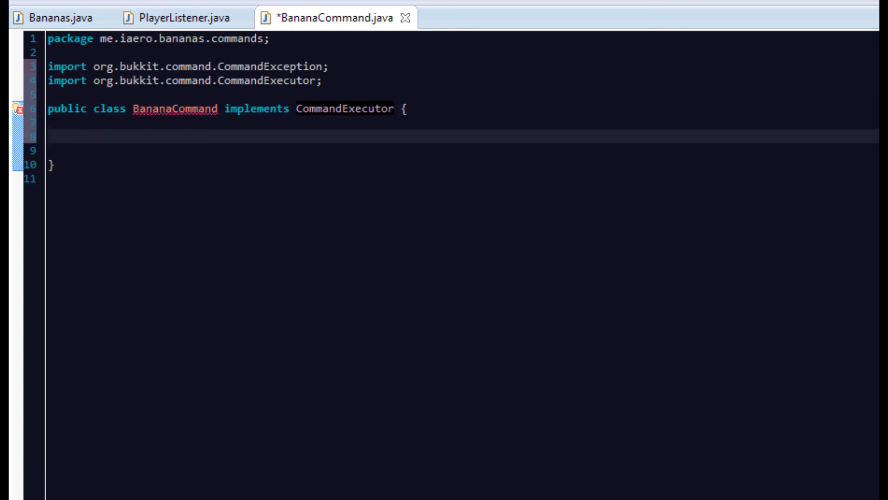
pyautogui.press('ctrl+space')
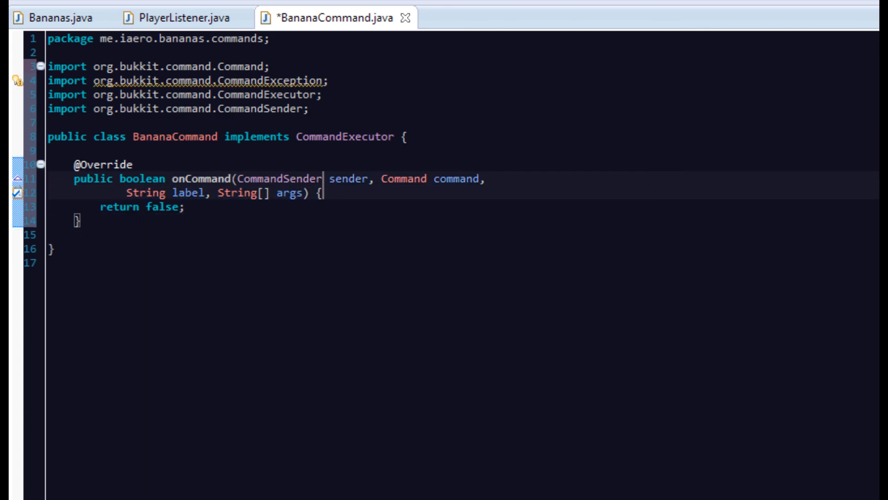
pyautogui.press('Delete')
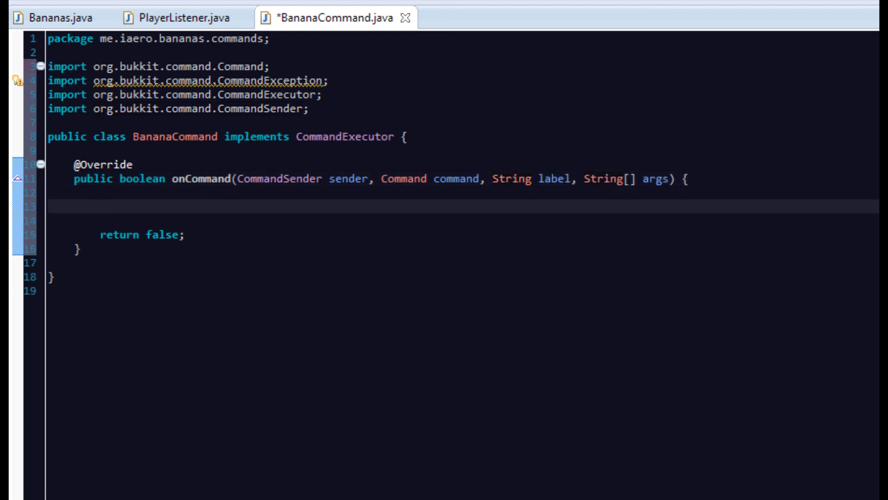
pyautogui.write('/command here')
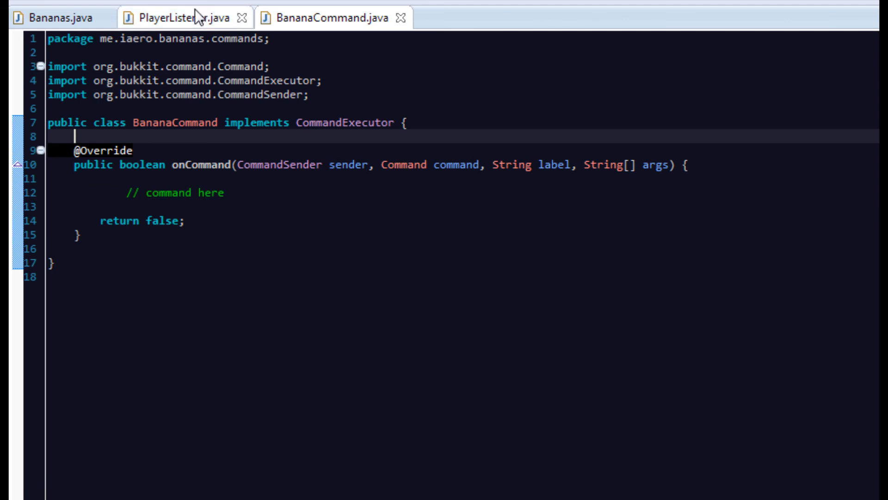
# Step: In Bananas.setupPlugin, start a getCommand("banana") call for the banana command
pyautogui.click(56, 17)
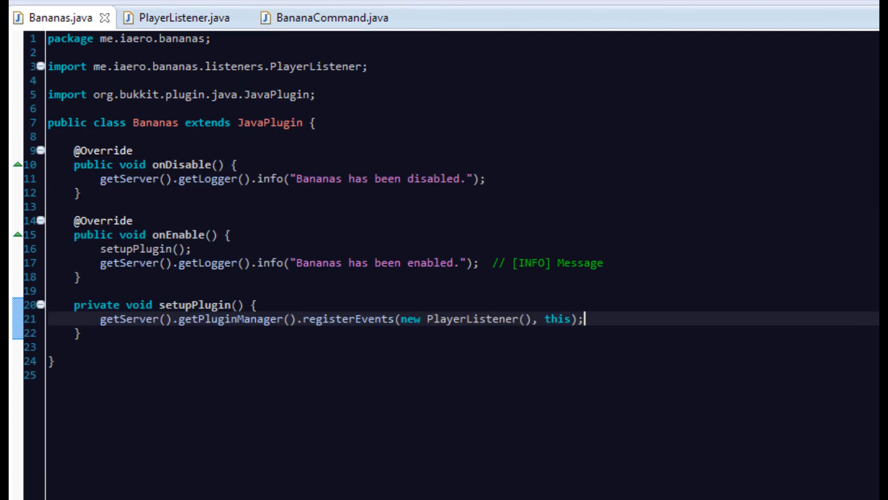
pyautogui.write('g')
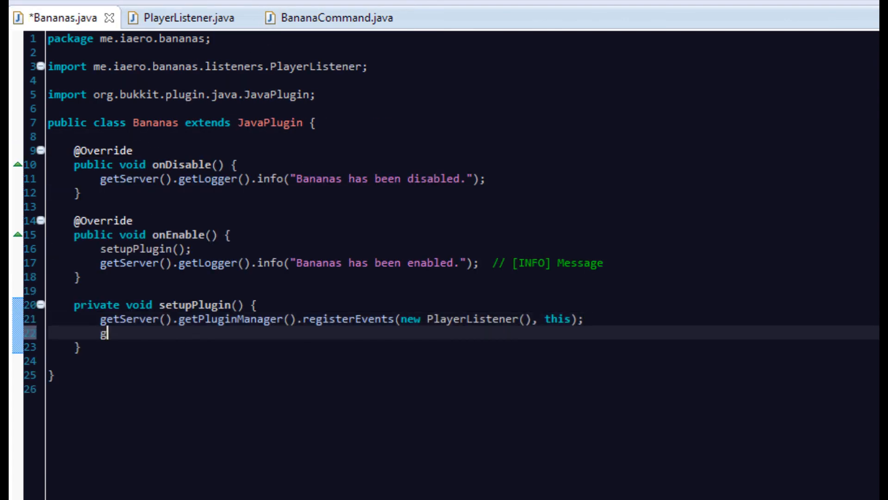
pyautogui.write('etCommand')
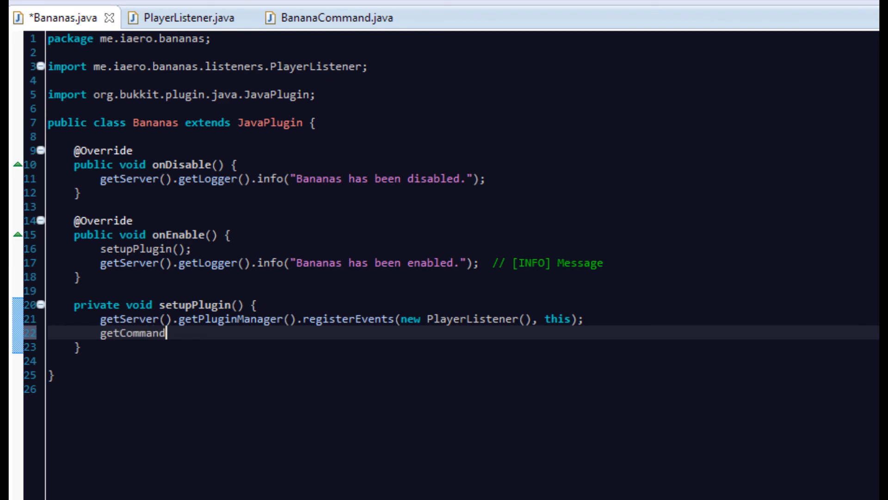
pyautogui.write('("") /')
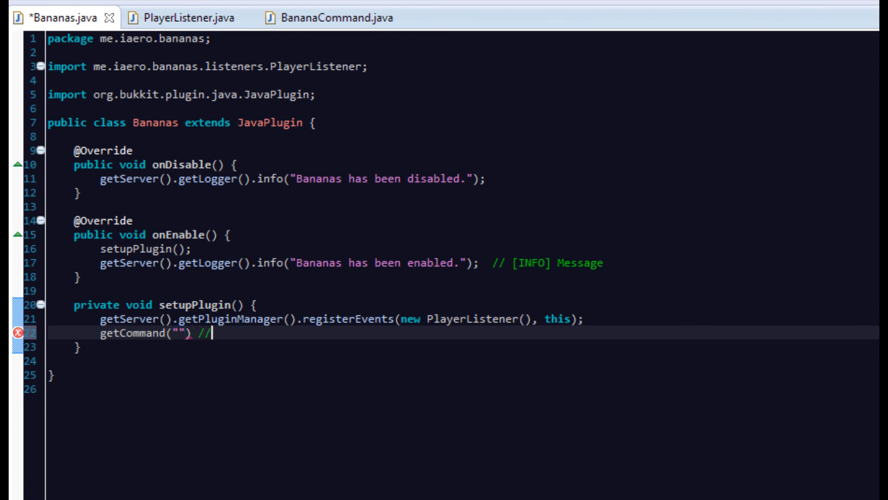
pyautogui.write('/command')
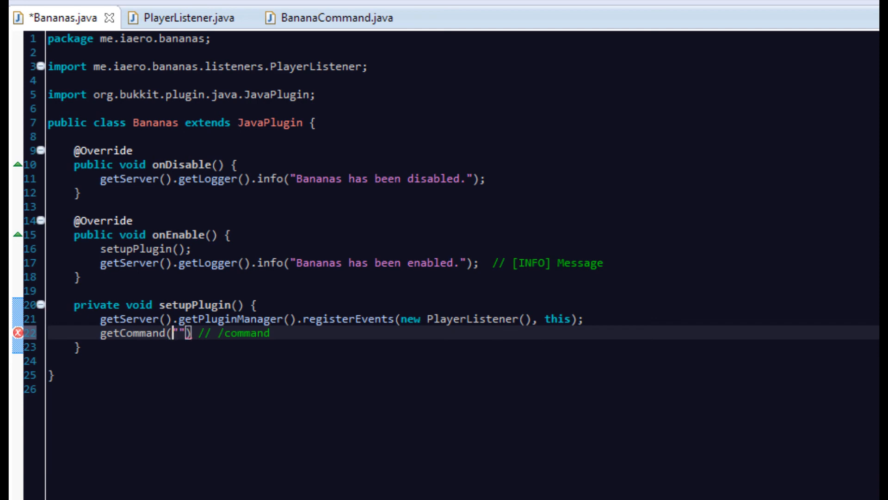
pyautogui.write('banana')
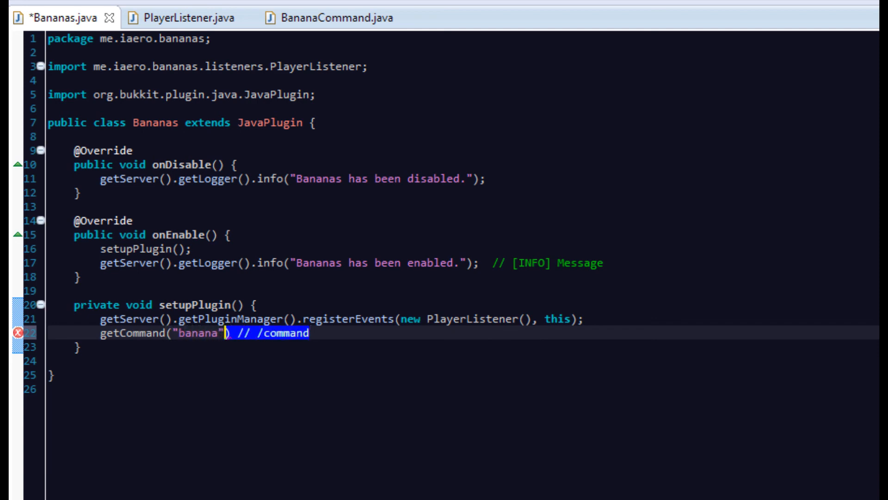
pyautogui.write('.s')
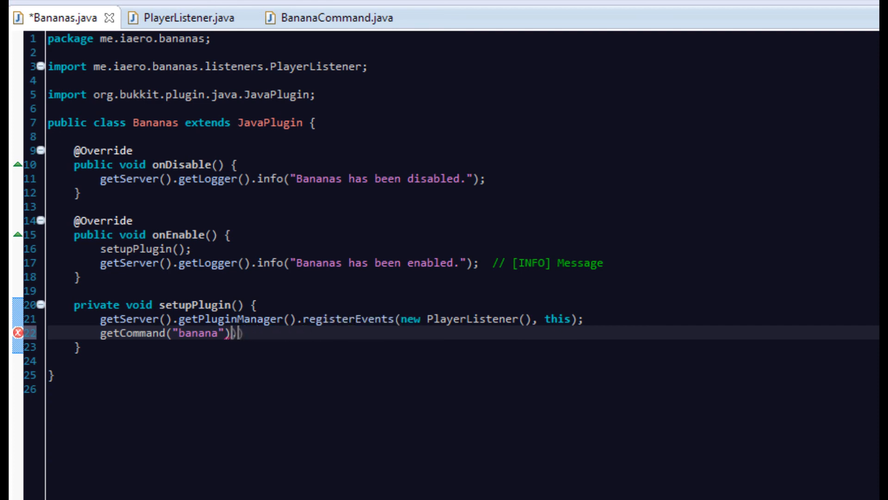
# Step: Set its executor to new BananaCommand() and save the main class
pyautogui.write('.setExecutor(executor')
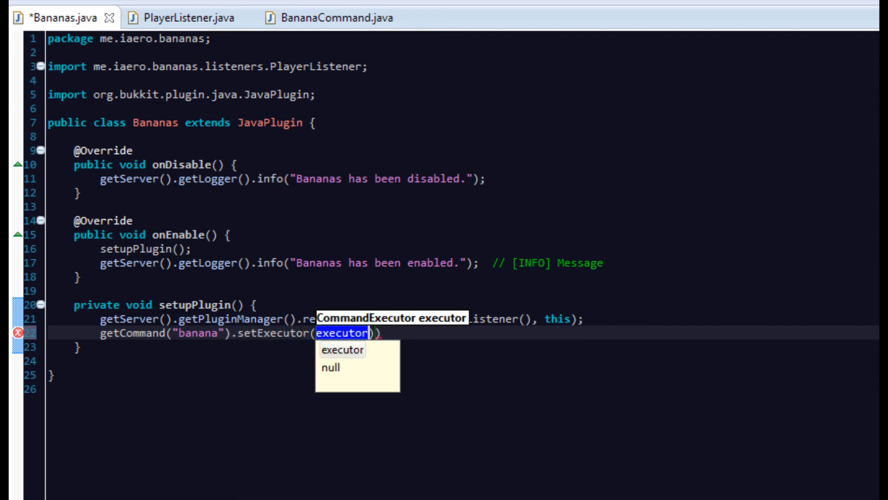
pyautogui.write('new')
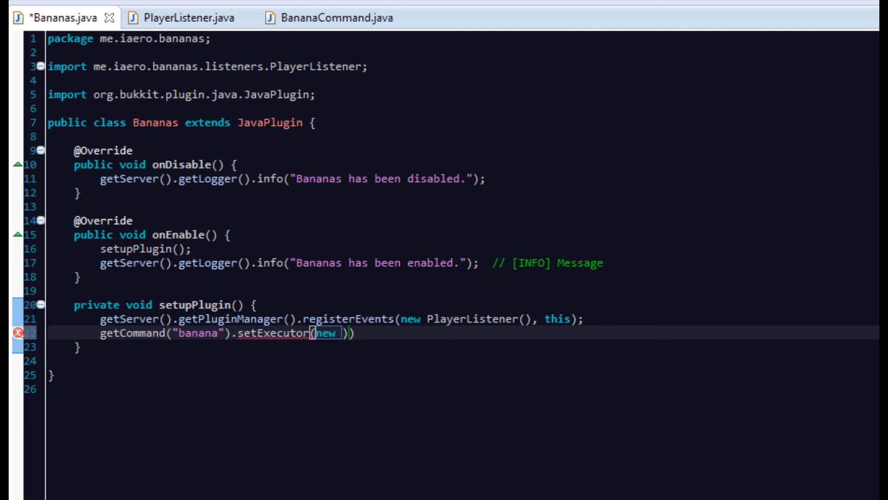
pyautogui.write('BananCommand(')
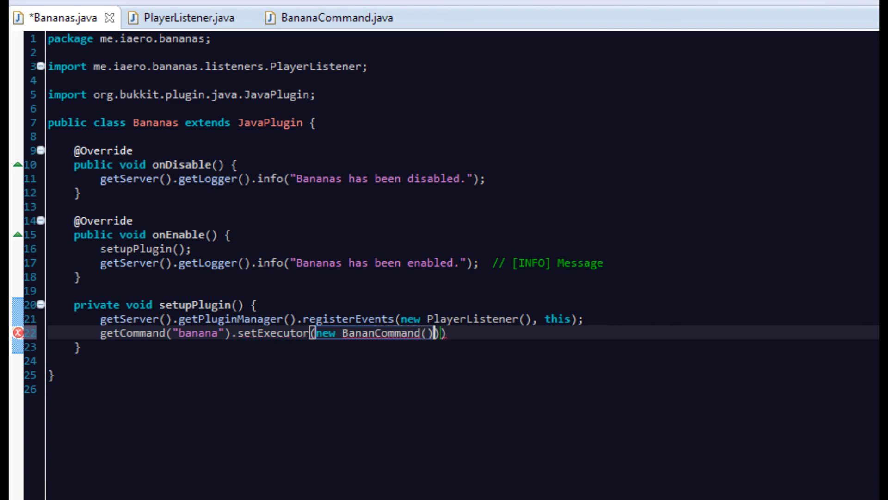
pyautogui.write(');')
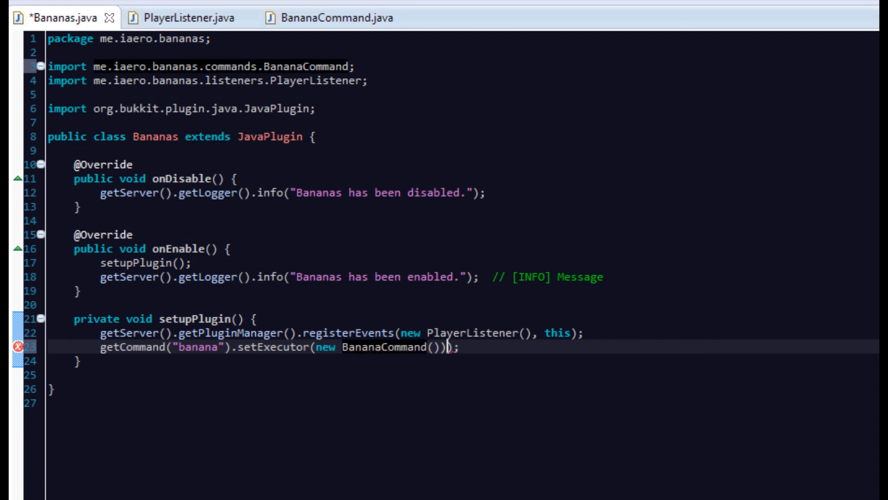
pyautogui.press('ctrl+s')
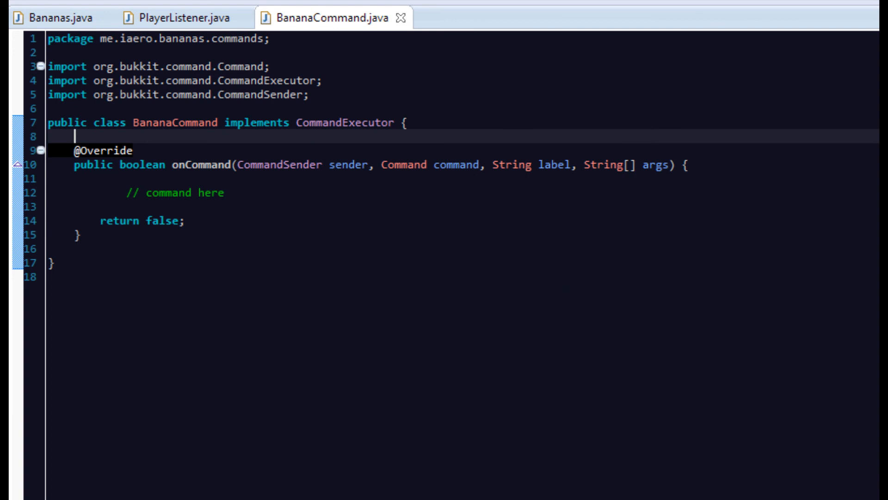
# Step: Bring up plugin.yml with its name, version and main entries
pyautogui.click(148, 193)
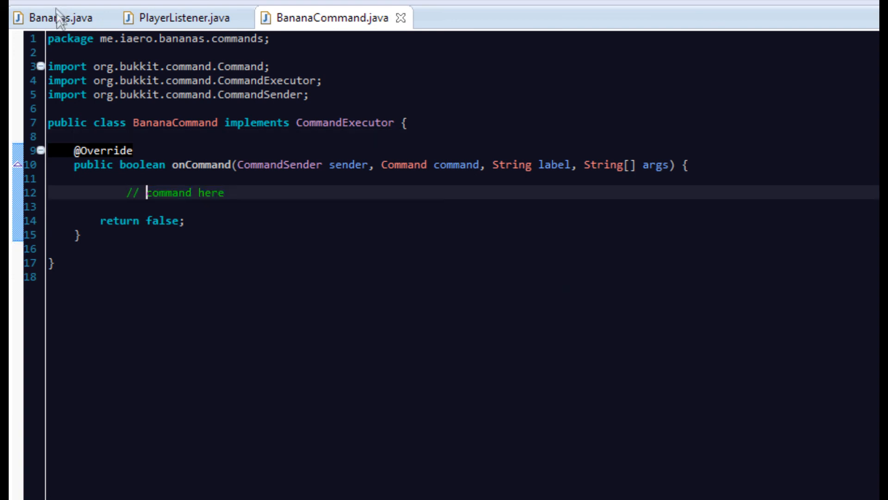
pyautogui.click(51, 18)
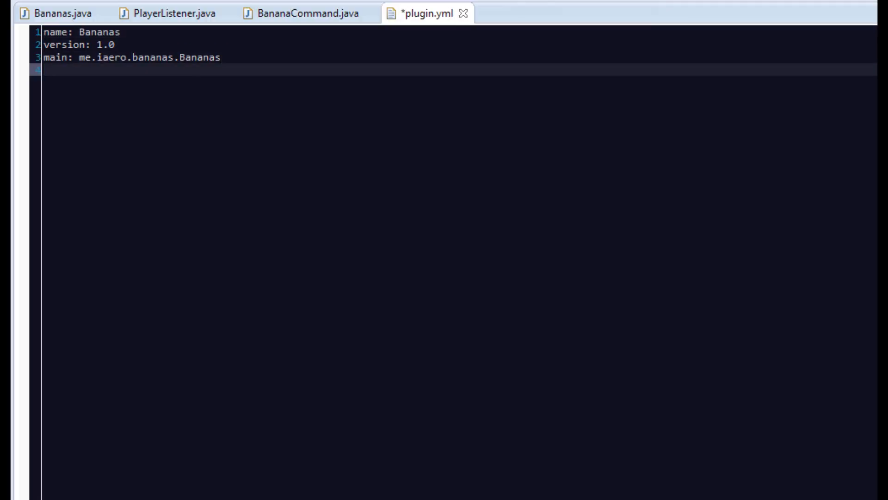
# Step: Add a commands section with a banana entry described as Banana
pyautogui.write('commands:')
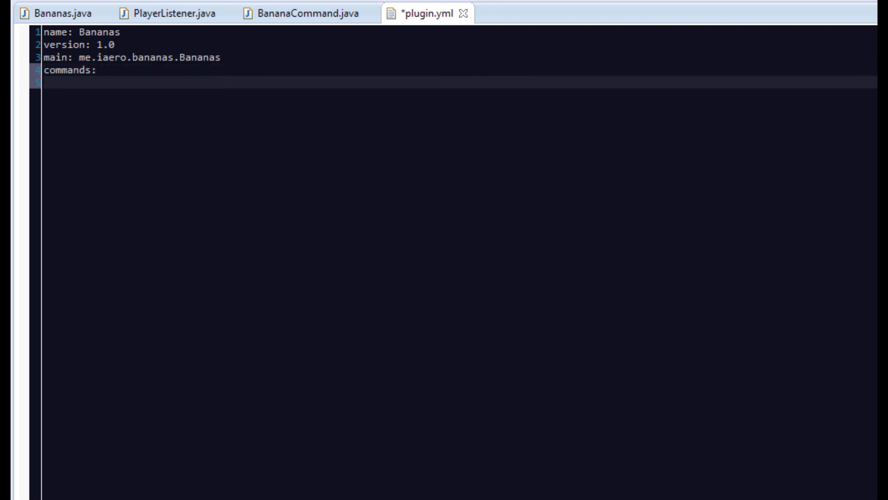
pyautogui.write('banana:')
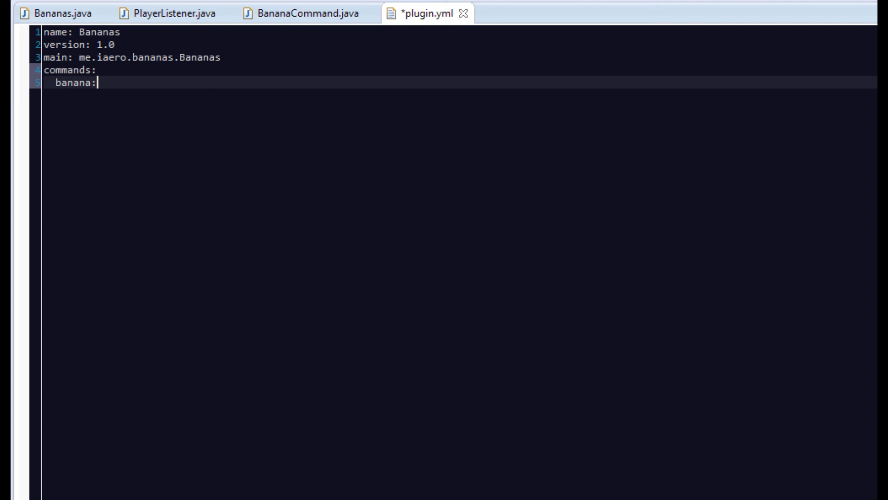
pyautogui.press('Return')
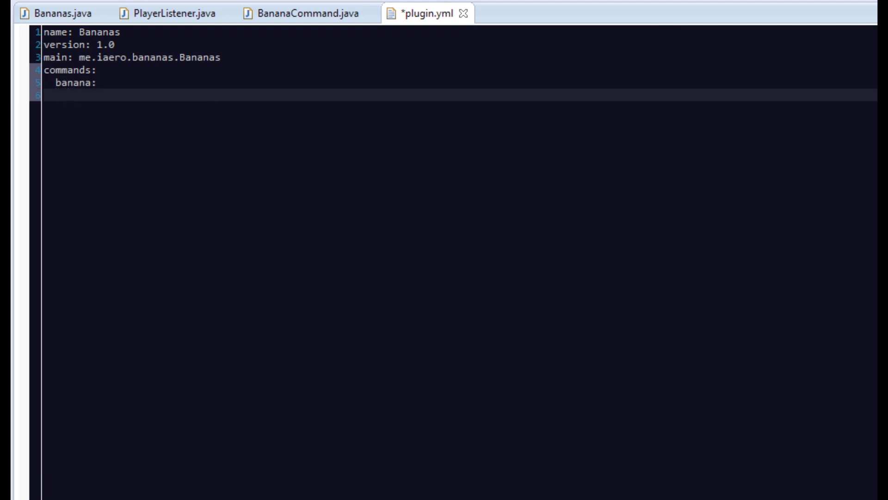
pyautogui.write('desc')
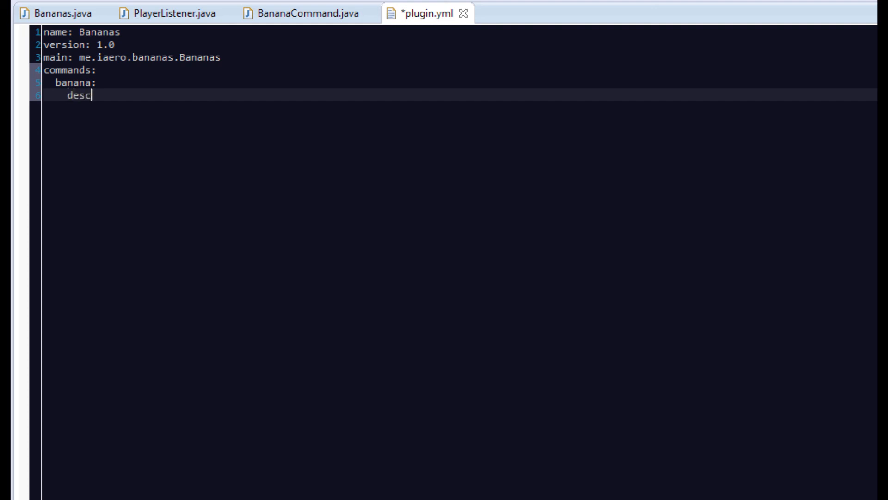
pyautogui.write('ription: Bana')
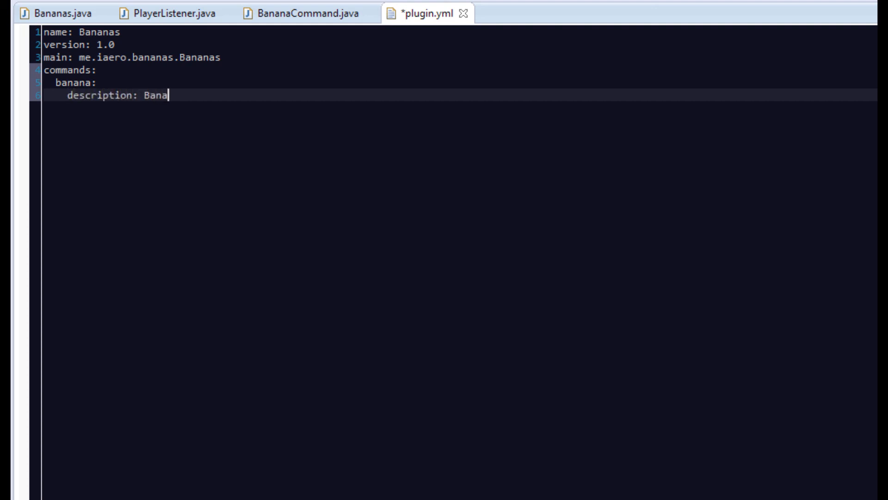
# Step: Give the banana command aliases [banana1, banana2] and save plugin.yml
pyautogui.press('Enter')
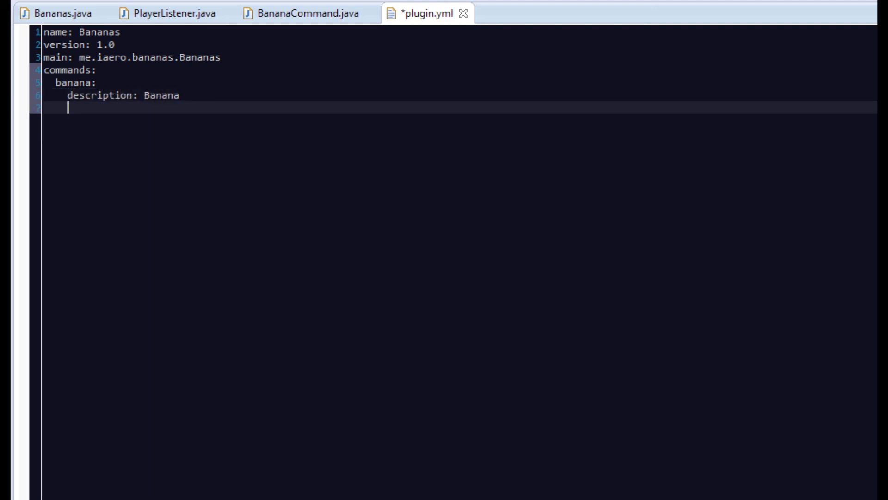
pyautogui.write('alias')
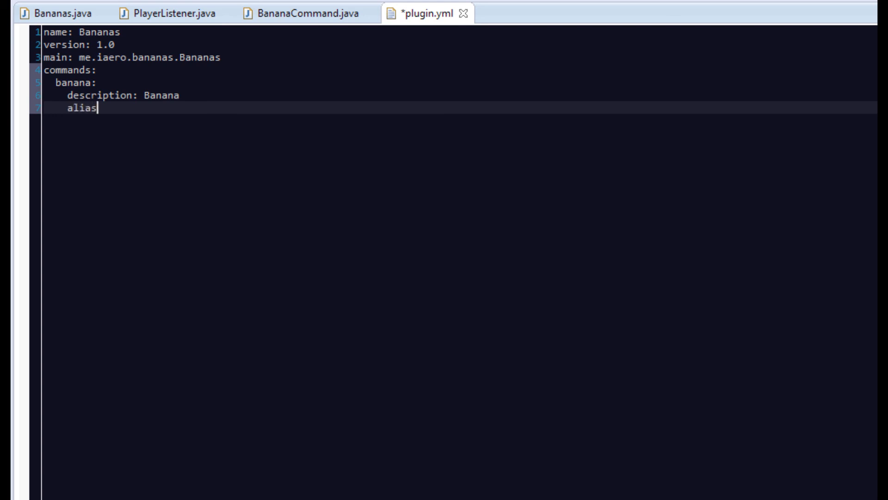
pyautogui.write('es: [')
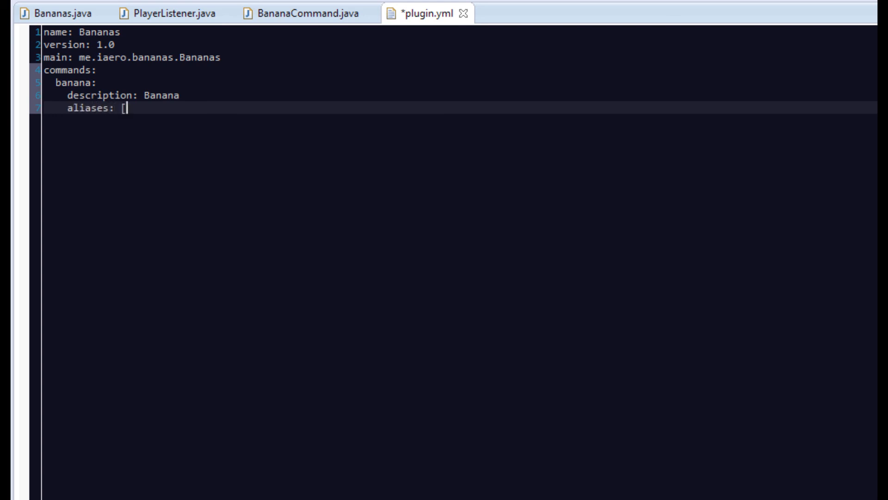
pyautogui.write('banana1')
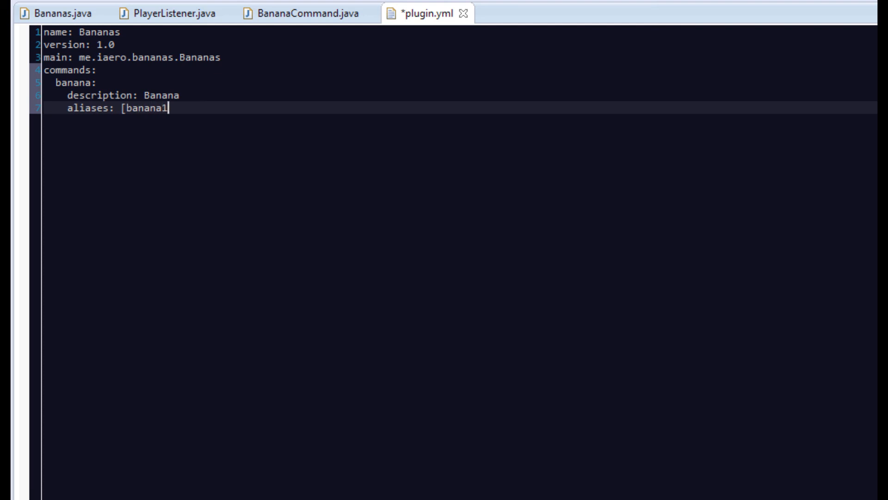
pyautogui.write(', ba')
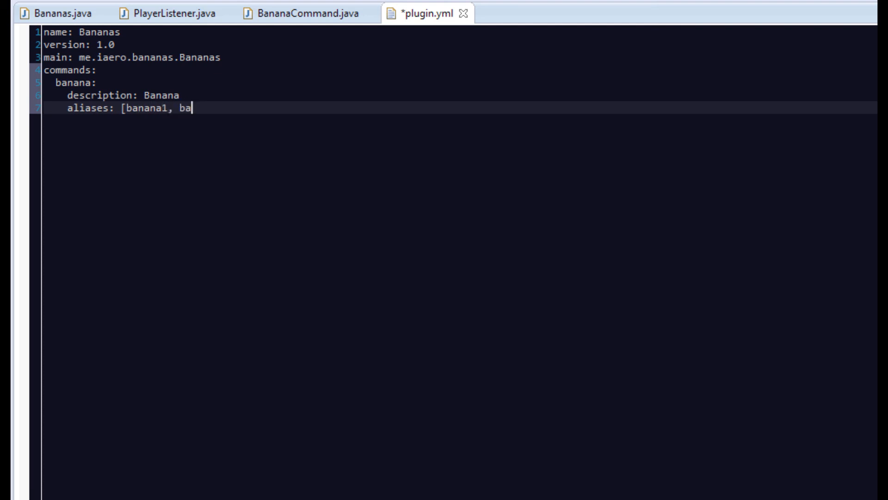
pyautogui.write('nana2]')
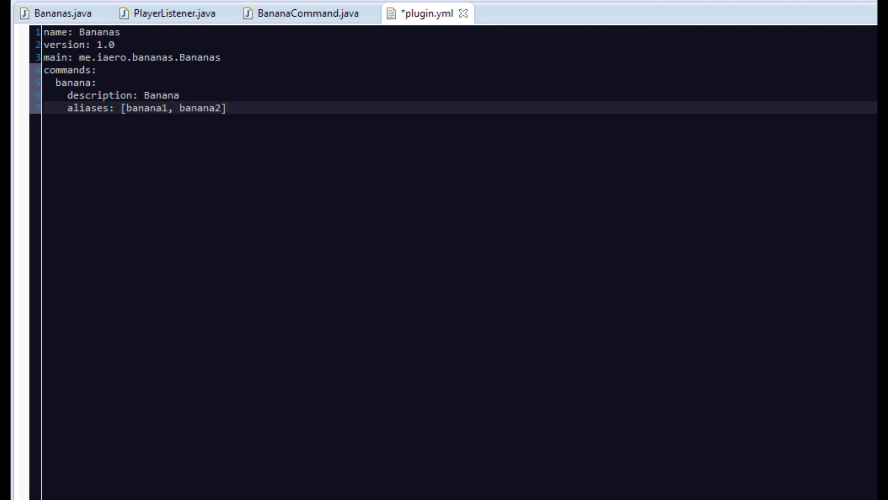
pyautogui.click(227, 108)
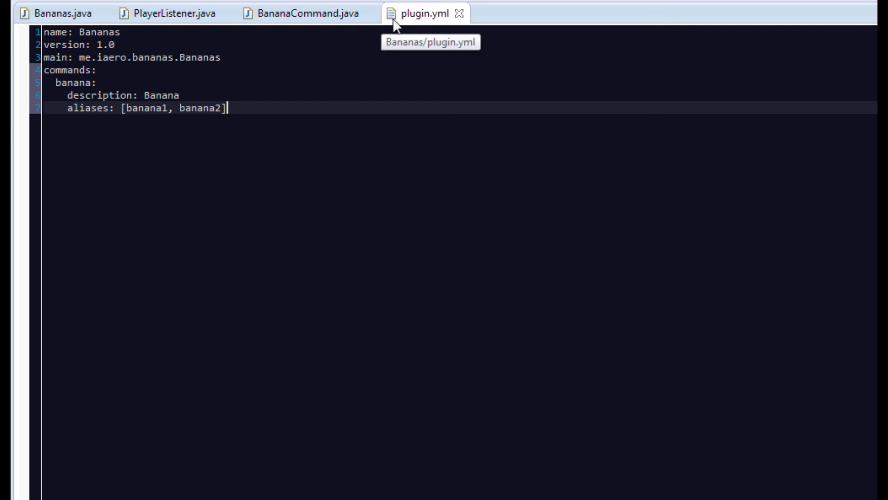
# Step: Return to the Bananas main class via the BananaCommand editor
pyautogui.click(300, 12)
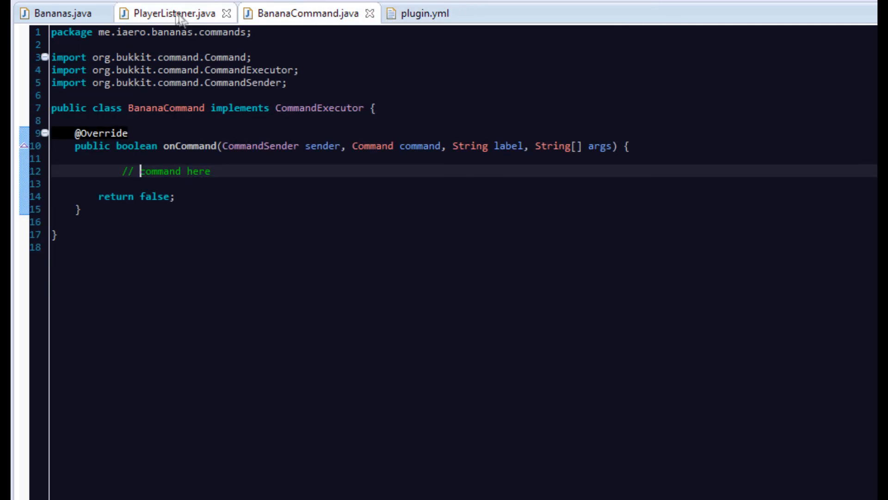
pyautogui.click(57, 12)
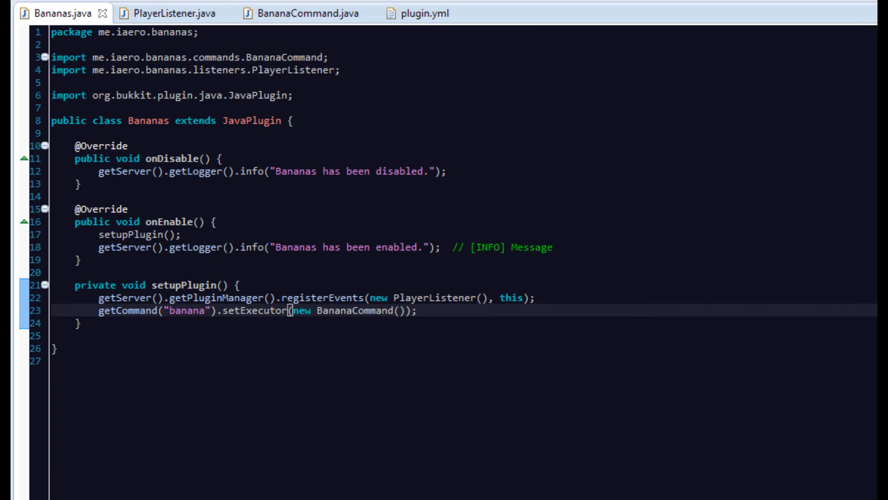